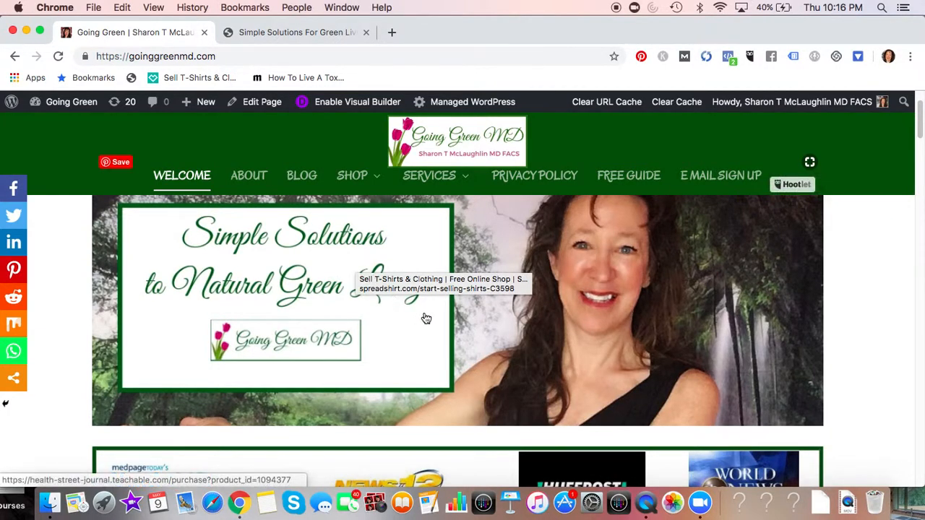
Scroll the live Going Green MD homepage from its Simple Solutions banner down to the media logos strip.
scroll(up, 3)
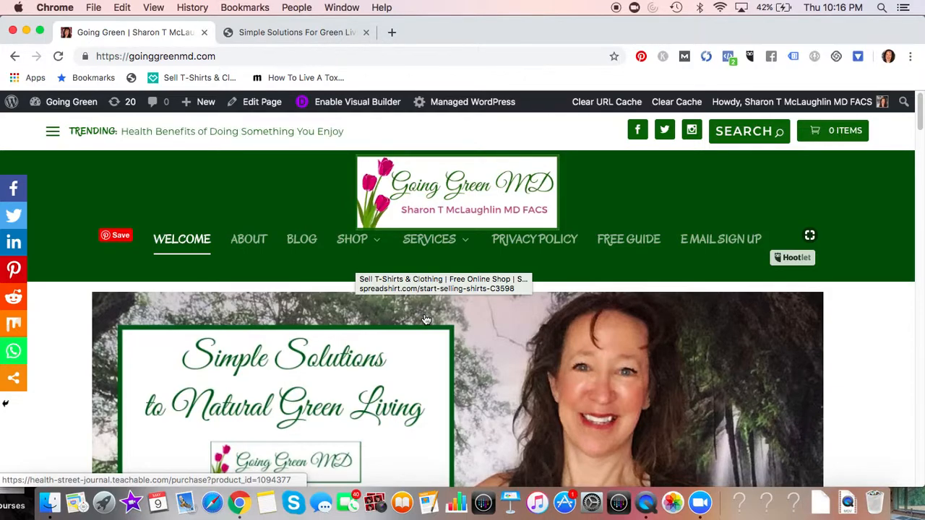
mouse_move(406, 341)
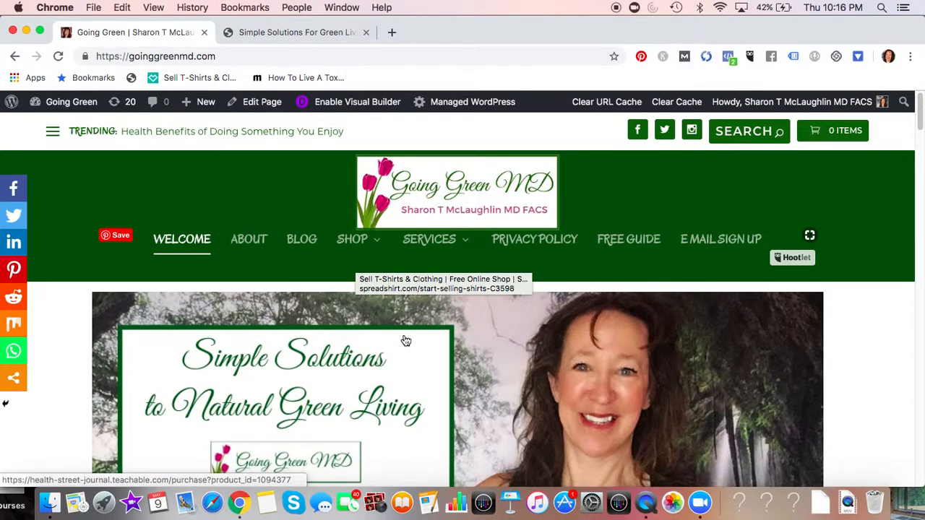
mouse_move(468, 219)
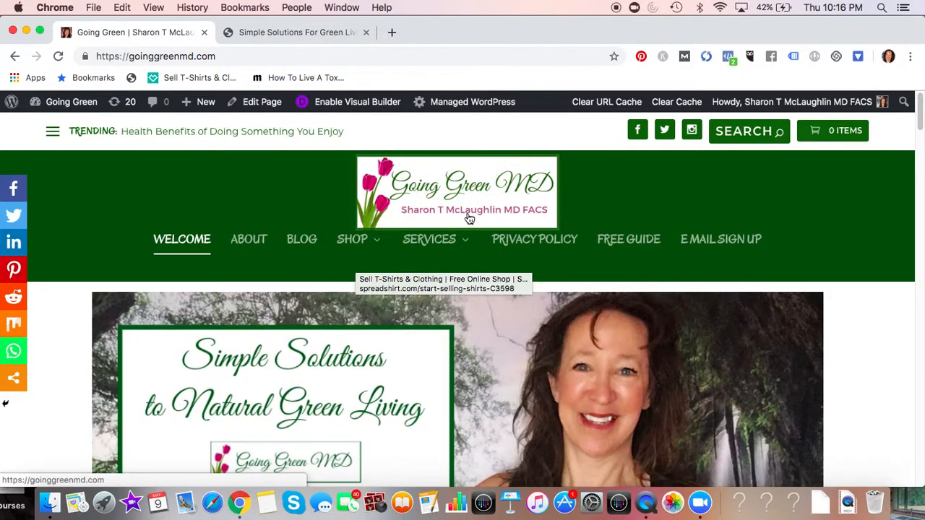
mouse_move(301, 238)
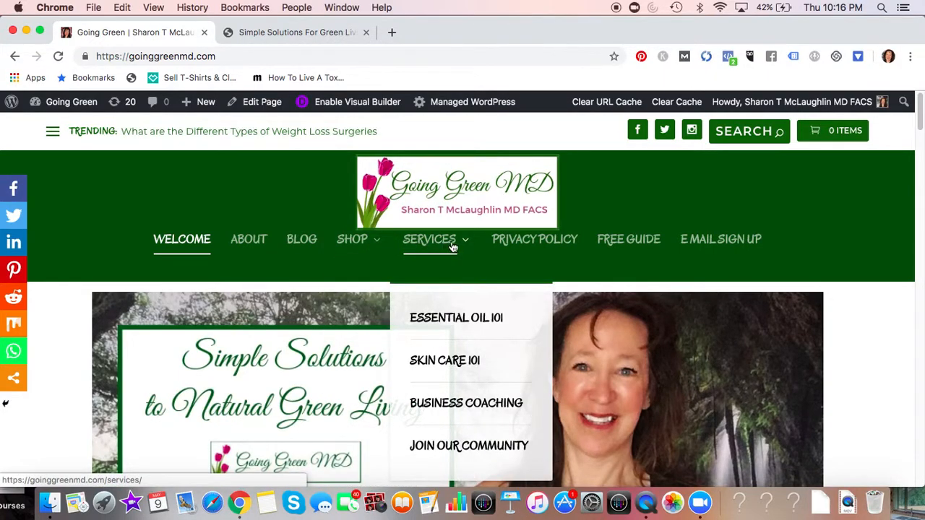
mouse_move(485, 243)
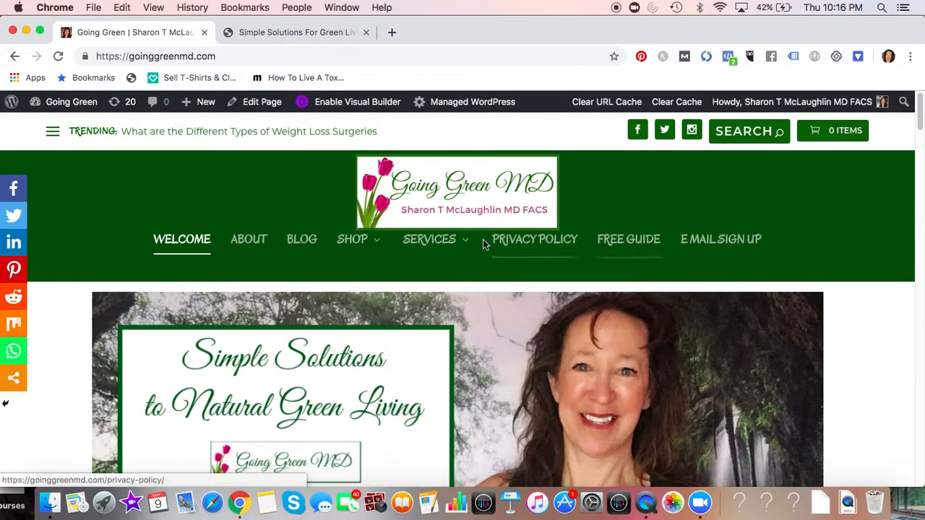
mouse_move(300, 240)
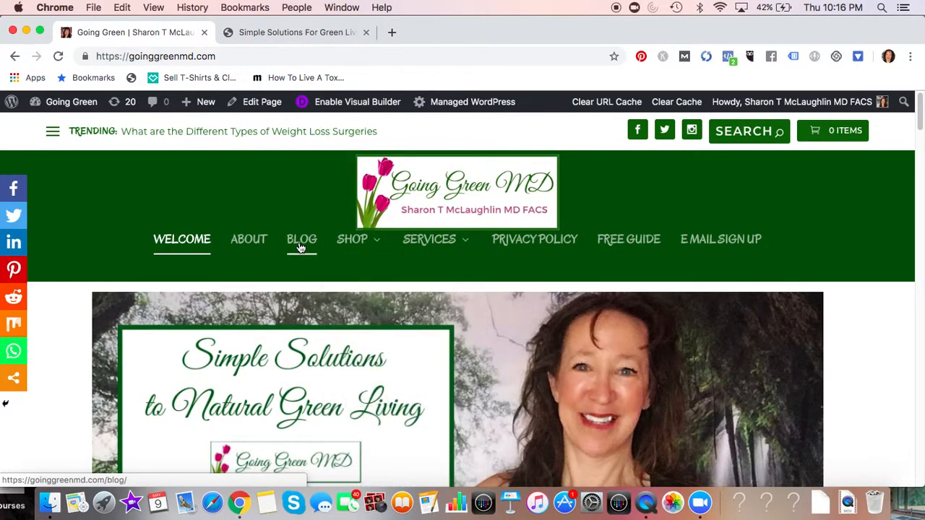
mouse_move(104, 267)
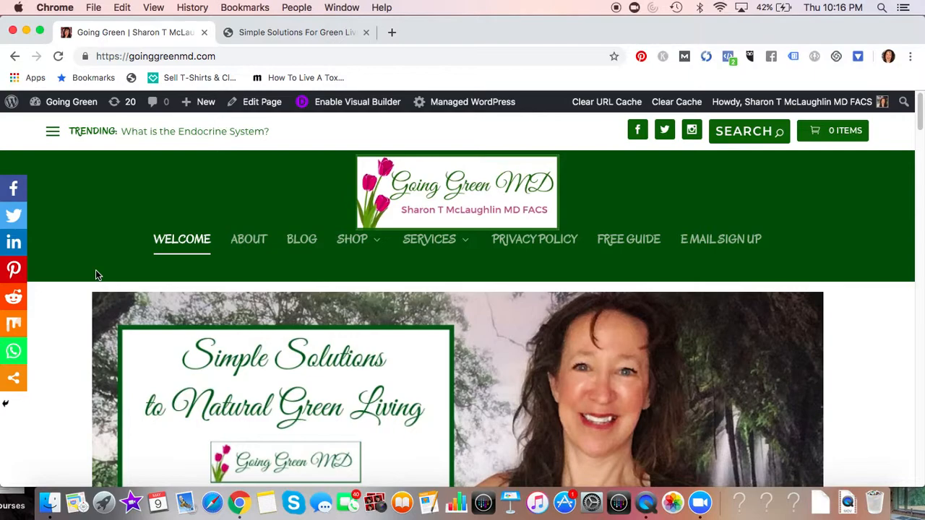
mouse_move(95, 283)
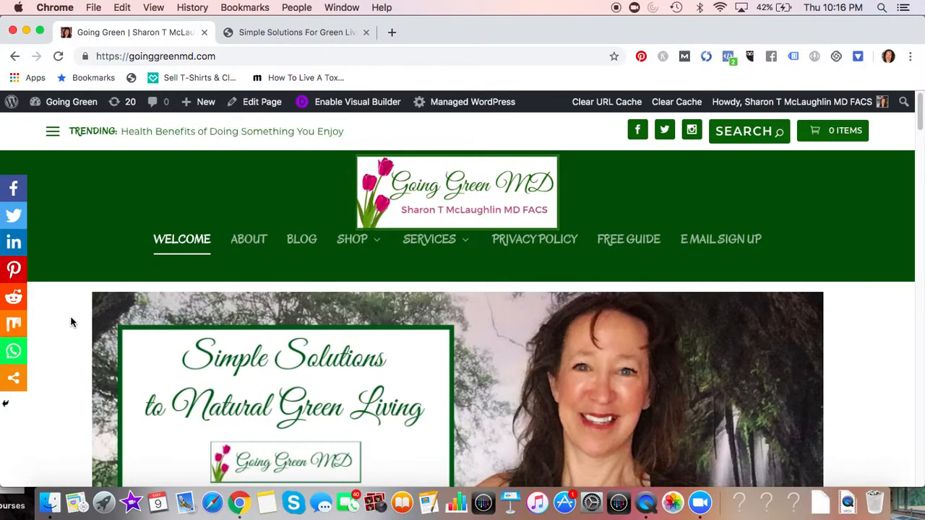
mouse_move(58, 336)
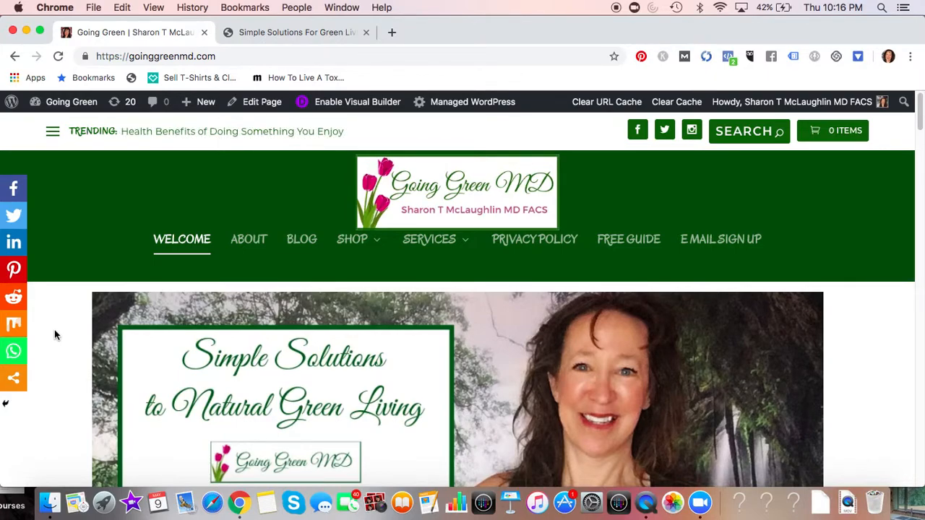
mouse_move(50, 358)
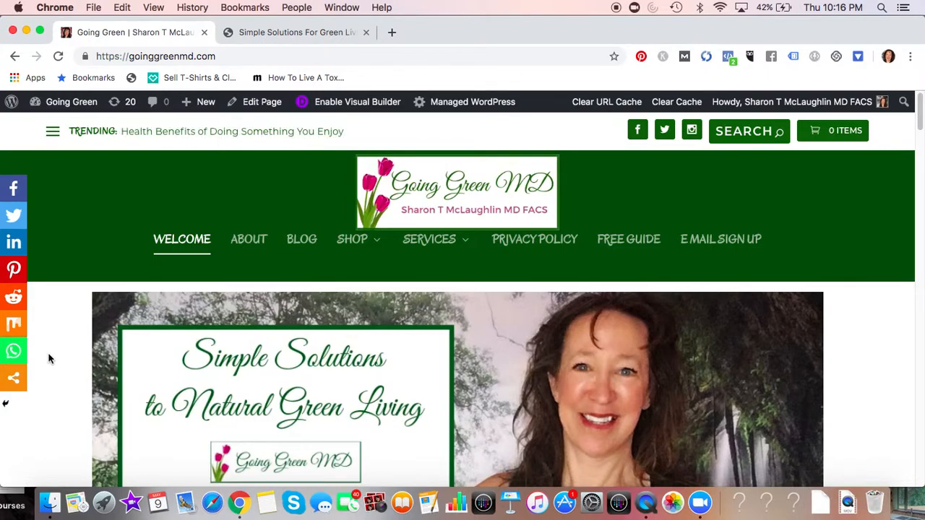
mouse_move(51, 367)
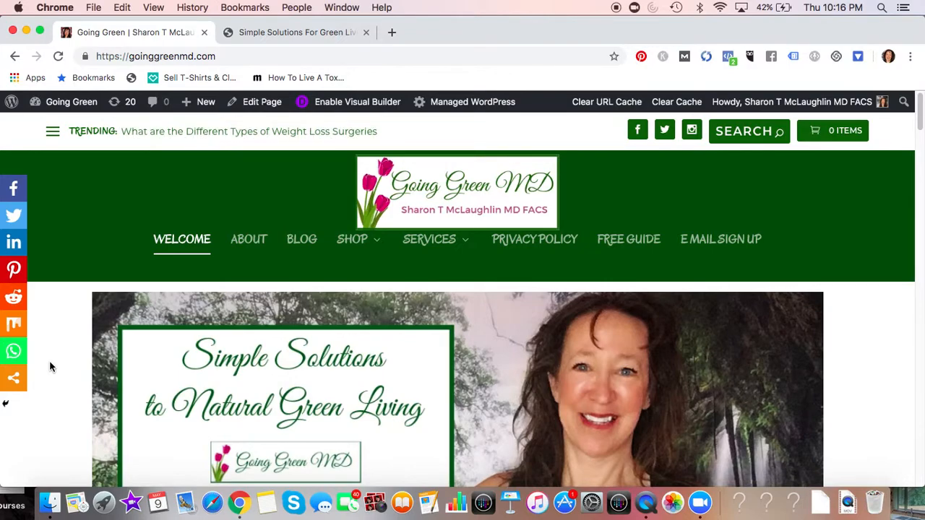
scroll(down, 3)
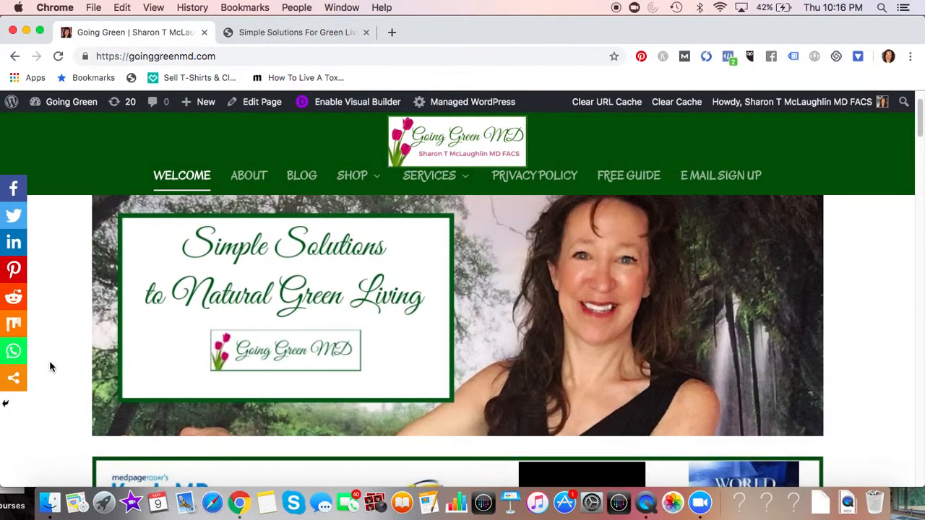
scroll(up, 3)
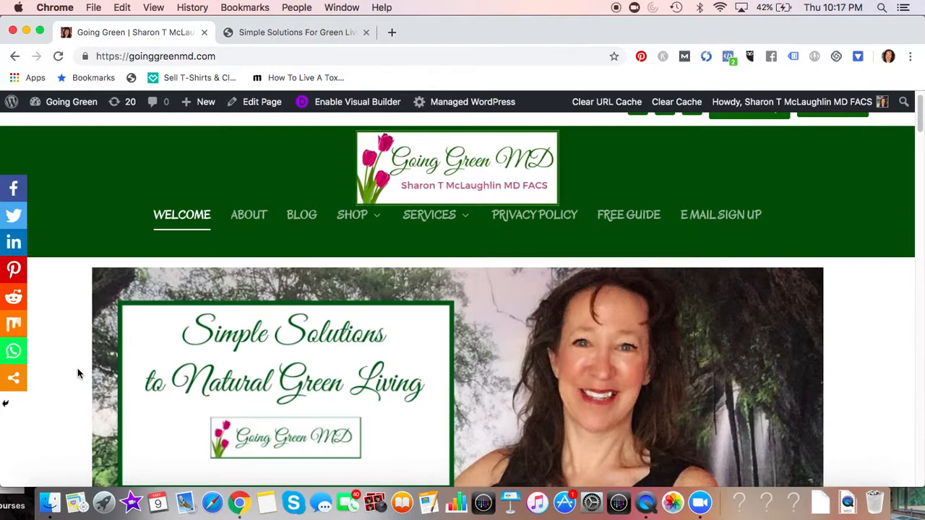
mouse_move(110, 316)
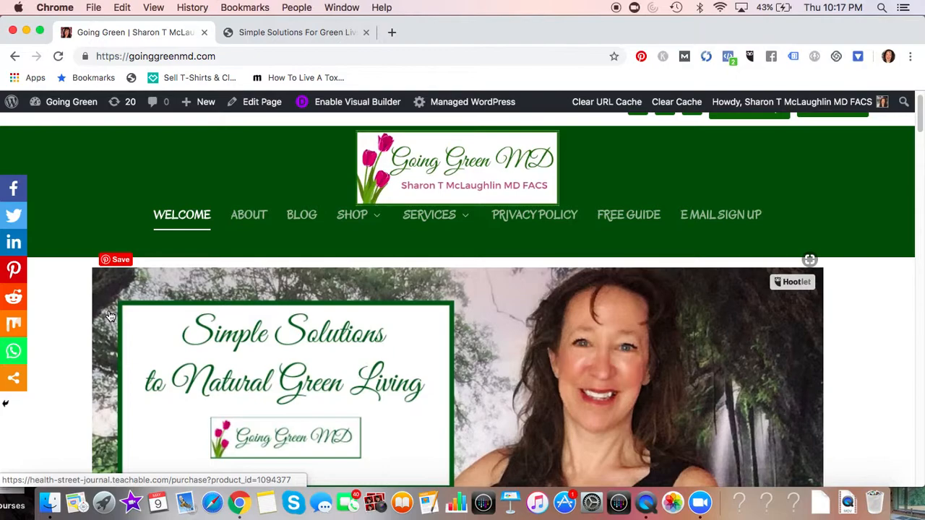
mouse_move(104, 315)
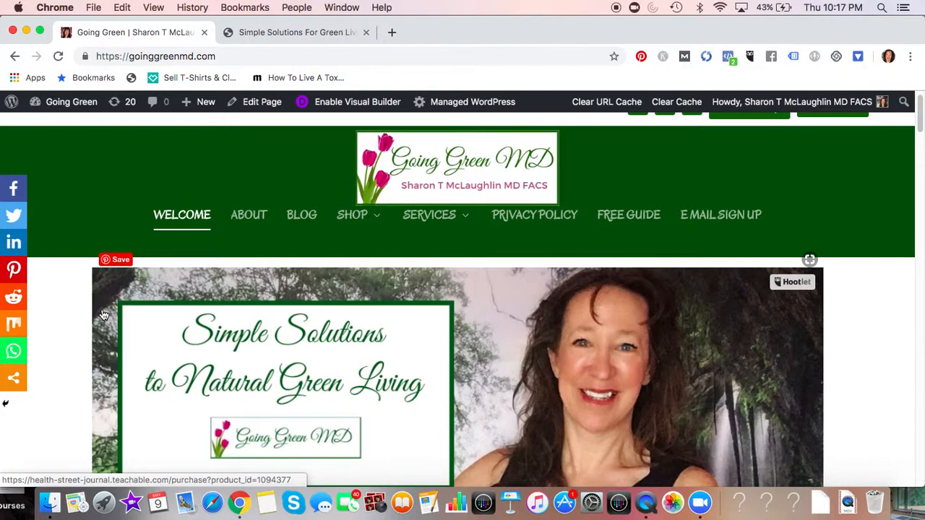
mouse_move(90, 315)
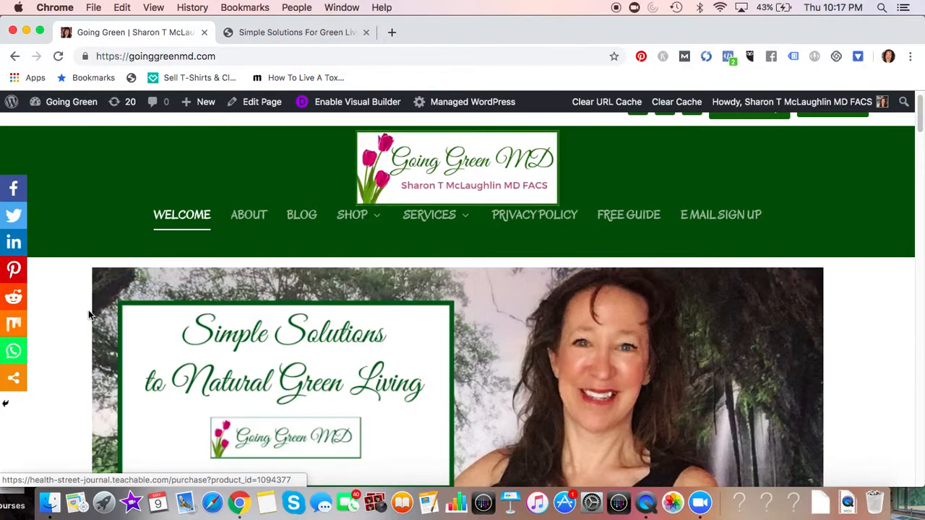
mouse_move(347, 306)
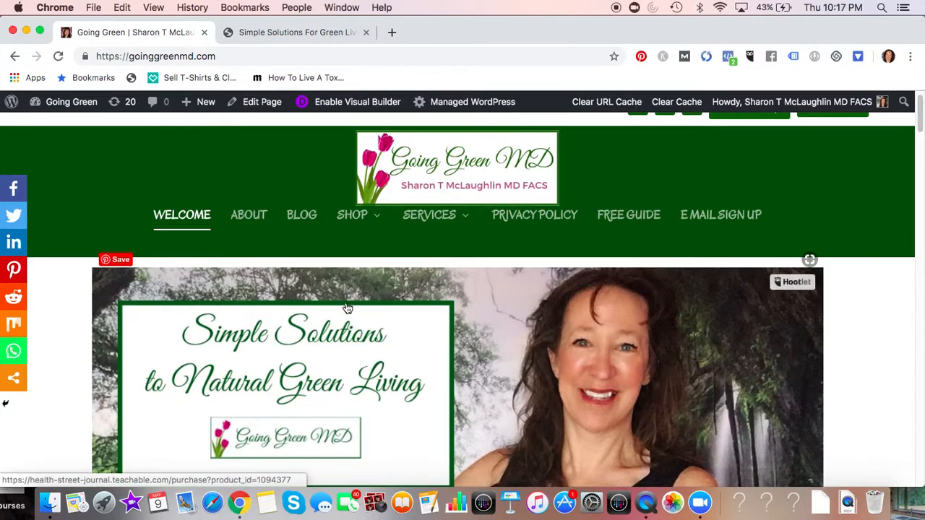
scroll(up, 3)
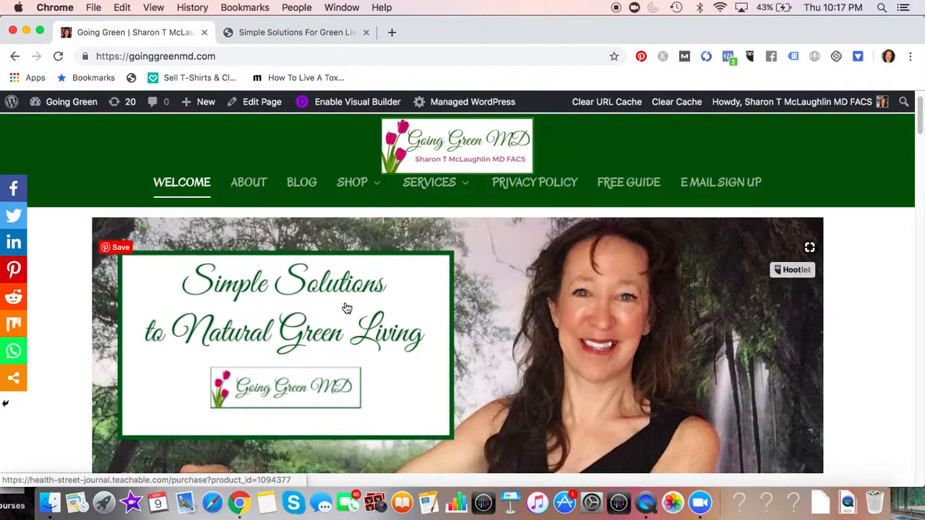
scroll(down, 3)
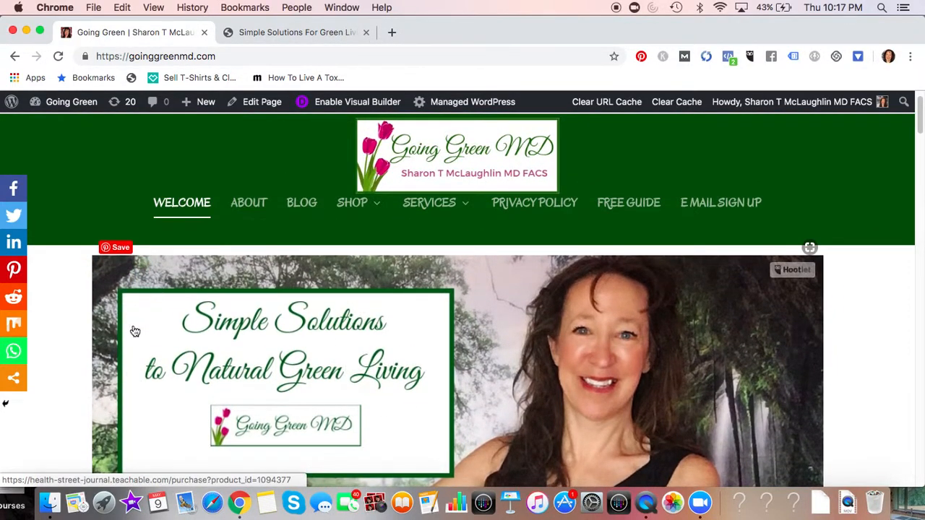
mouse_move(720, 367)
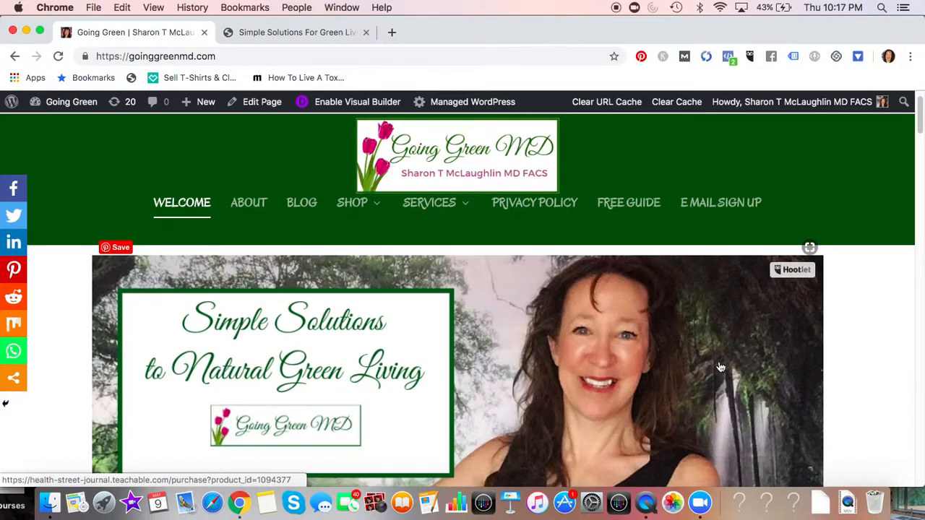
mouse_move(705, 370)
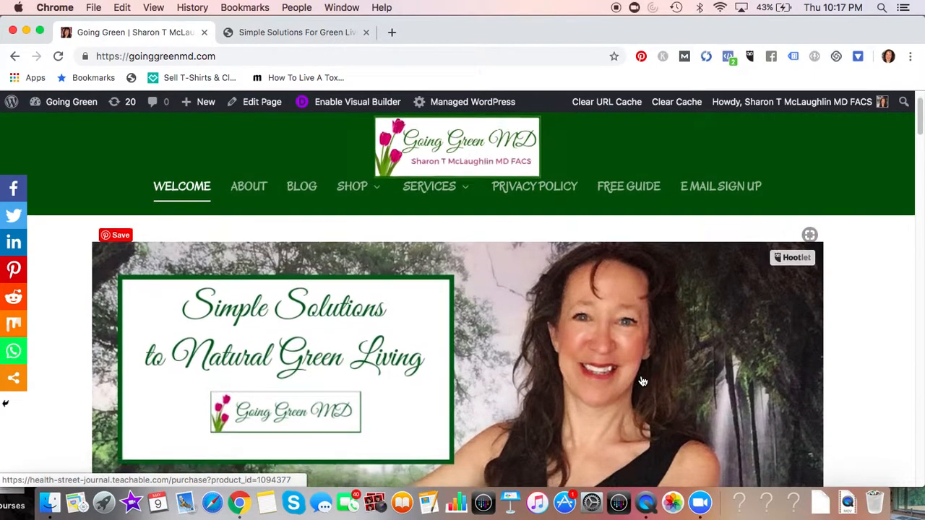
scroll(down, 3)
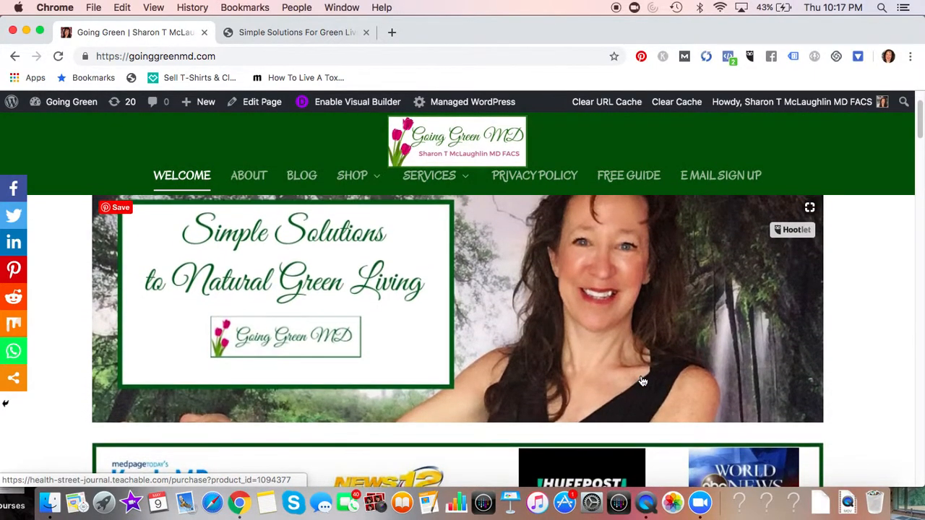
mouse_move(330, 259)
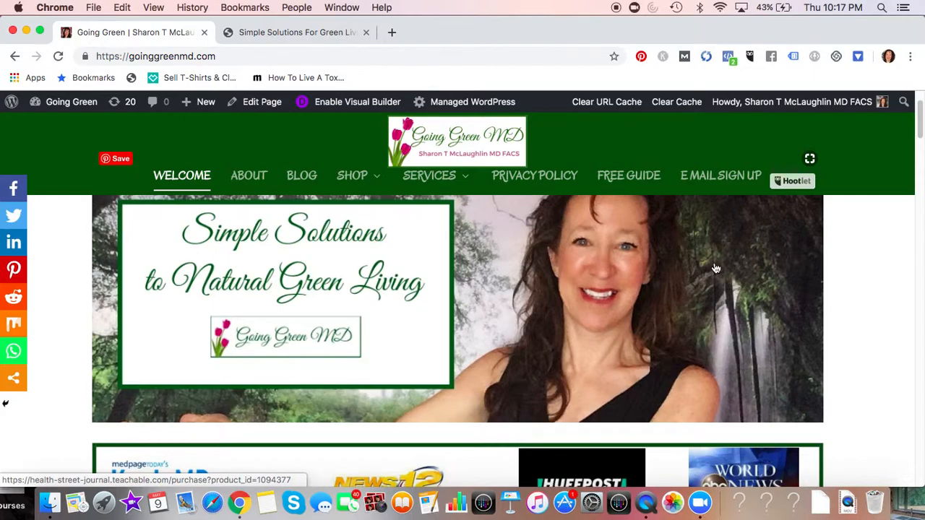
mouse_move(691, 277)
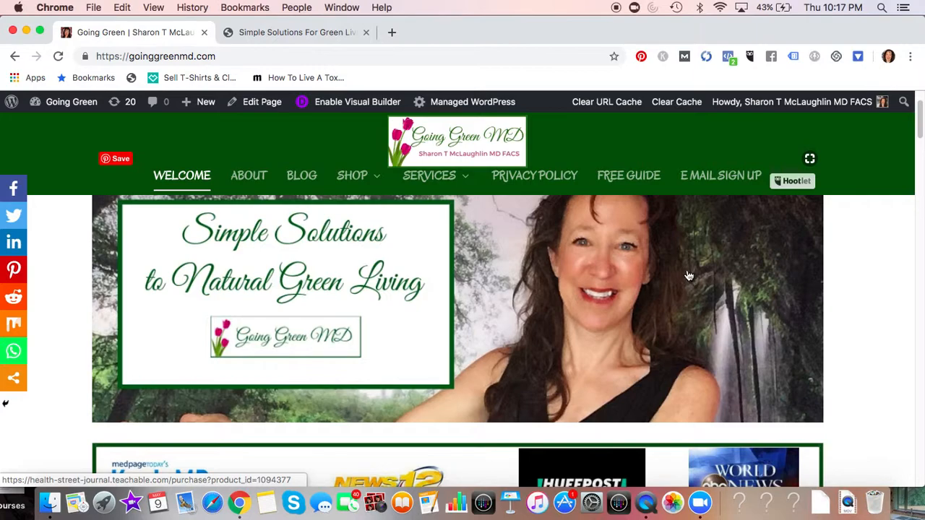
mouse_move(676, 271)
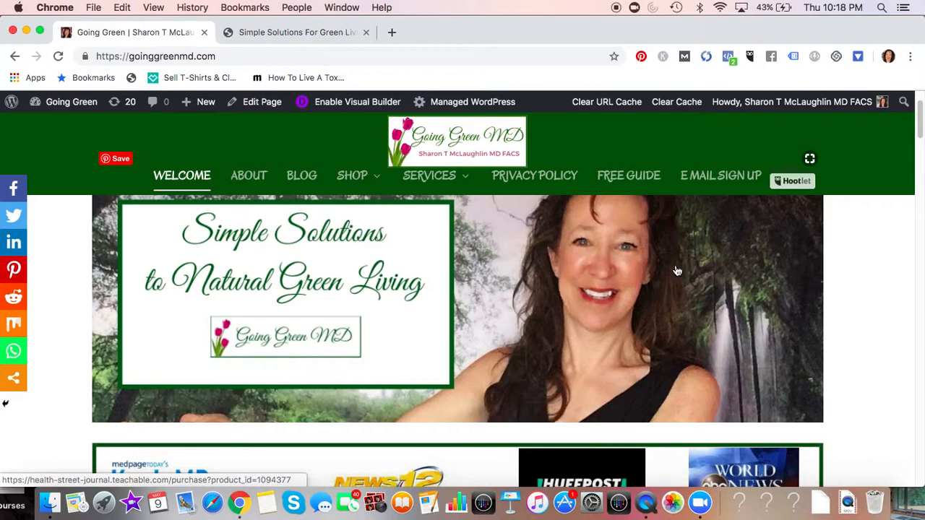
mouse_move(621, 303)
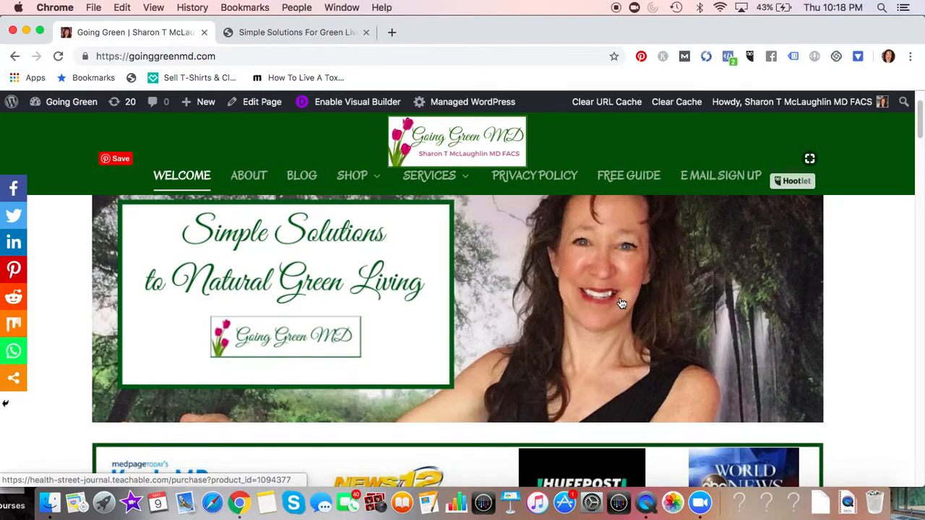
mouse_move(659, 295)
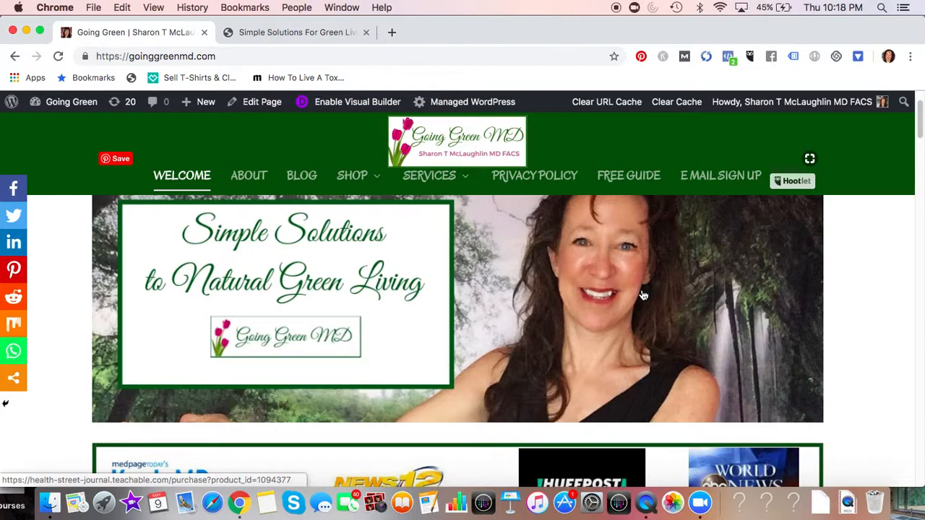
mouse_move(145, 248)
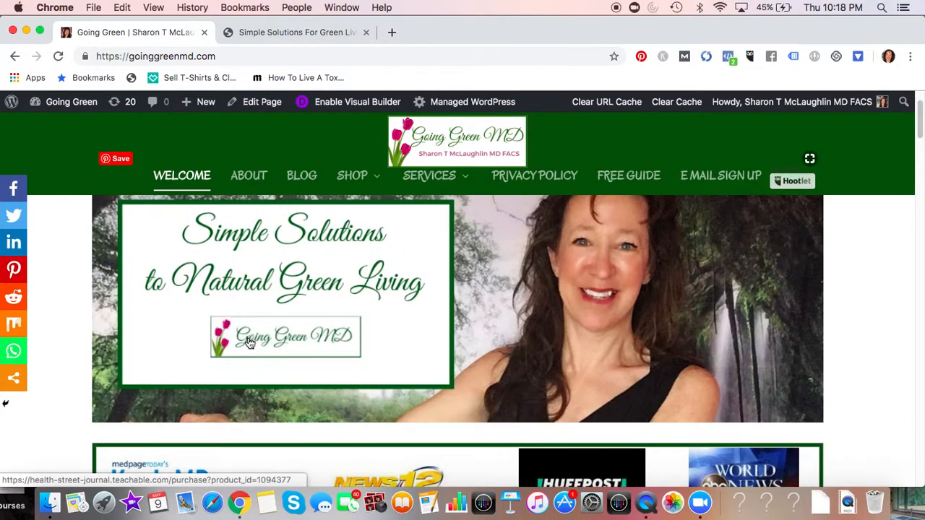
mouse_move(274, 327)
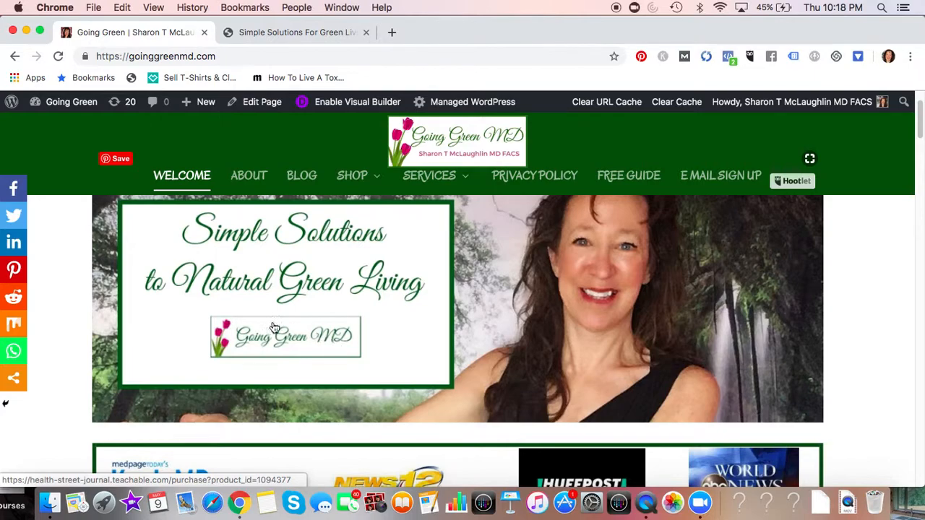
mouse_move(307, 339)
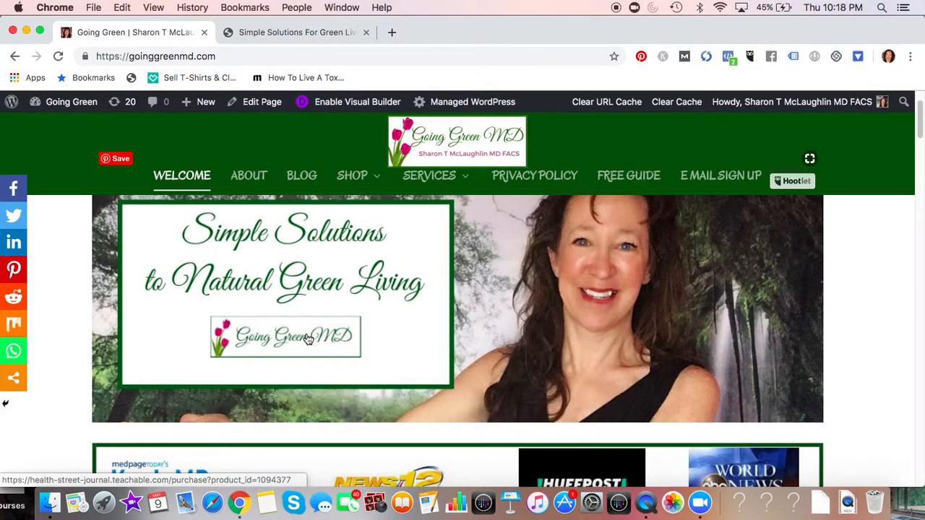
scroll(down, 3)
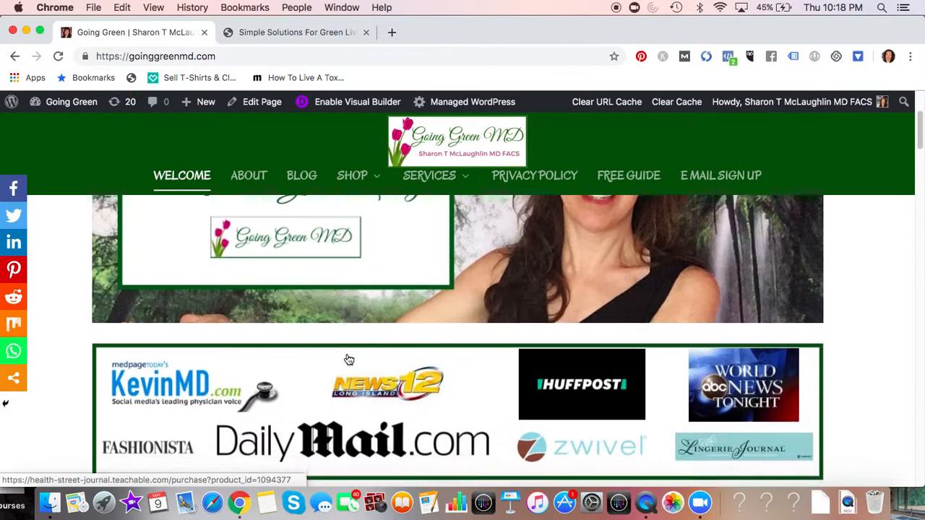
scroll(down, 3)
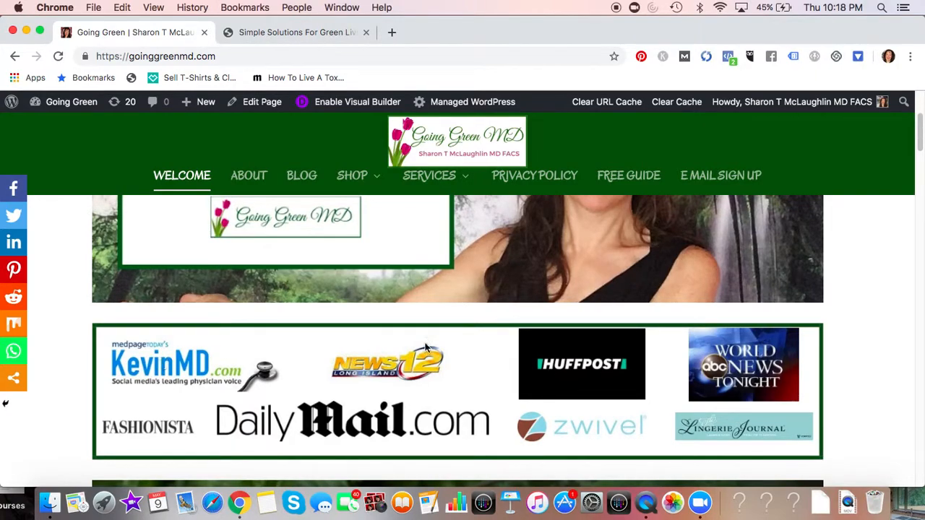
mouse_move(214, 383)
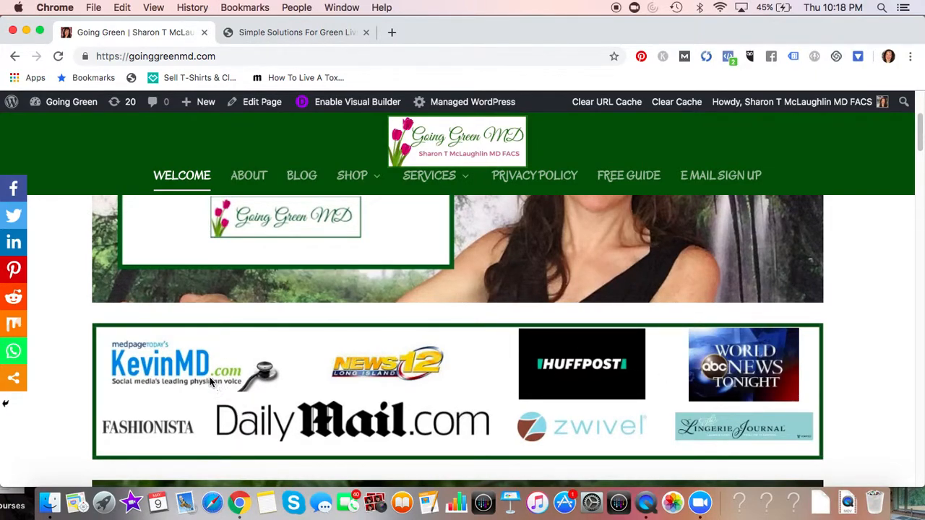
mouse_move(402, 387)
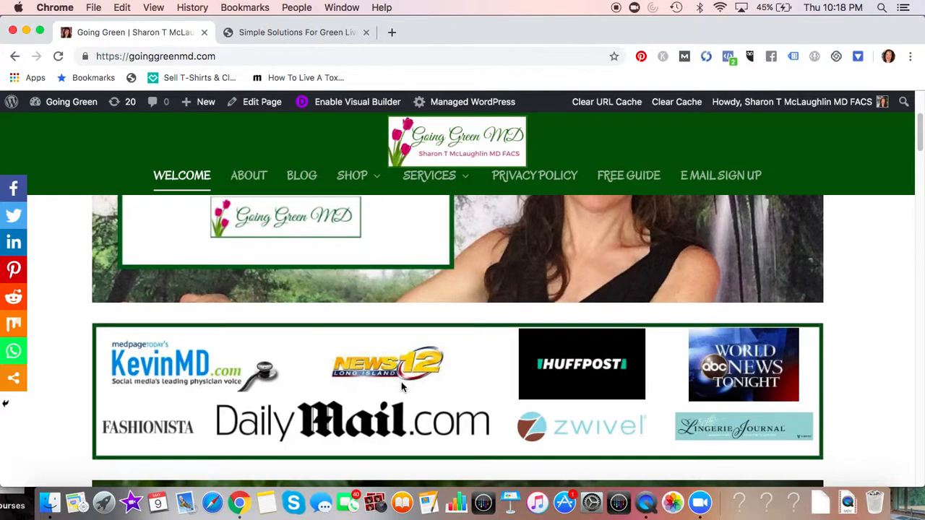
mouse_move(661, 407)
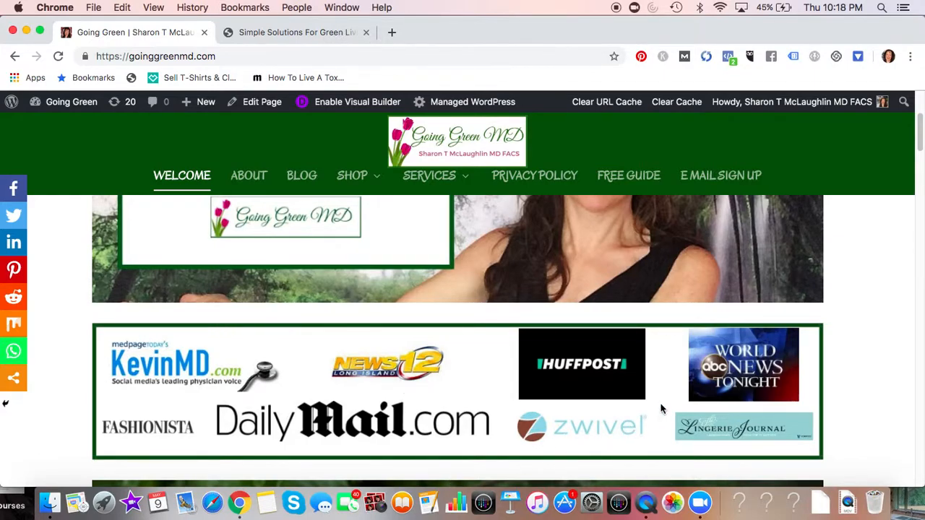
mouse_move(463, 384)
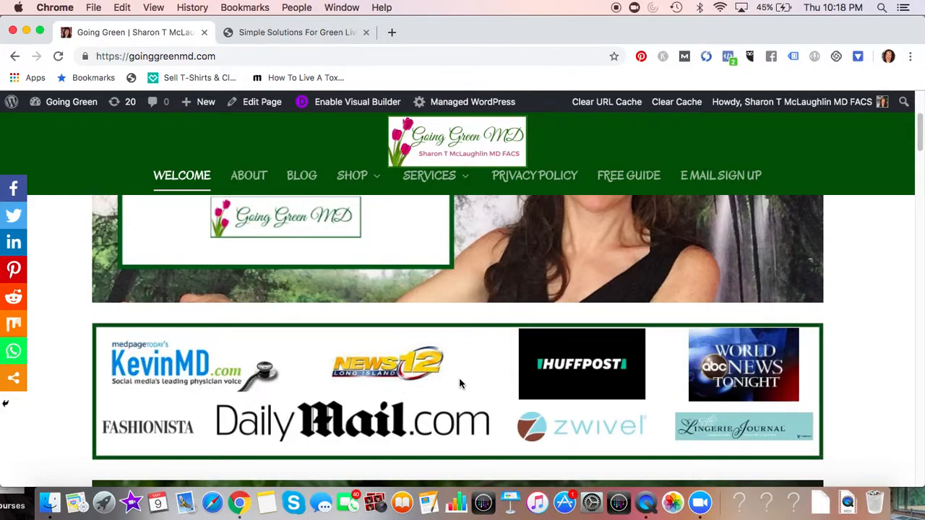
scroll(down, 3)
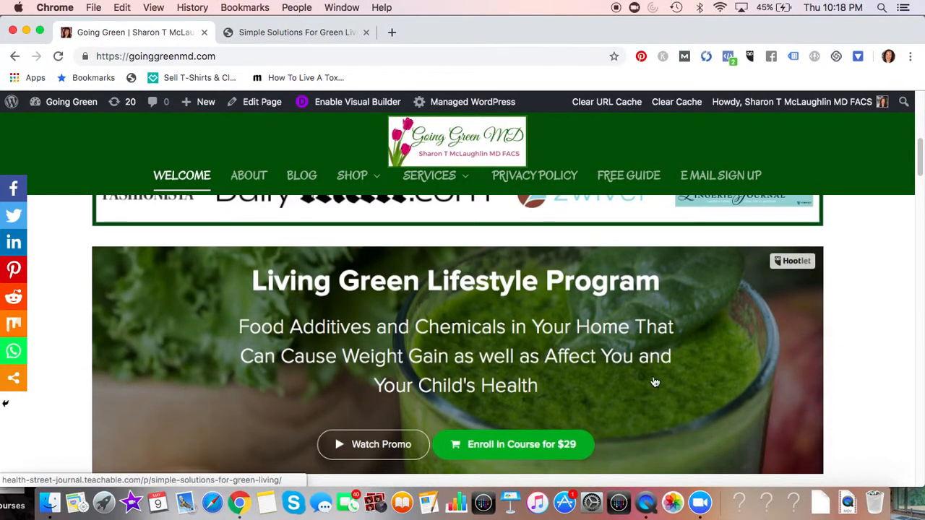
mouse_move(251, 292)
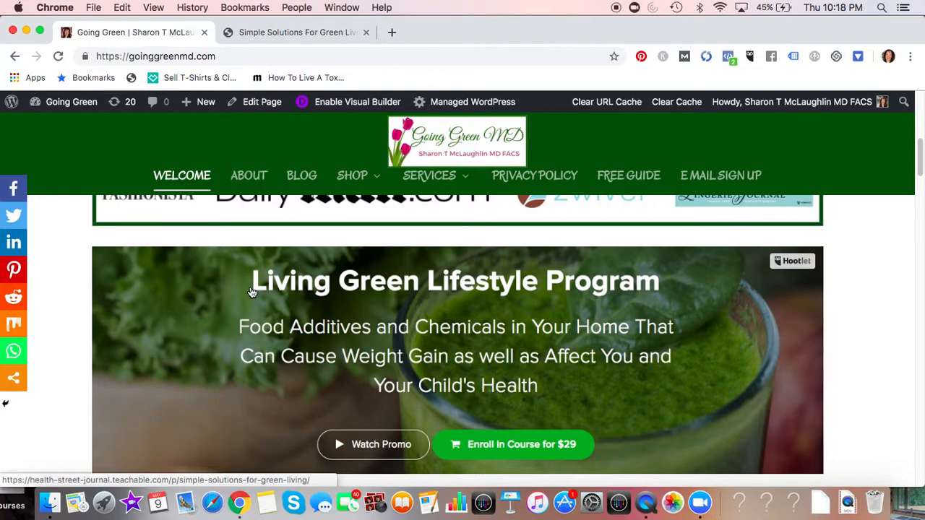
mouse_move(263, 341)
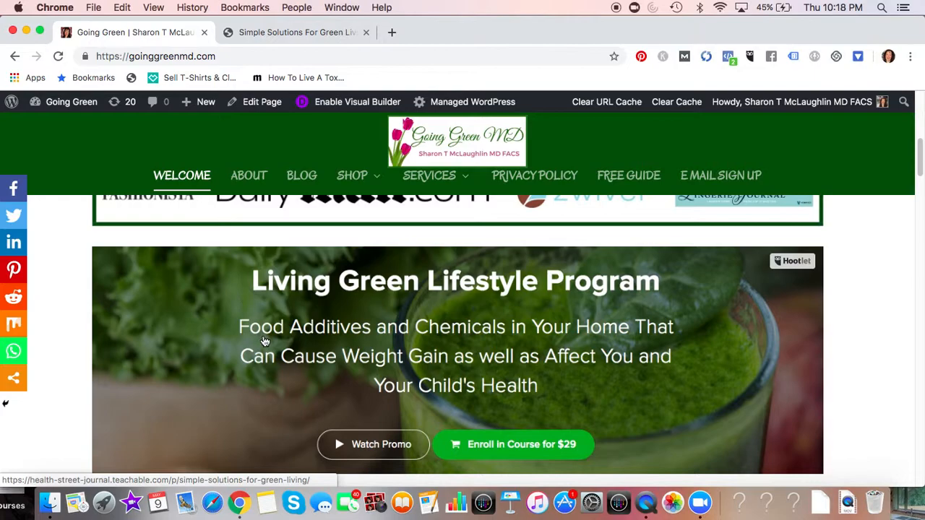
mouse_move(272, 353)
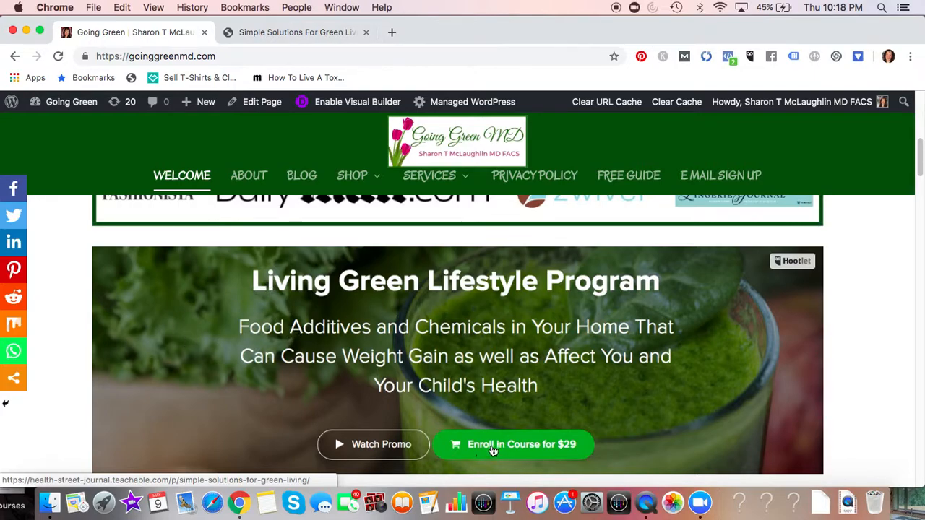
scroll(down, 3)
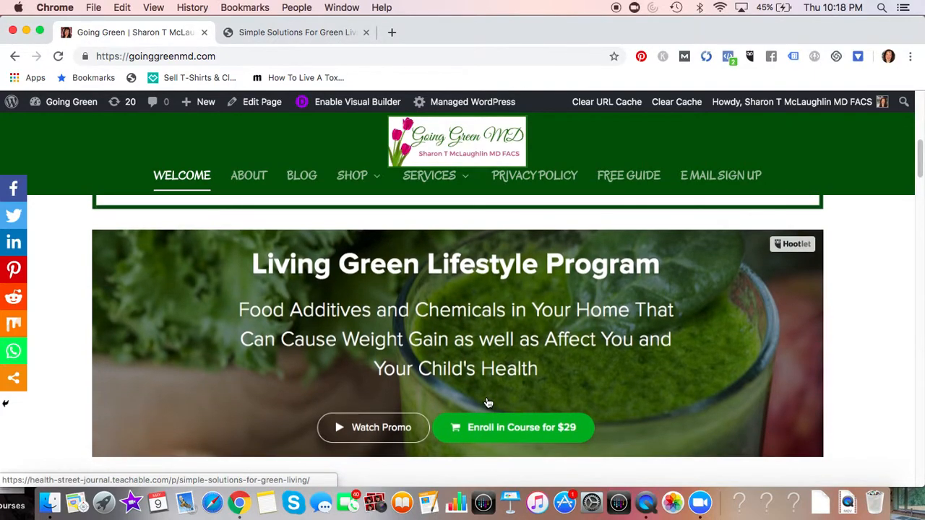
mouse_move(463, 363)
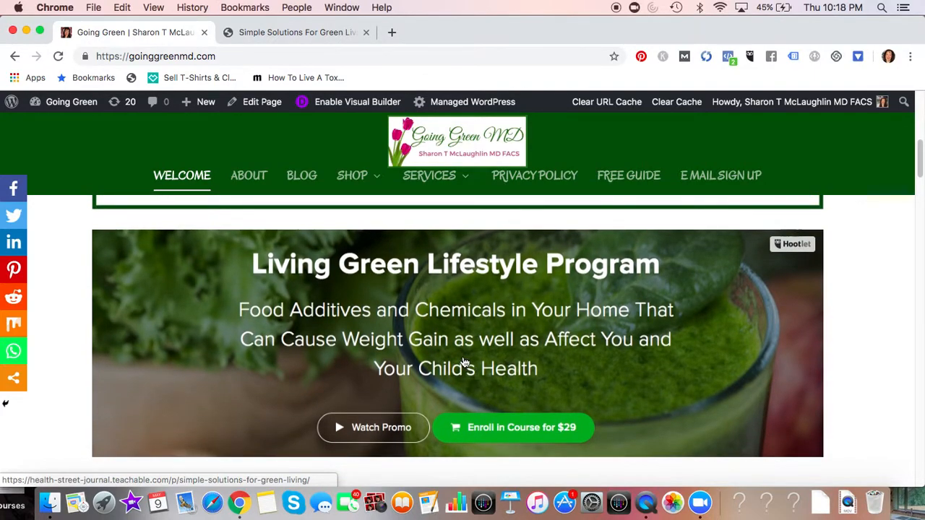
scroll(down, 3)
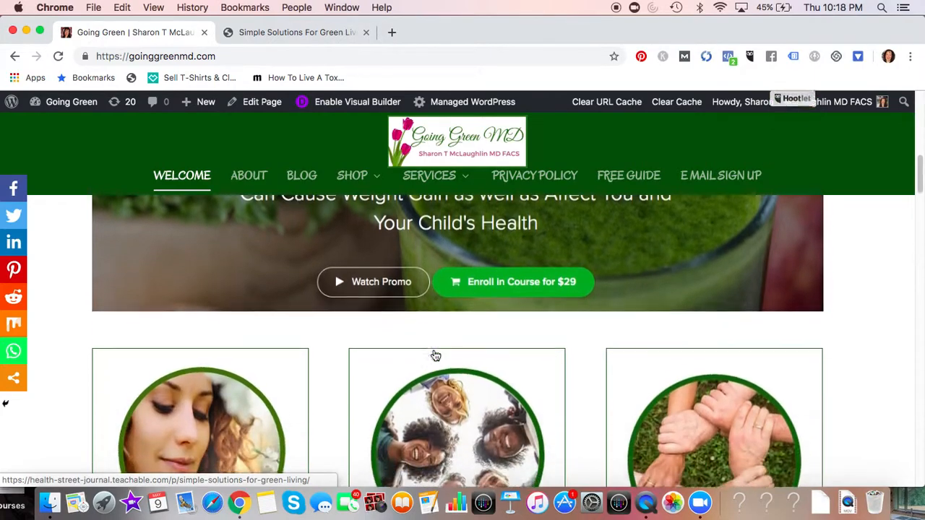
scroll(down, 3)
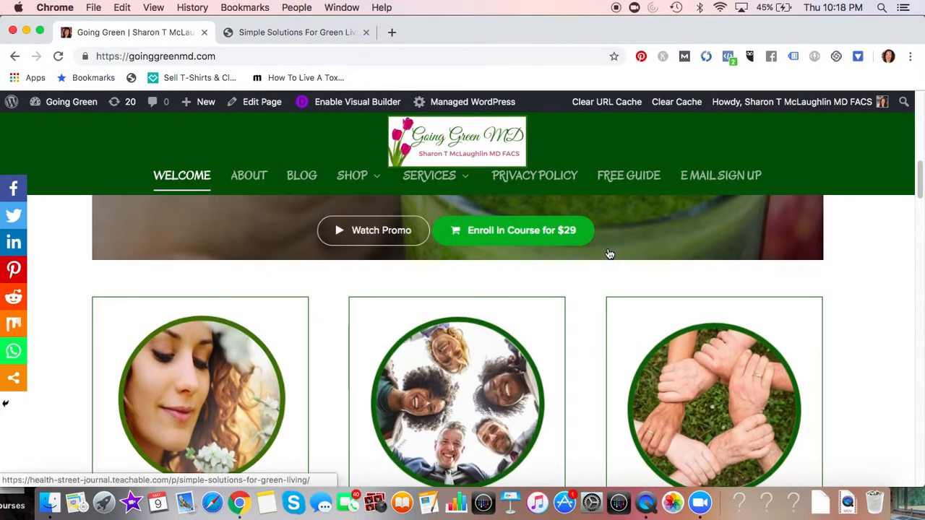
mouse_move(498, 378)
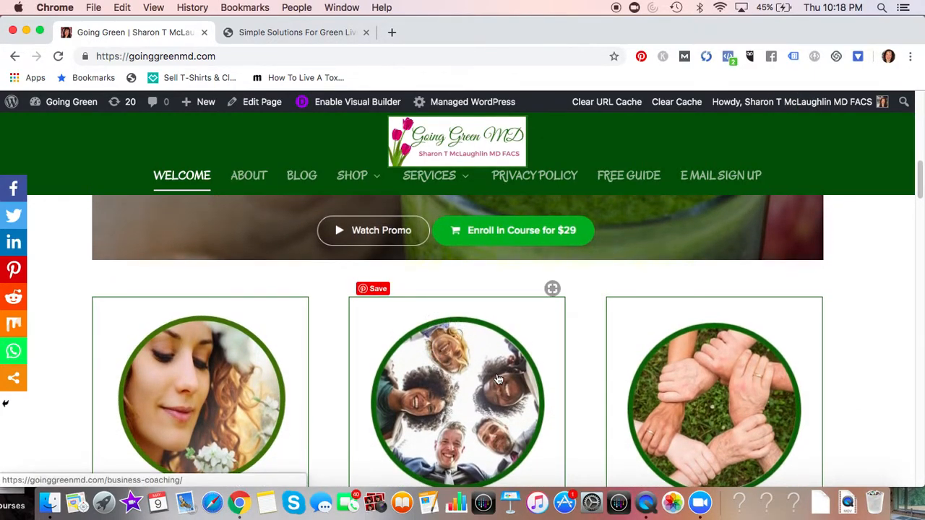
mouse_move(440, 404)
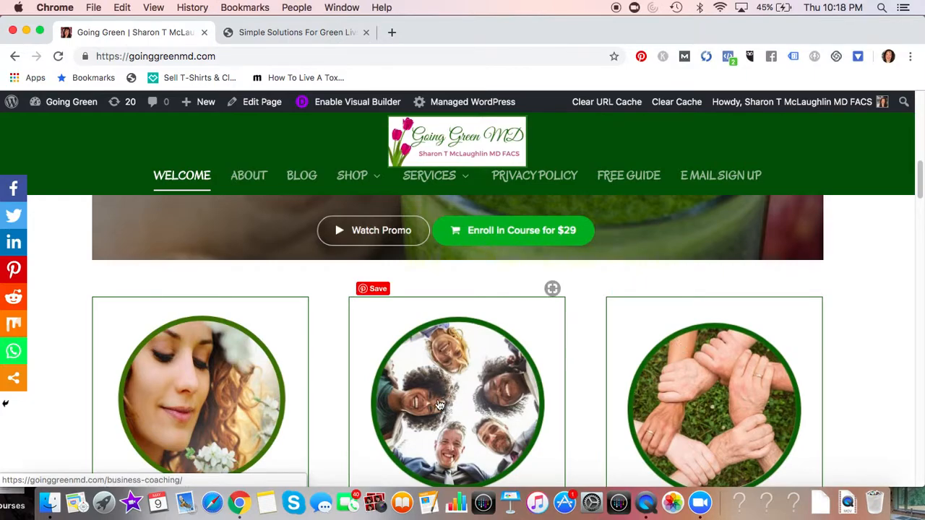
scroll(down, 3)
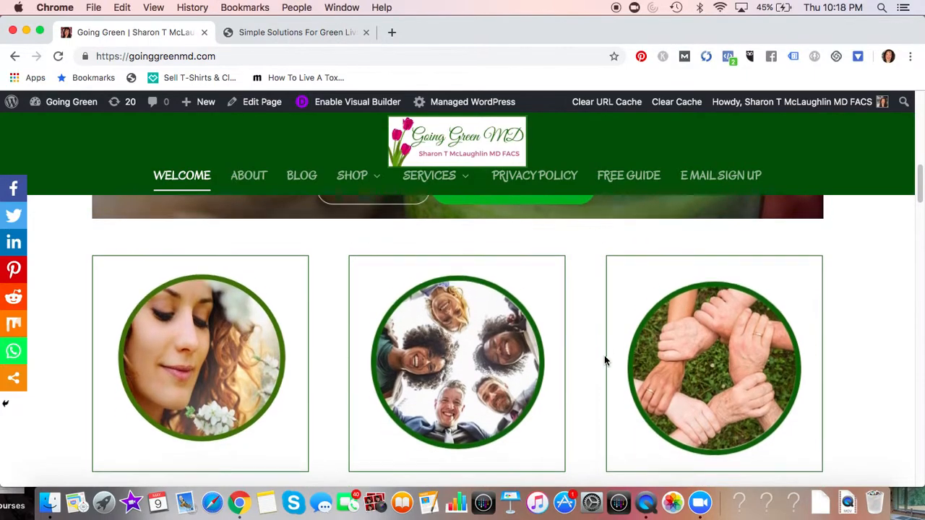
scroll(down, 3)
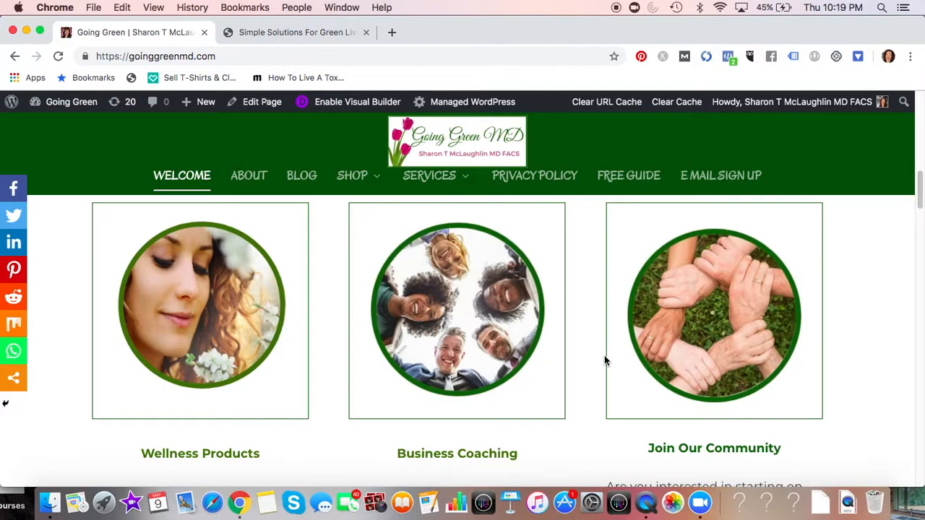
scroll(down, 3)
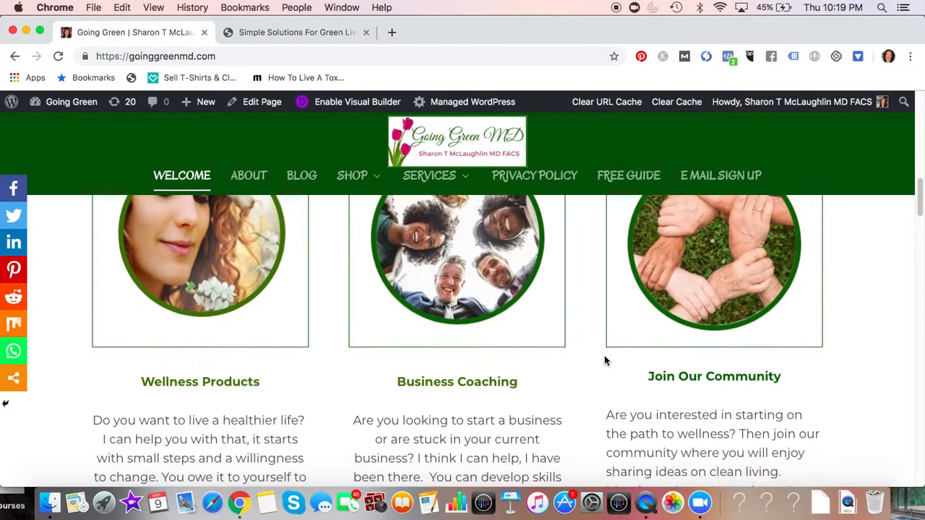
scroll(down, 3)
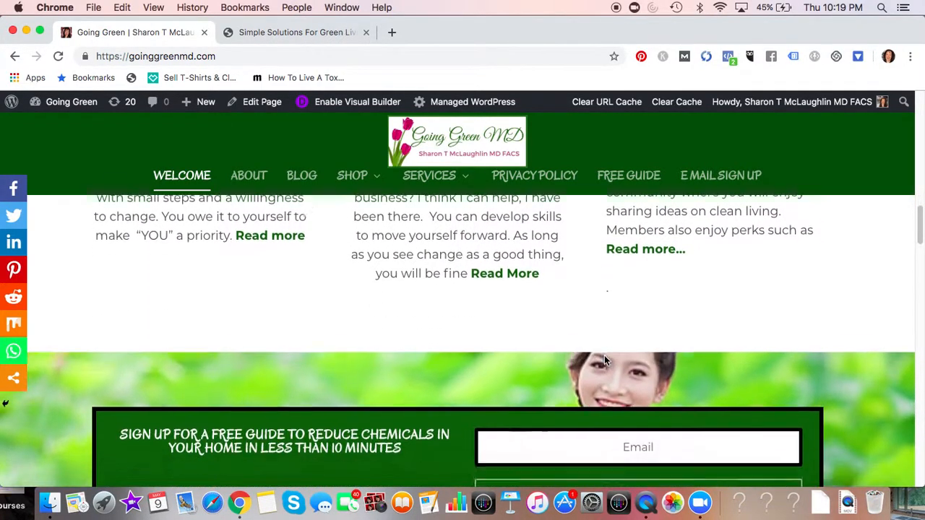
scroll(down, 3)
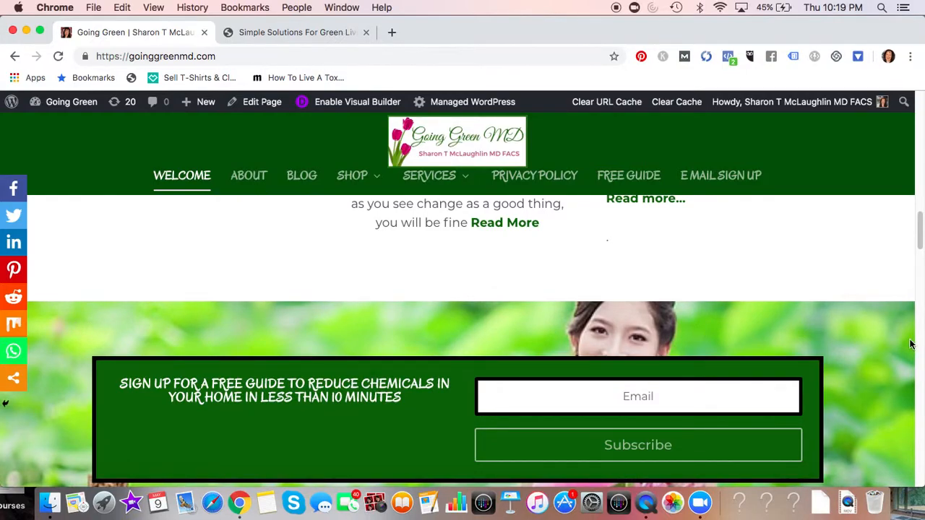
scroll(down, 3)
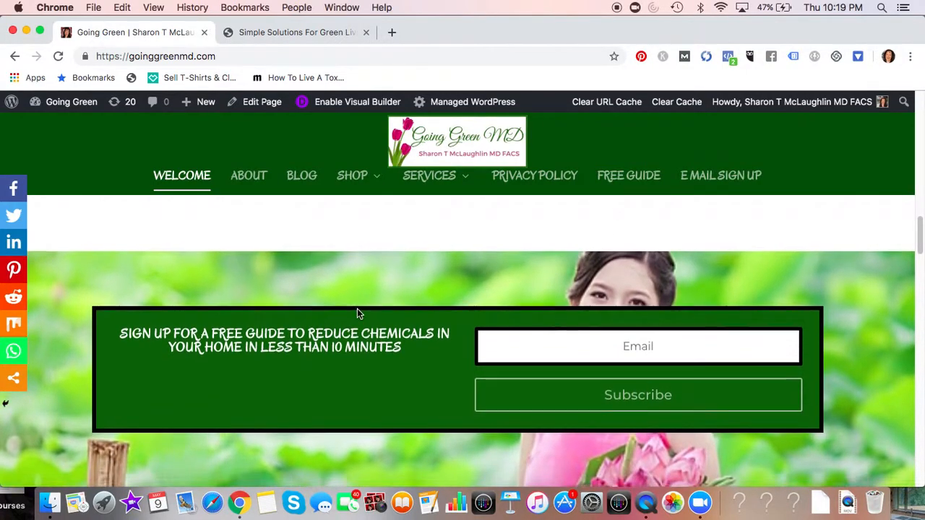
scroll(down, 3)
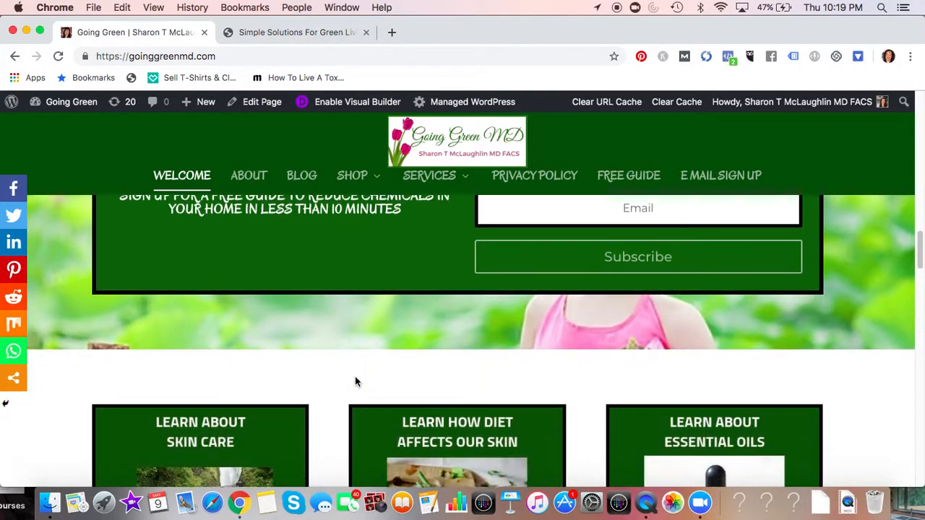
scroll(down, 3)
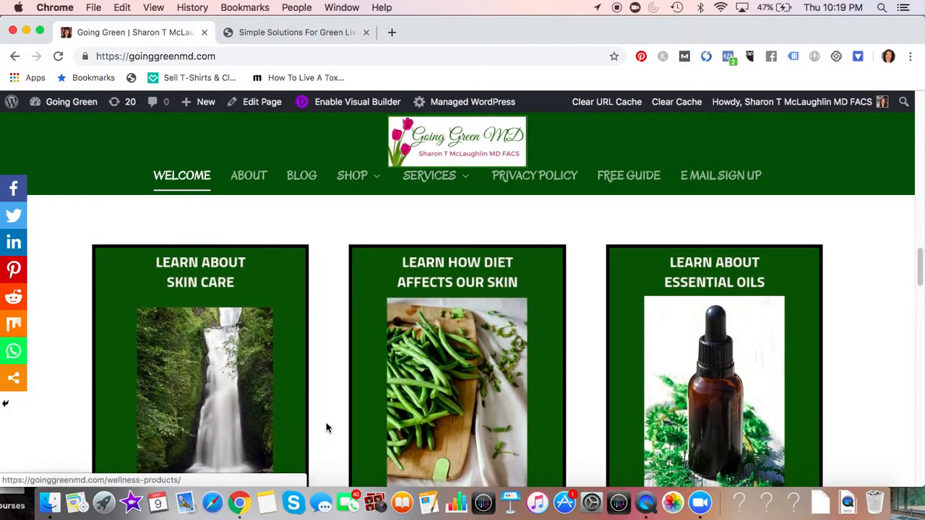
scroll(down, 3)
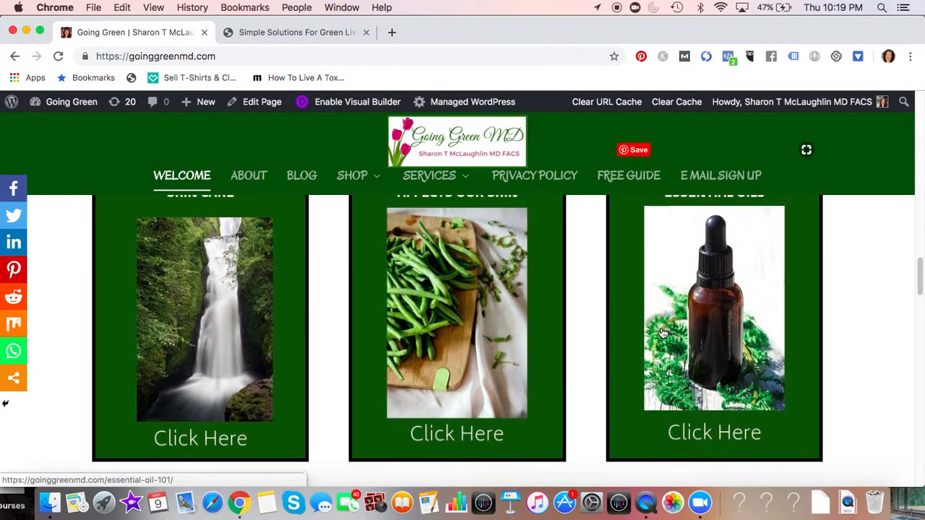
scroll(down, 3)
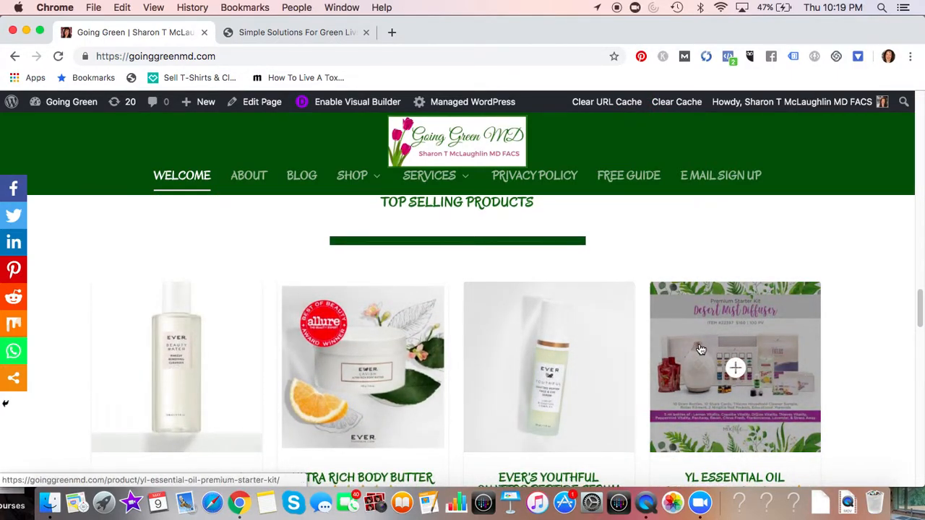
scroll(down, 3)
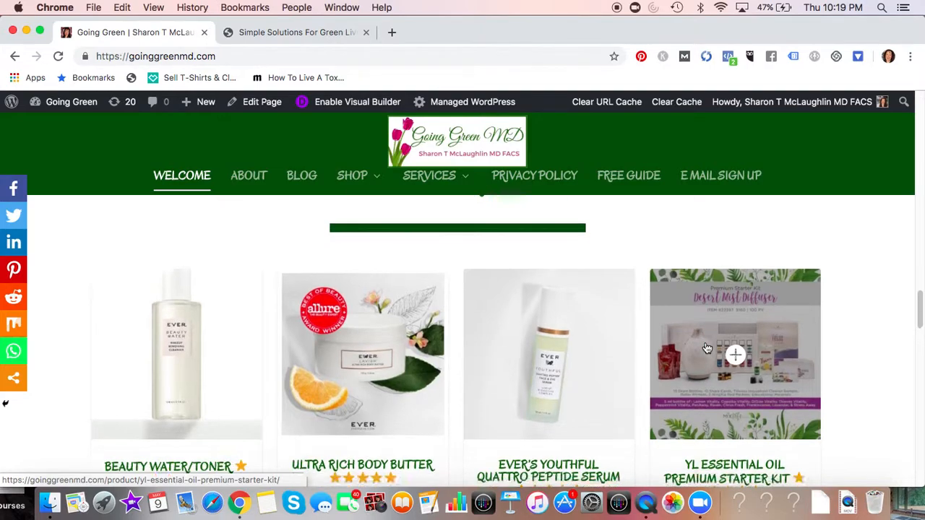
scroll(up, 3)
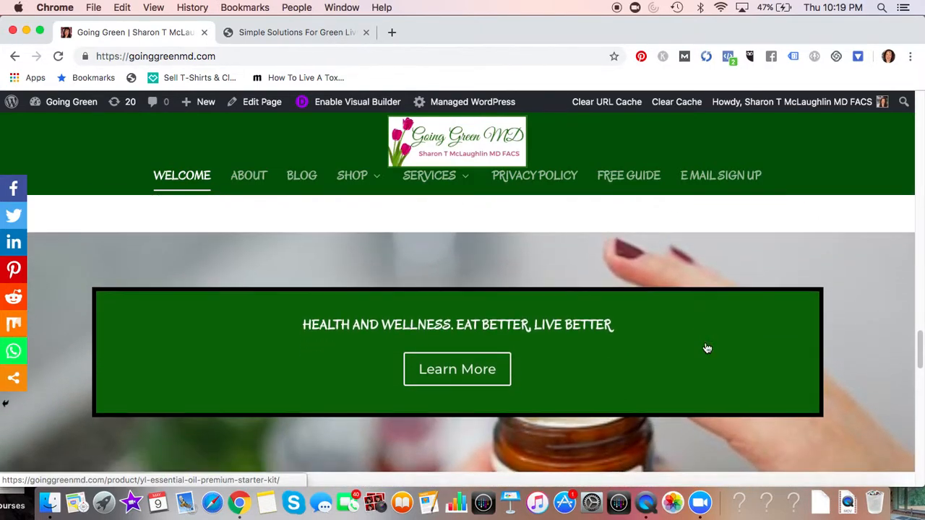
scroll(down, 3)
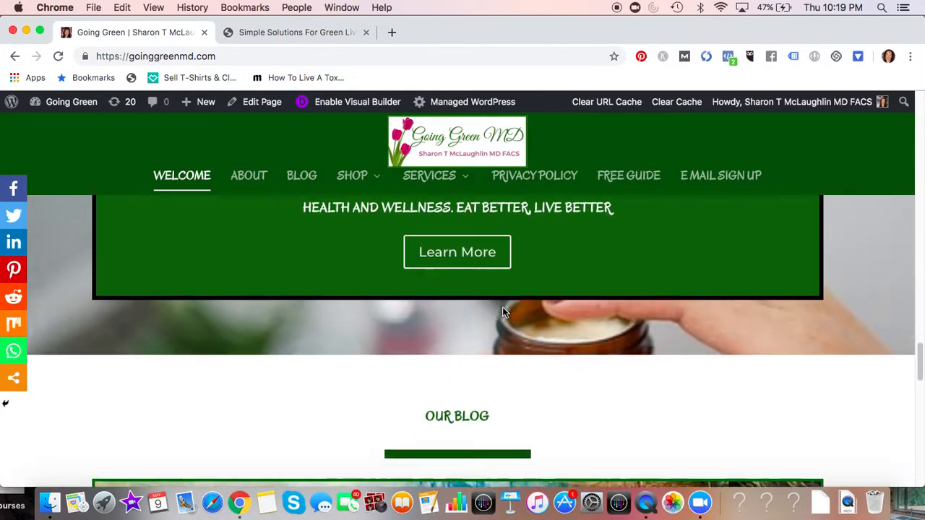
scroll(down, 3)
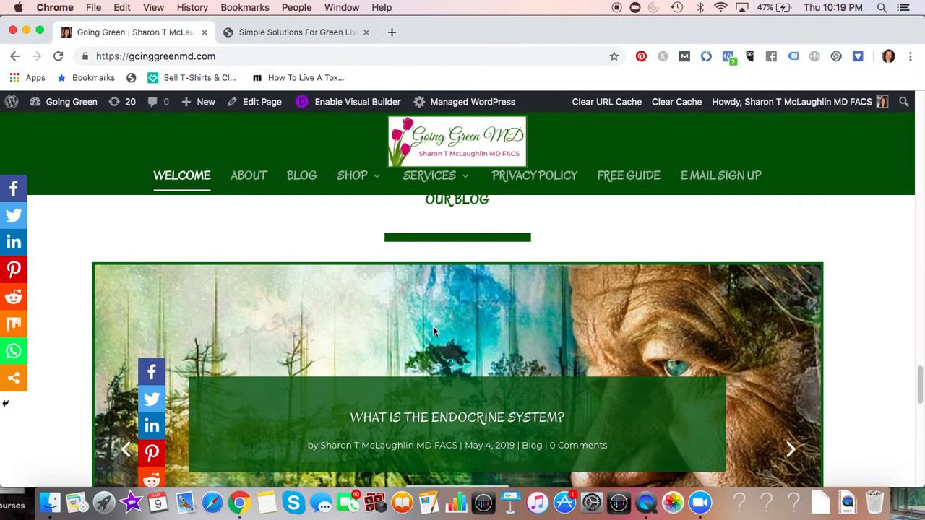
scroll(down, 3)
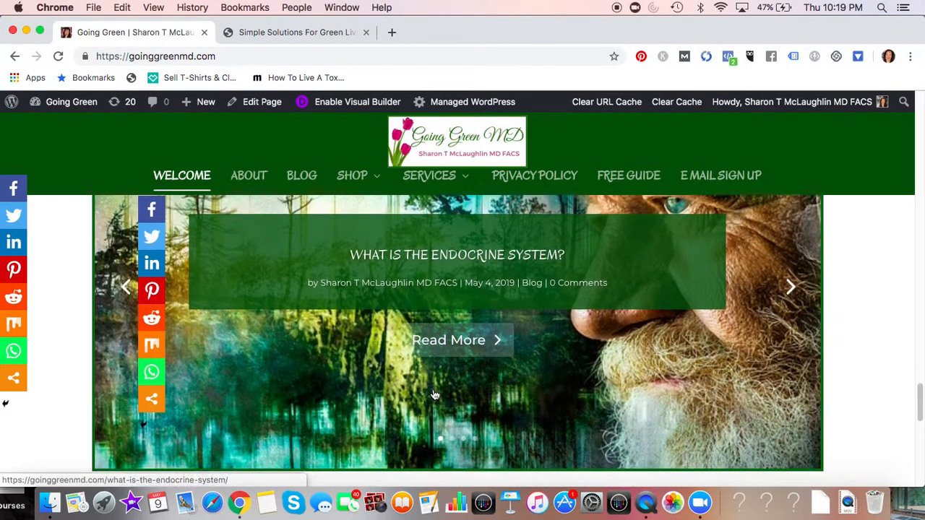
scroll(down, 3)
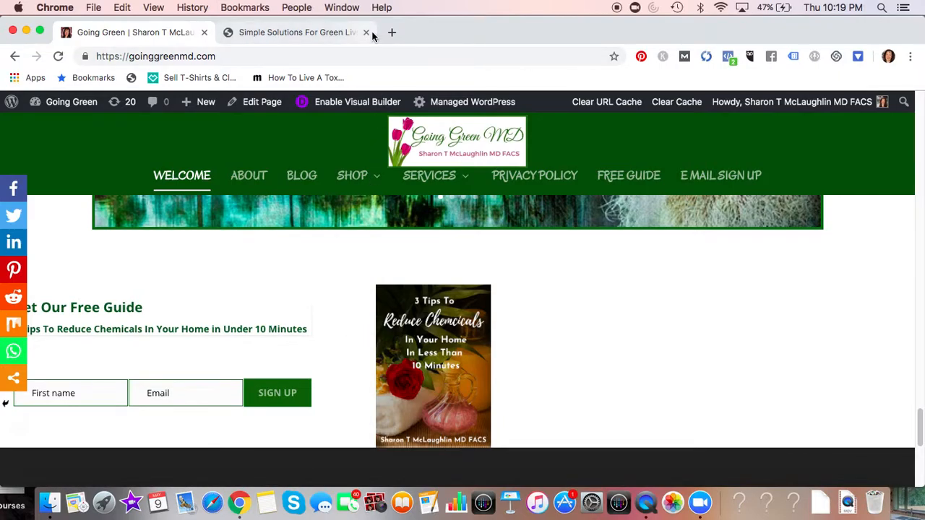
mouse_move(282, 38)
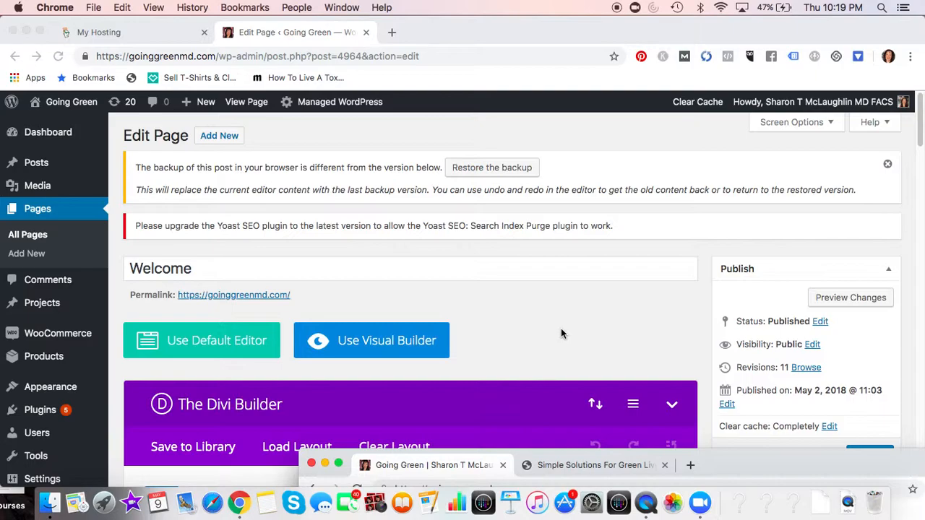
Scroll the Welcome page editor to its Divi Builder layout beside the live homepage.
scroll(down, 3)
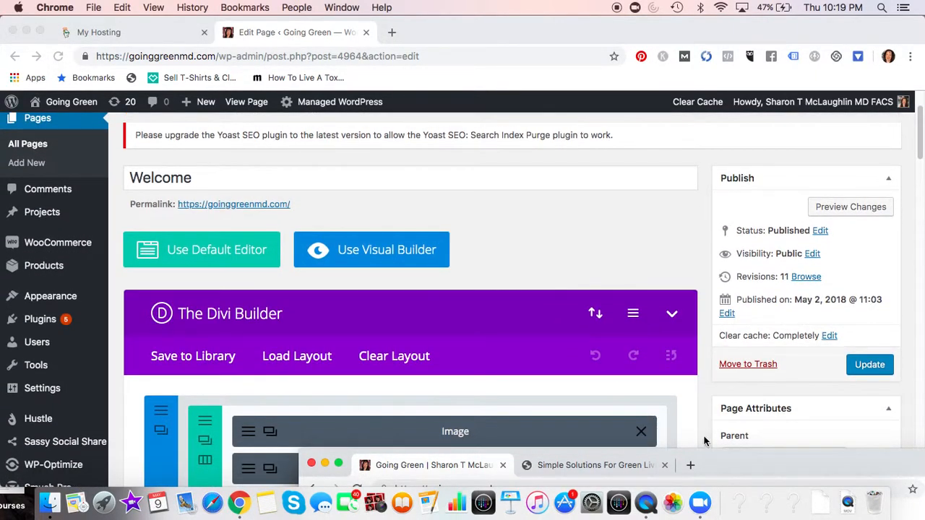
scroll(down, 3)
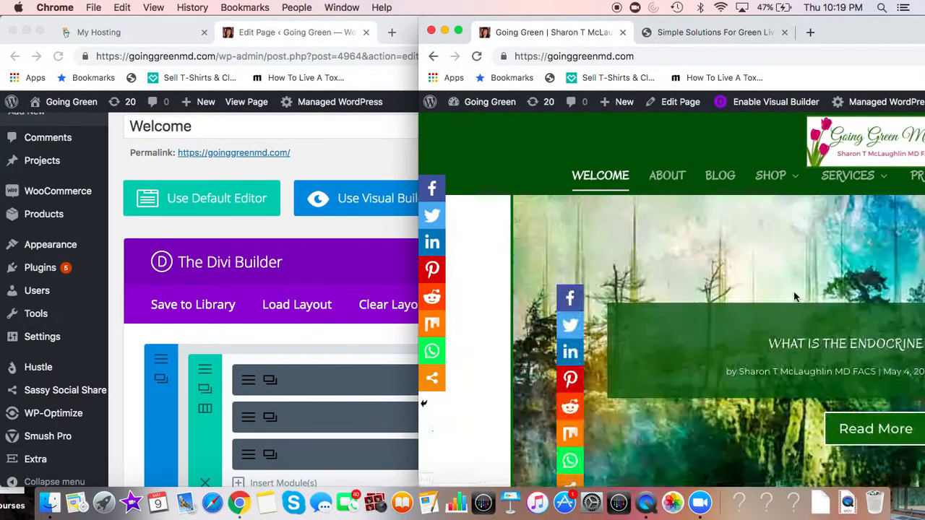
scroll(up, 3)
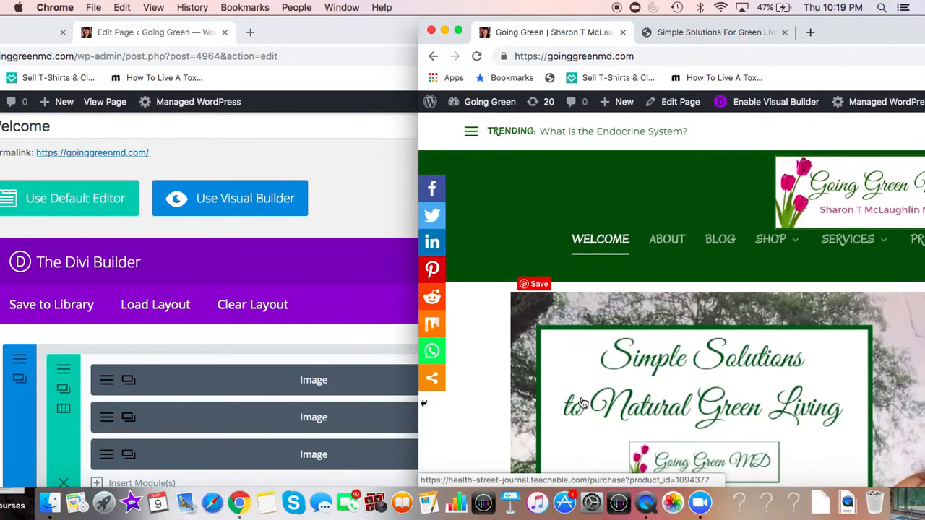
scroll(down, 3)
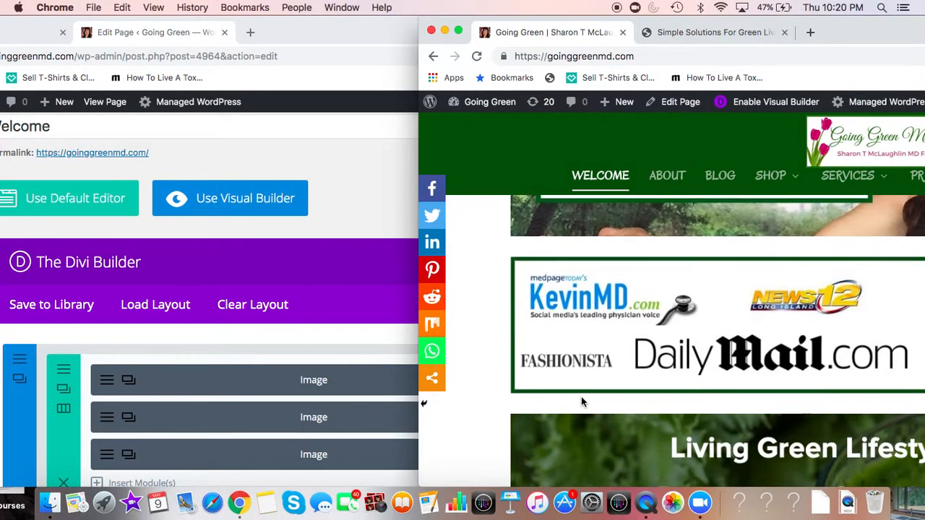
scroll(down, 3)
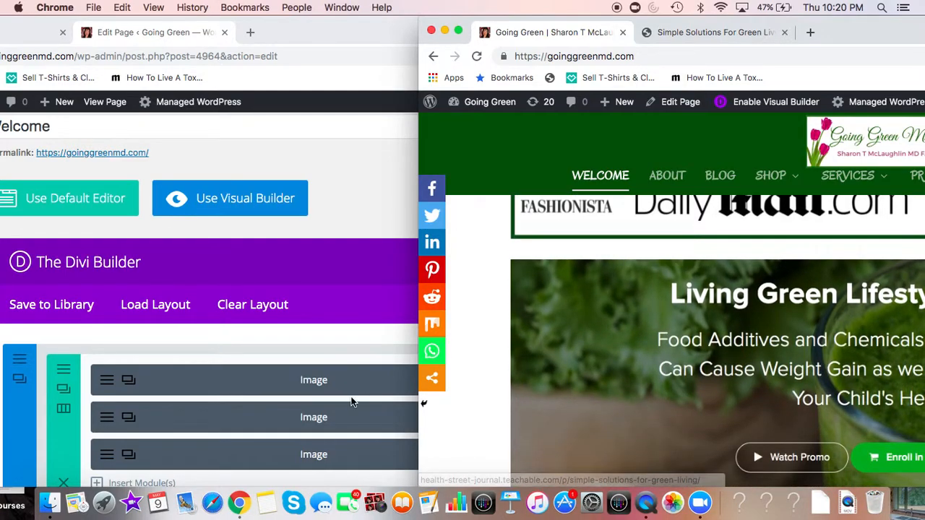
scroll(down, 3)
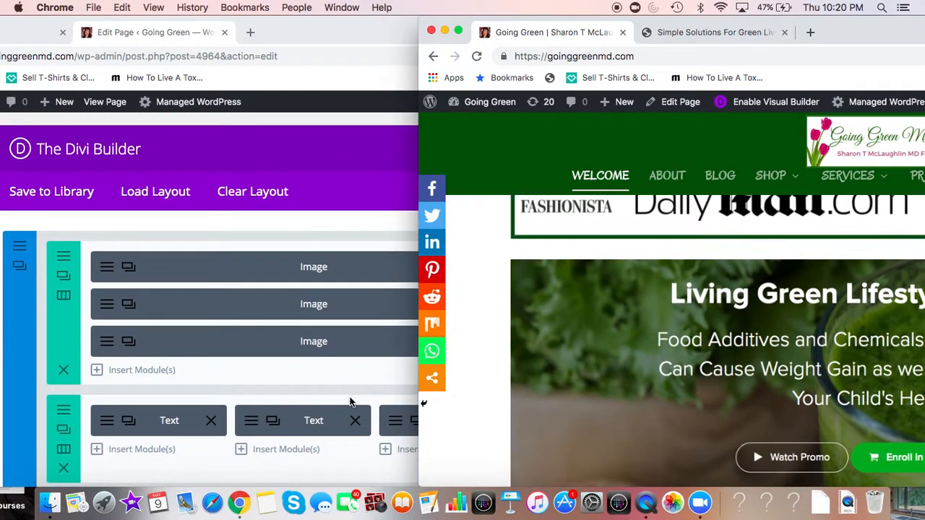
mouse_move(636, 422)
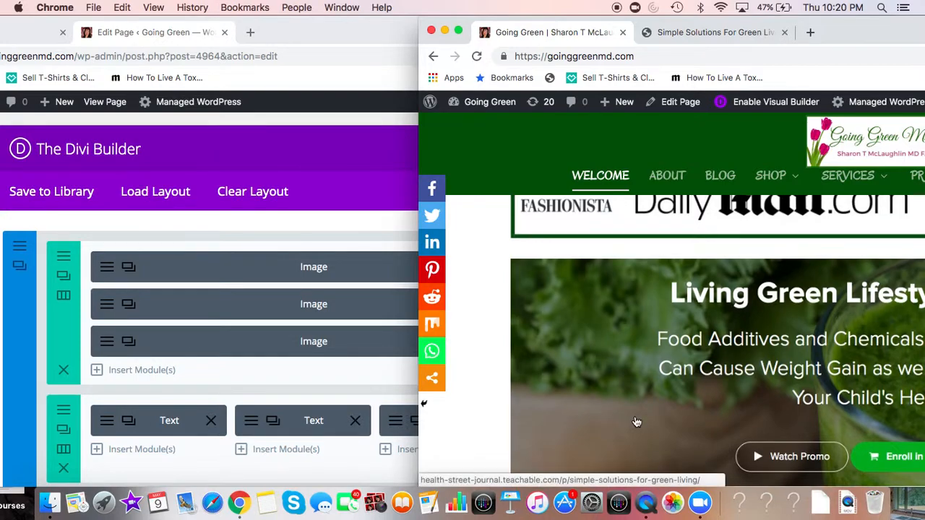
scroll(down, 3)
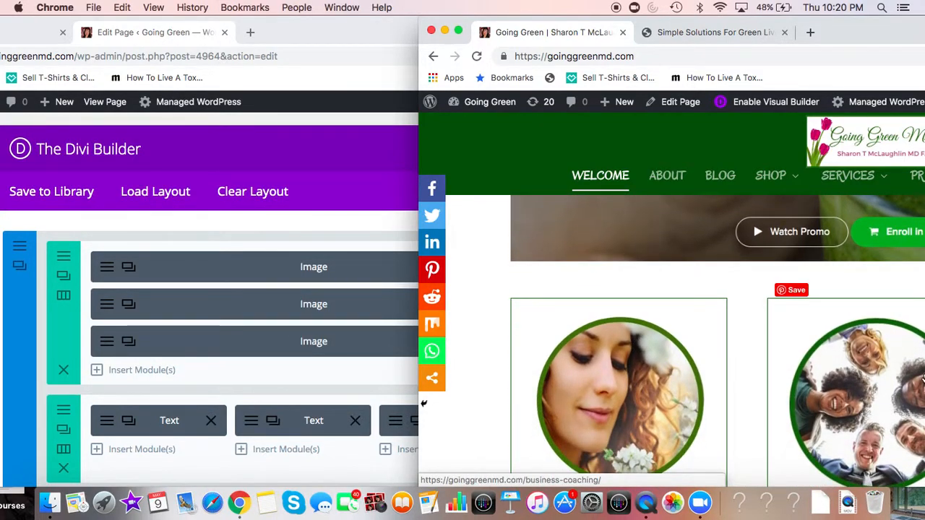
scroll(down, 3)
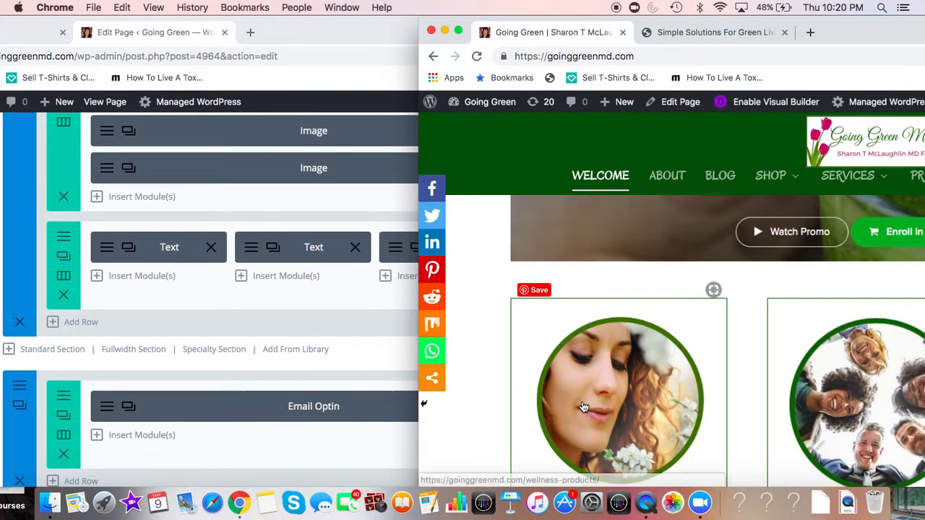
scroll(down, 3)
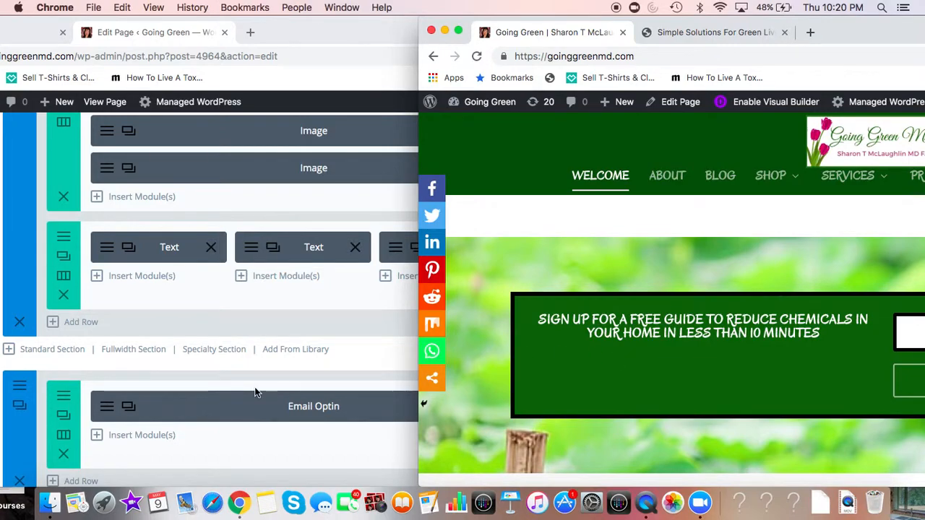
scroll(down, 3)
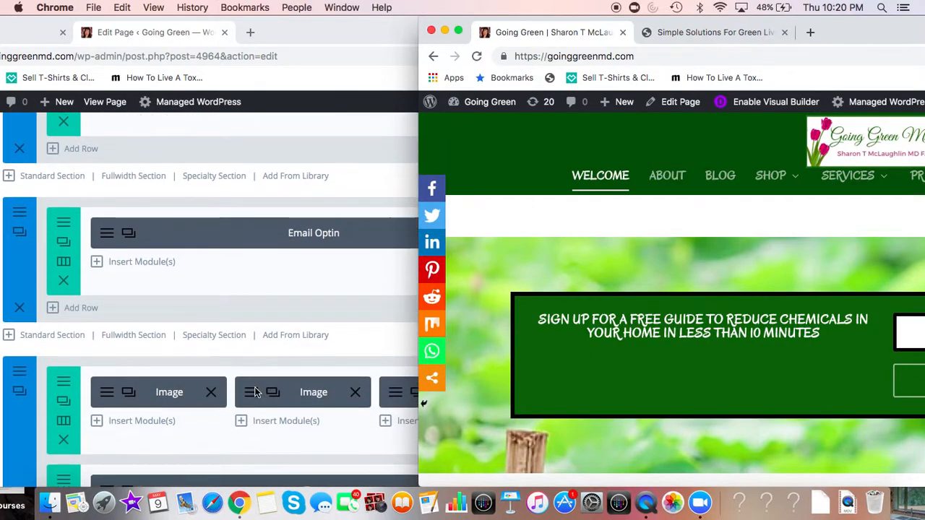
scroll(down, 3)
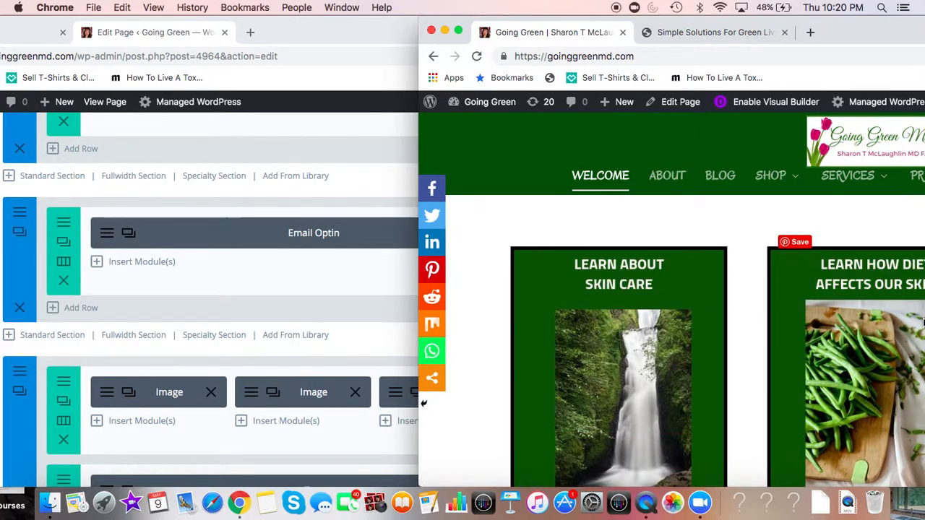
mouse_move(650, 295)
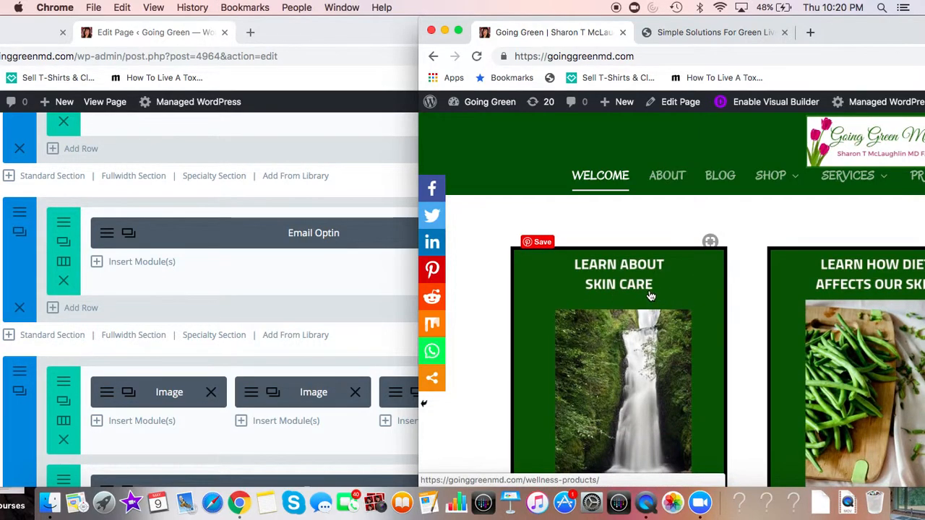
mouse_move(651, 306)
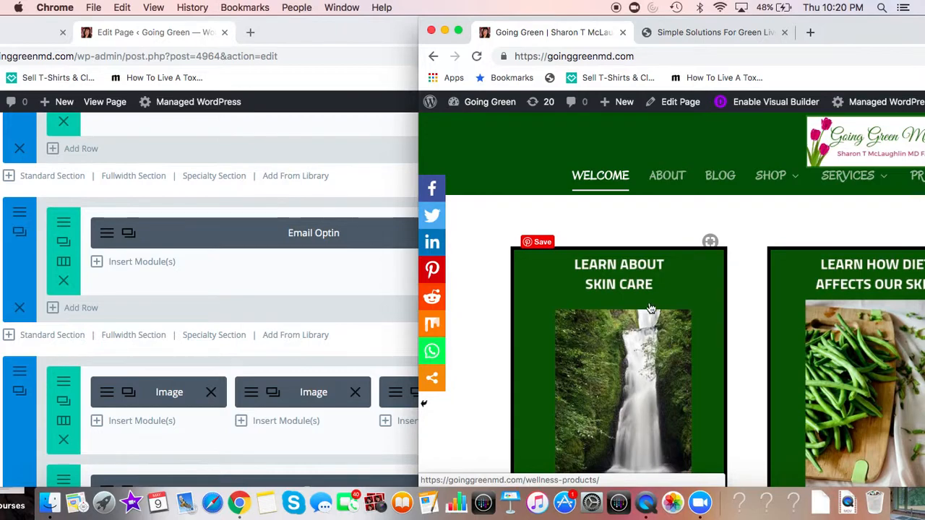
mouse_move(412, 375)
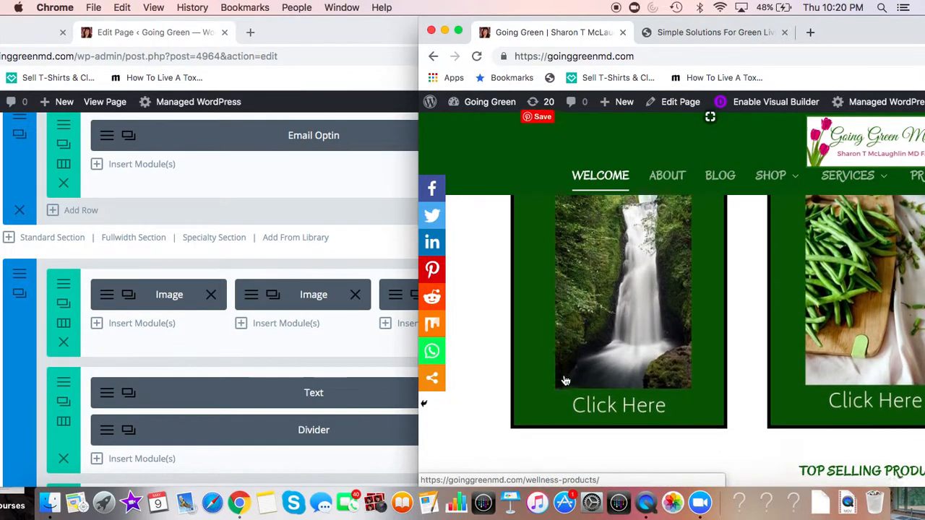
scroll(down, 3)
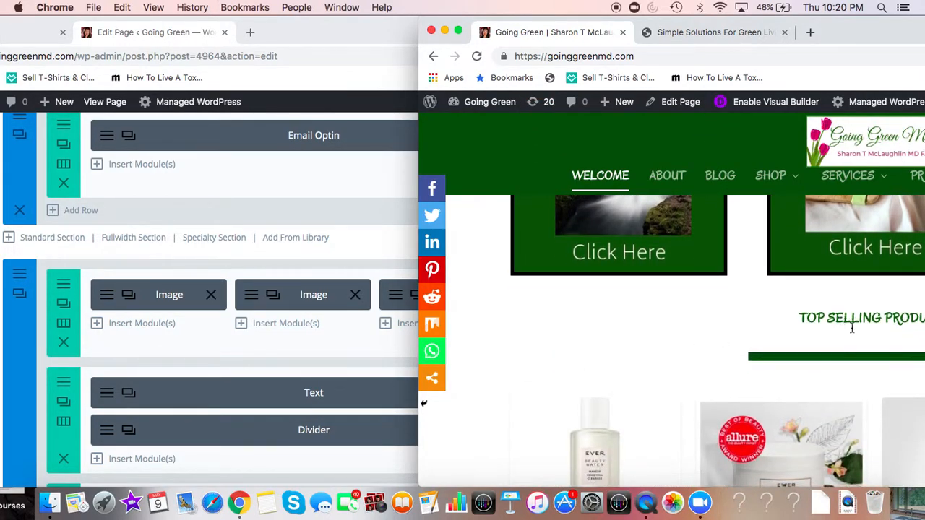
mouse_move(341, 382)
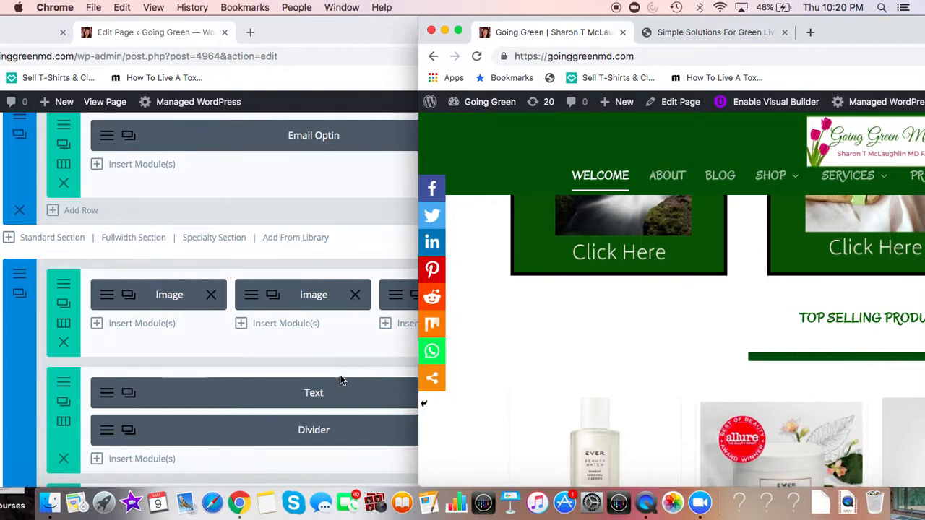
scroll(down, 3)
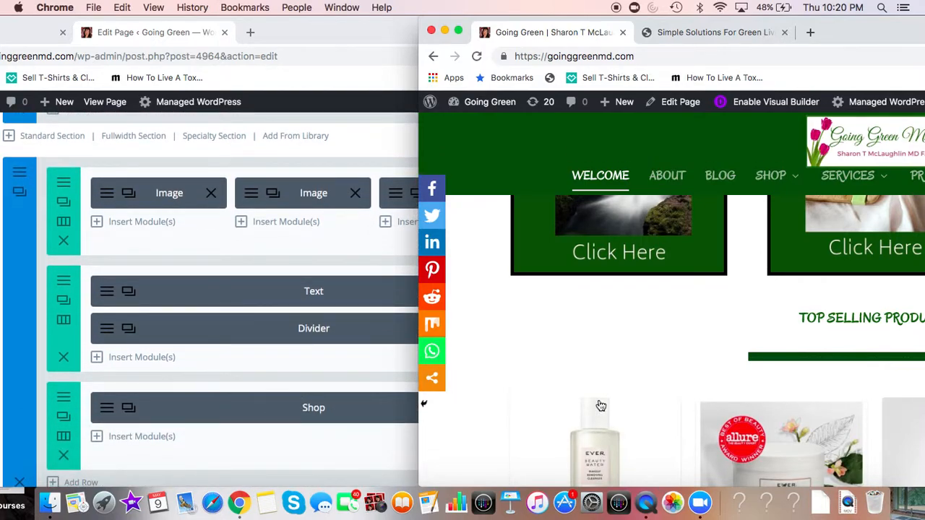
scroll(down, 3)
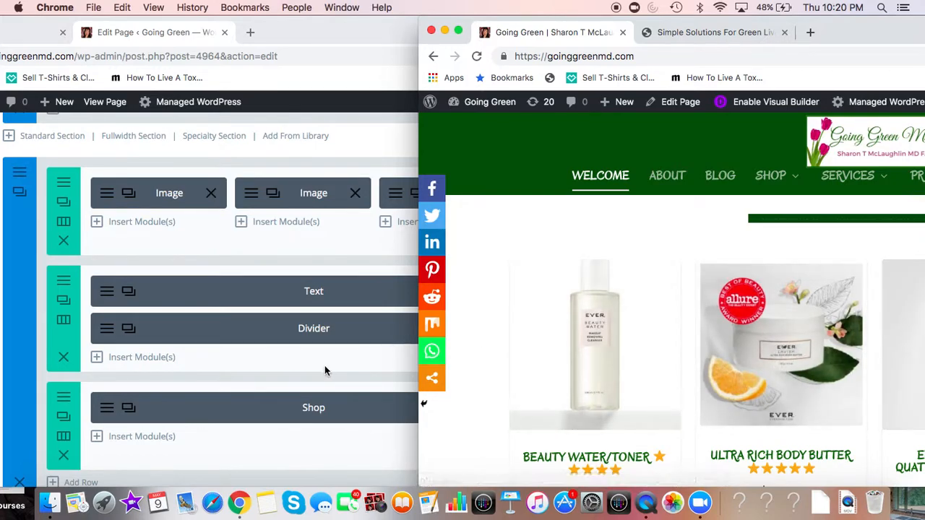
scroll(down, 3)
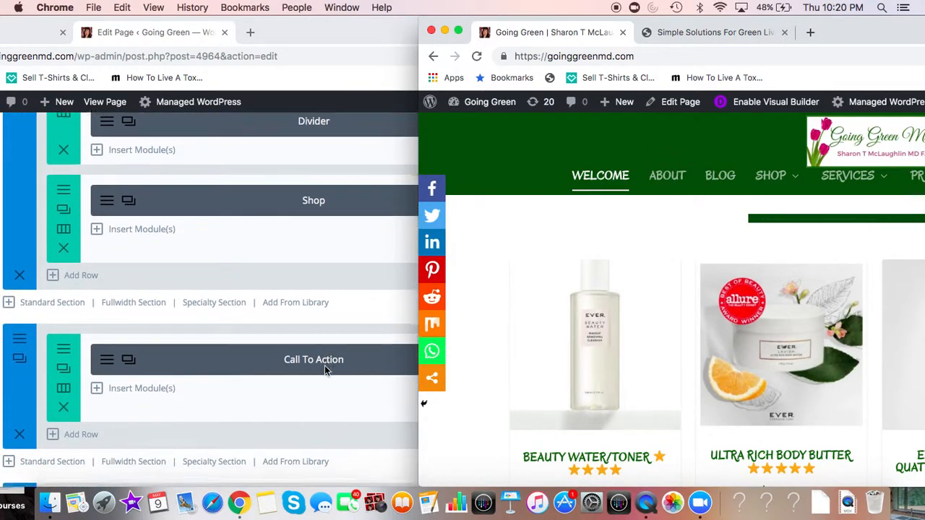
scroll(down, 3)
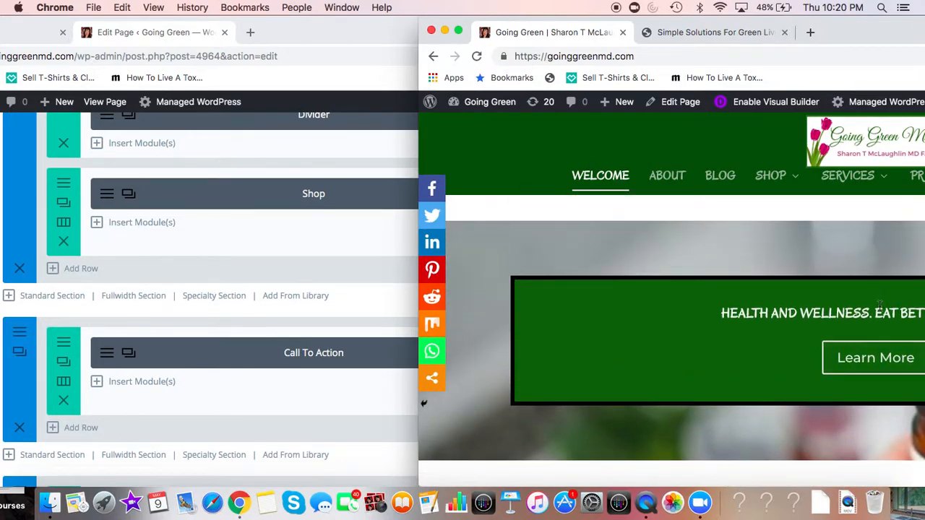
scroll(down, 3)
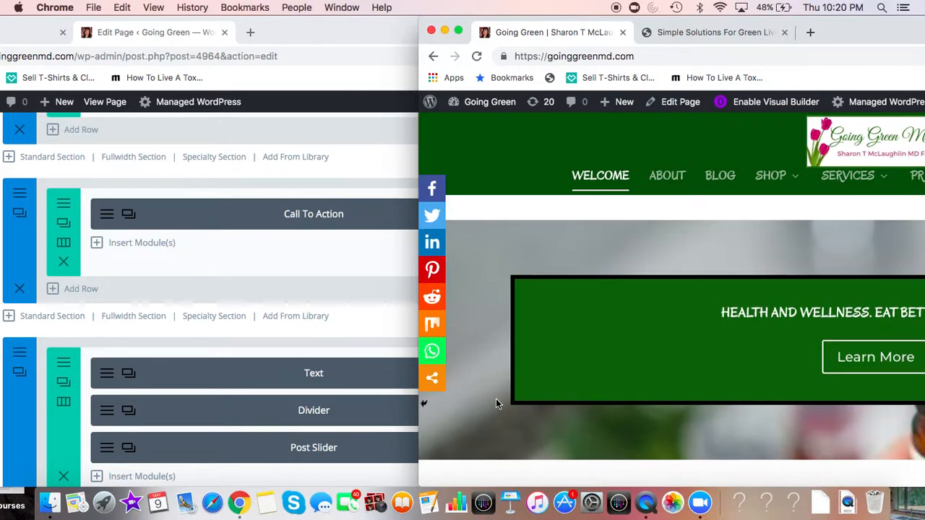
scroll(down, 3)
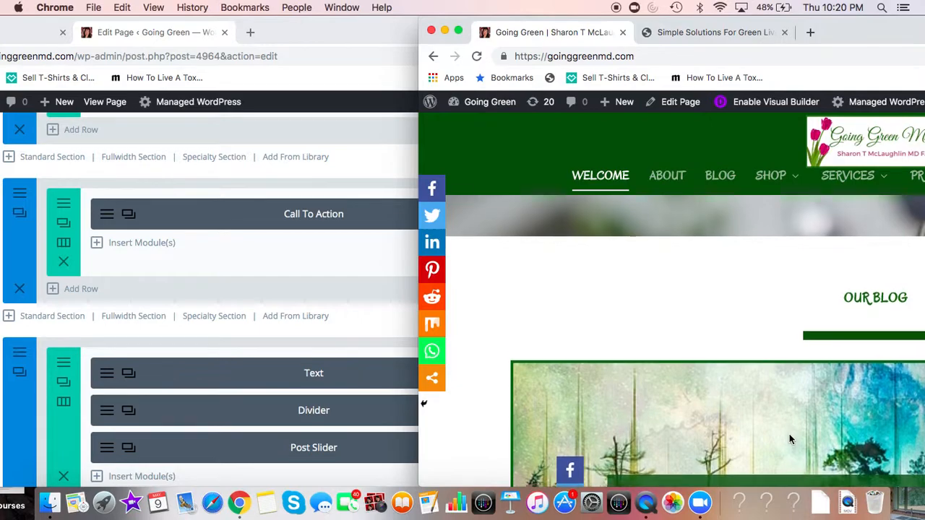
scroll(down, 3)
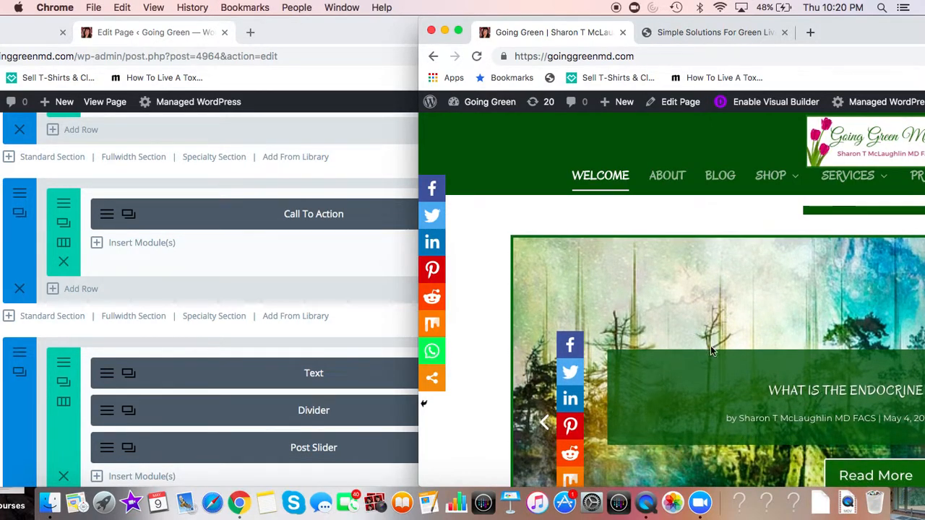
mouse_move(596, 405)
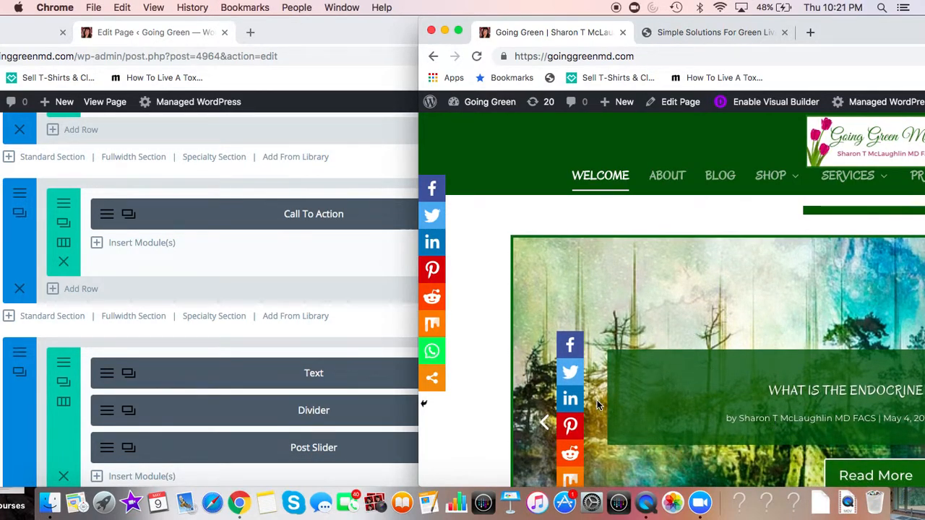
scroll(down, 3)
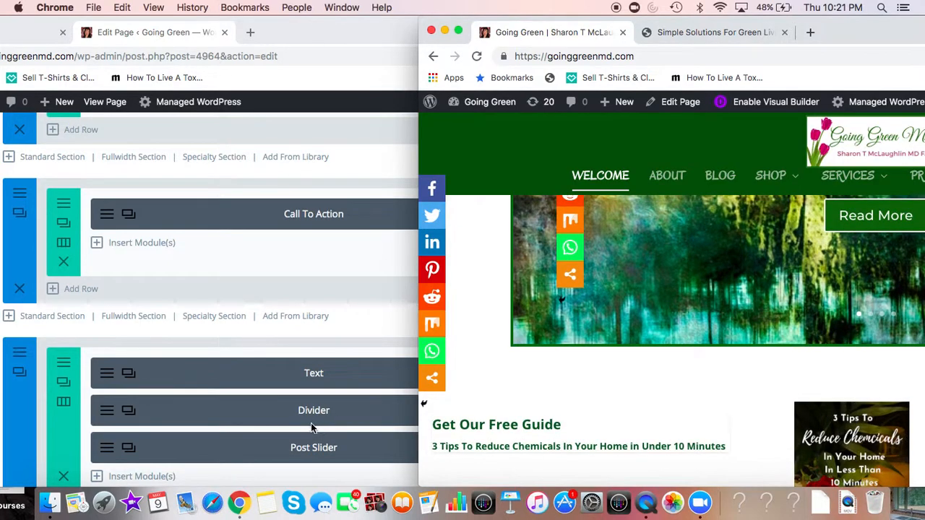
Scroll the full-width editor to the final section holding Text, Divider and Post Slider modules.
scroll(up, 3)
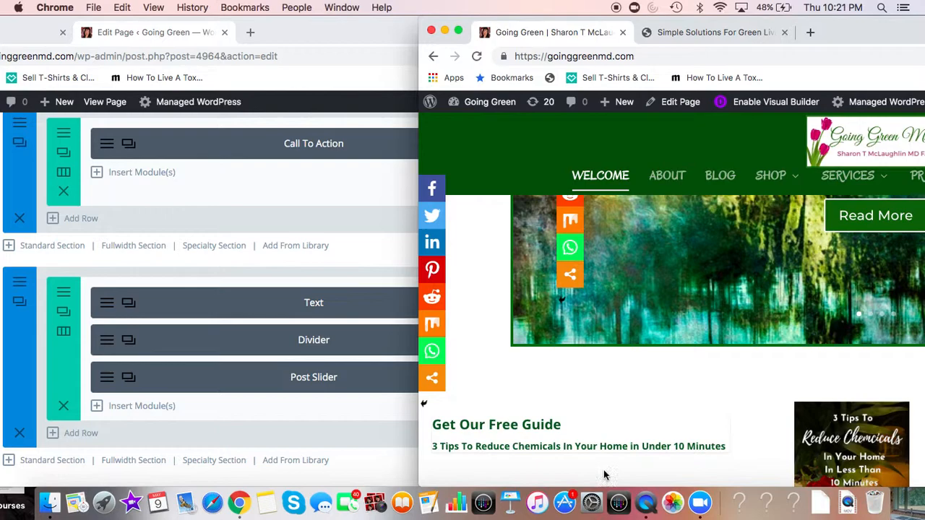
mouse_move(679, 419)
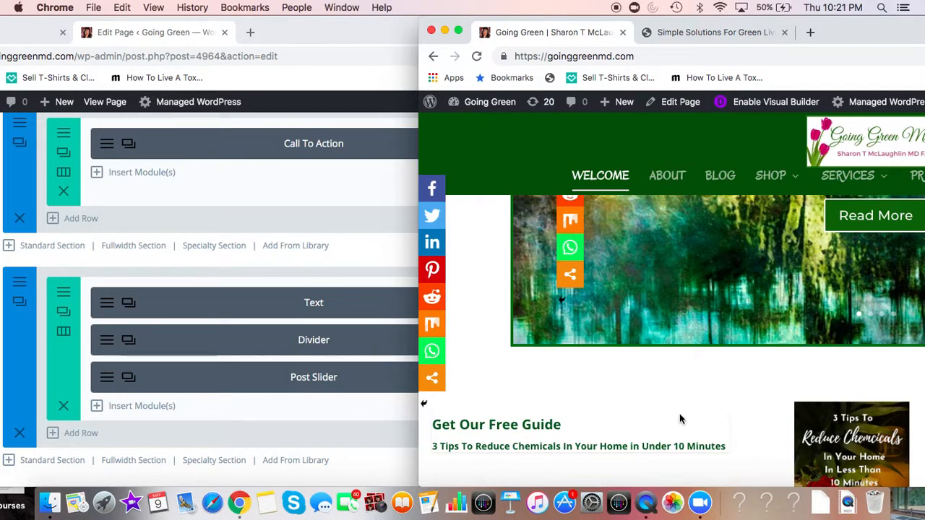
mouse_move(688, 441)
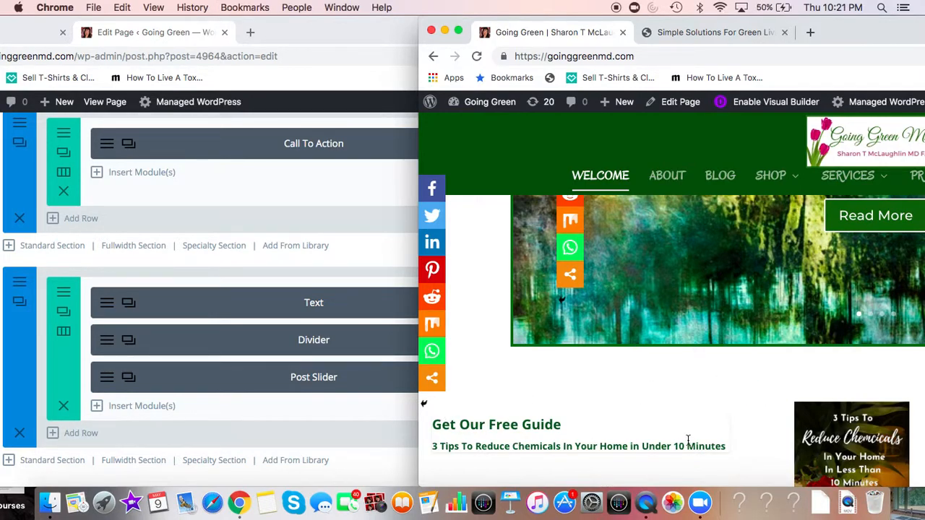
mouse_move(570, 480)
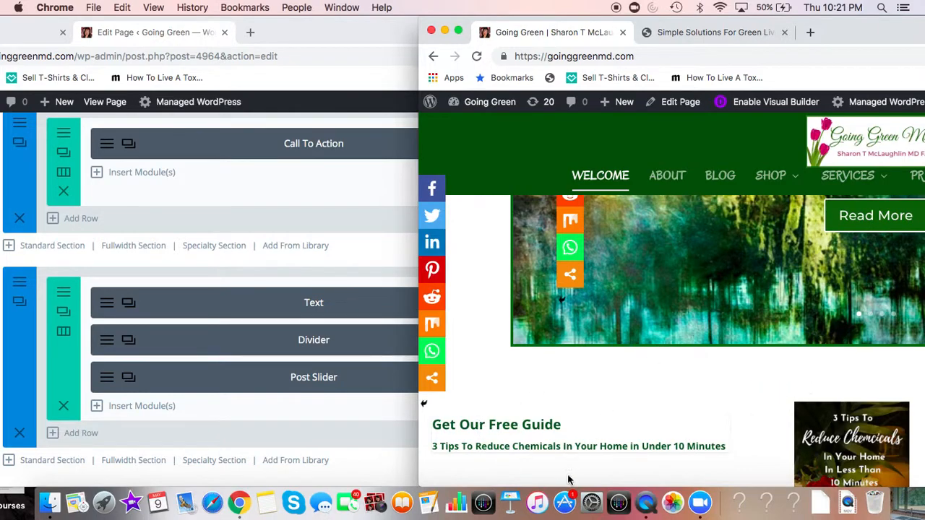
mouse_move(613, 442)
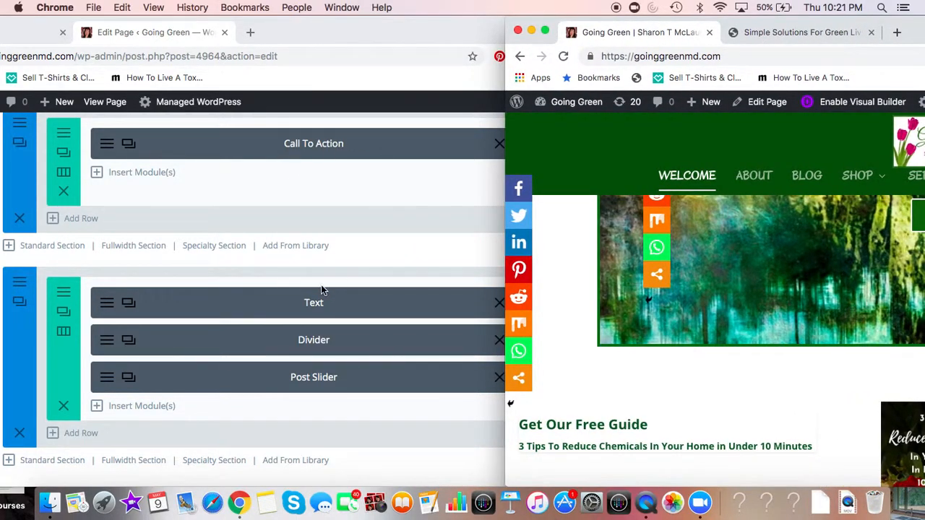
scroll(down, 3)
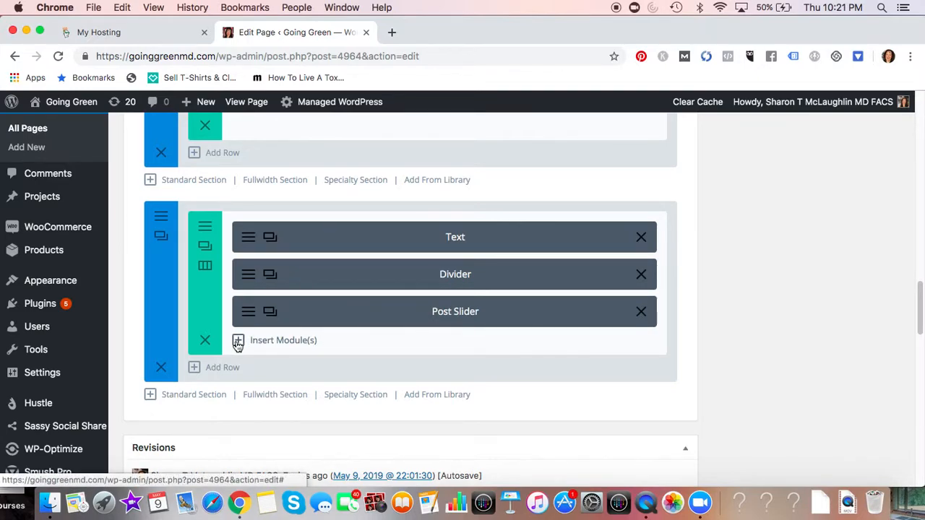
Bring up the Insert Module catalogue for the Post Slider row and browse its module types.
click(239, 341)
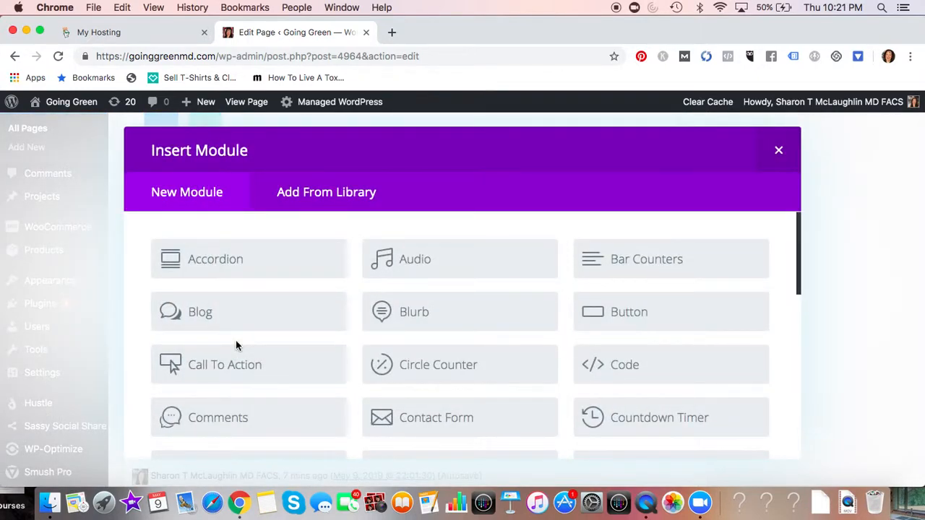
mouse_move(248, 261)
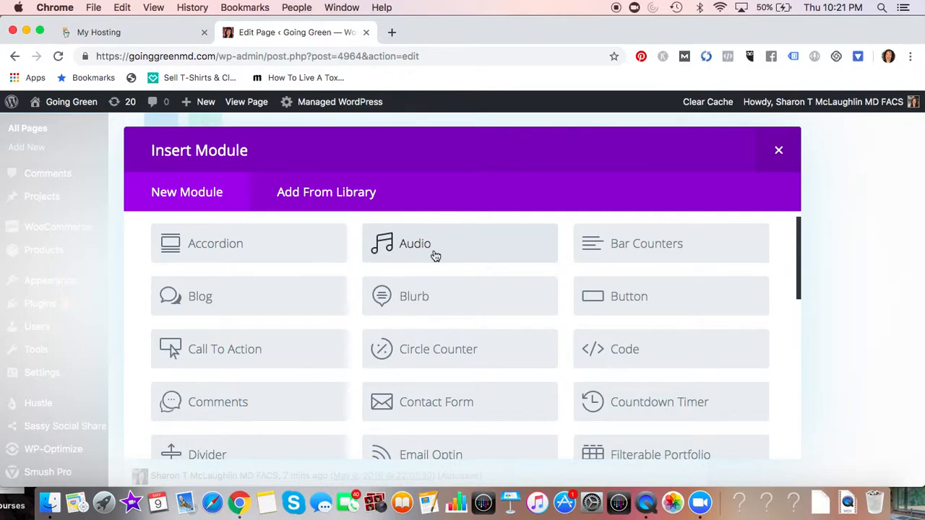
mouse_move(624, 301)
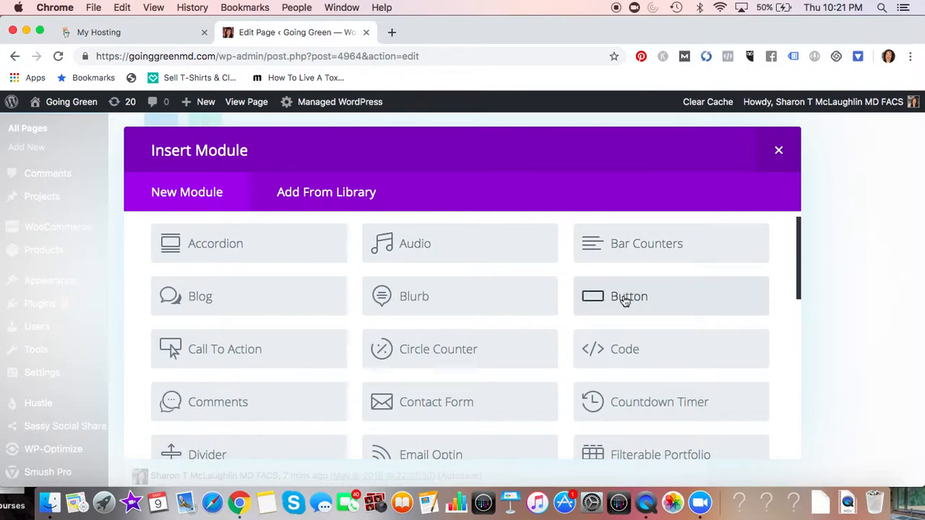
mouse_move(413, 295)
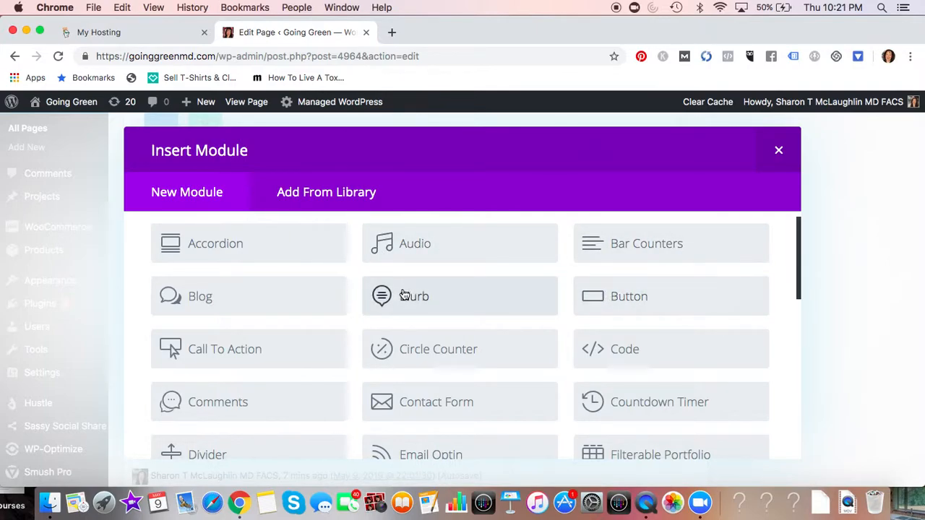
mouse_move(408, 299)
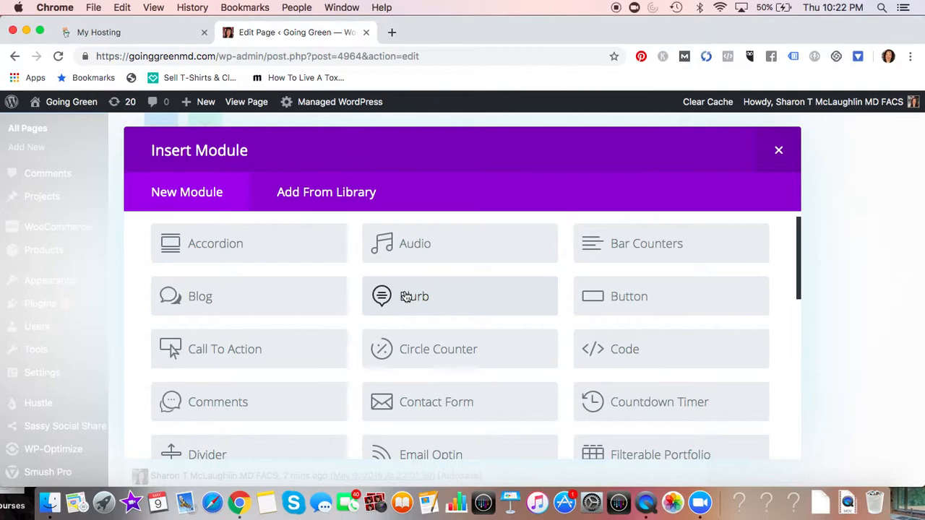
mouse_move(292, 341)
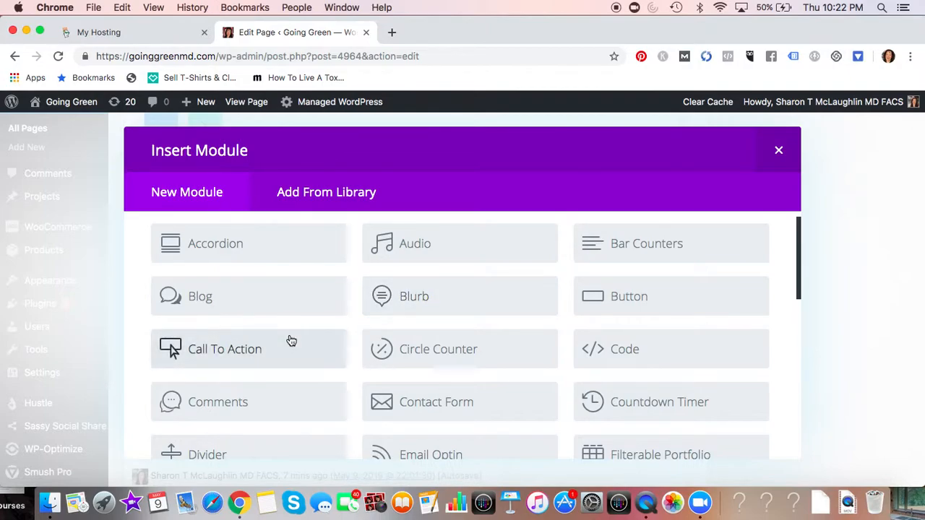
scroll(down, 3)
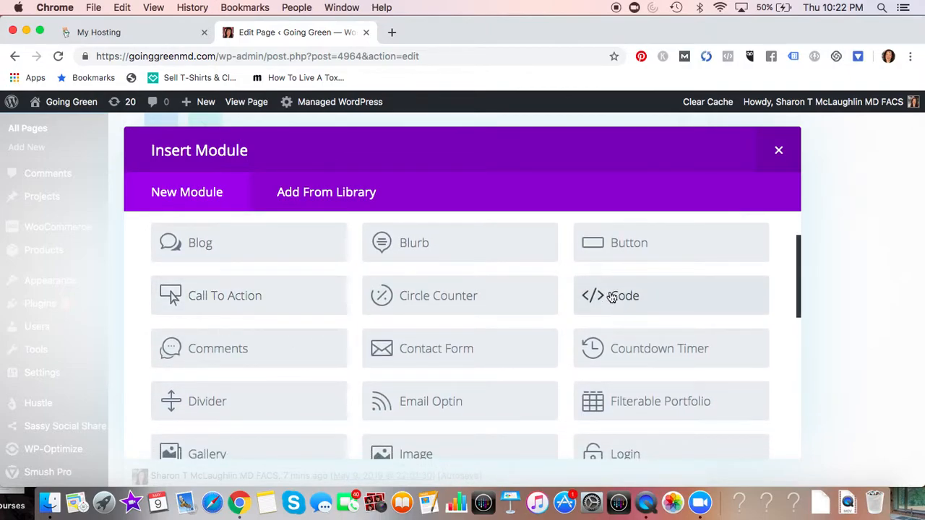
mouse_move(626, 315)
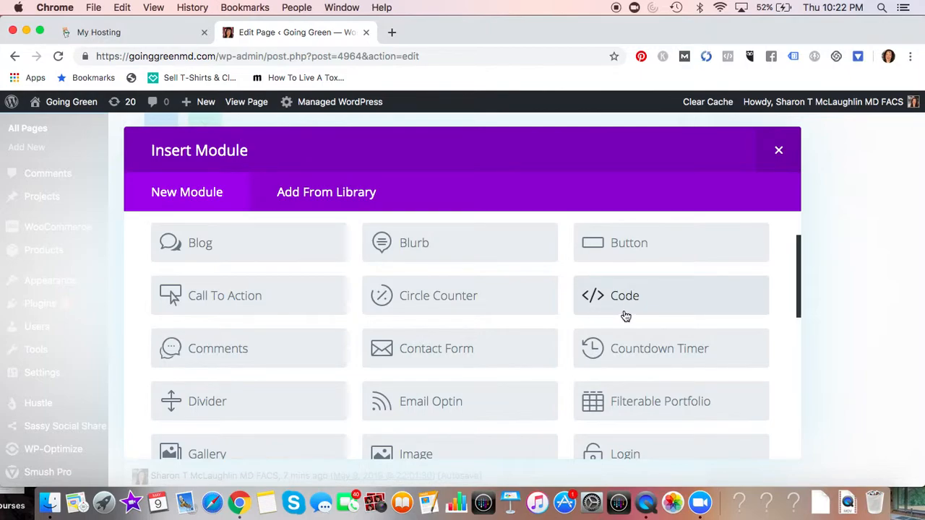
mouse_move(442, 321)
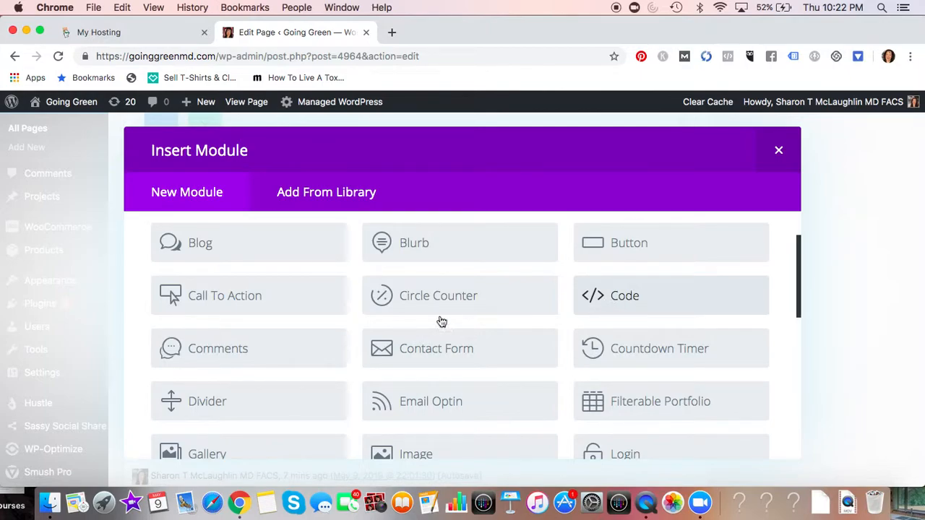
mouse_move(355, 383)
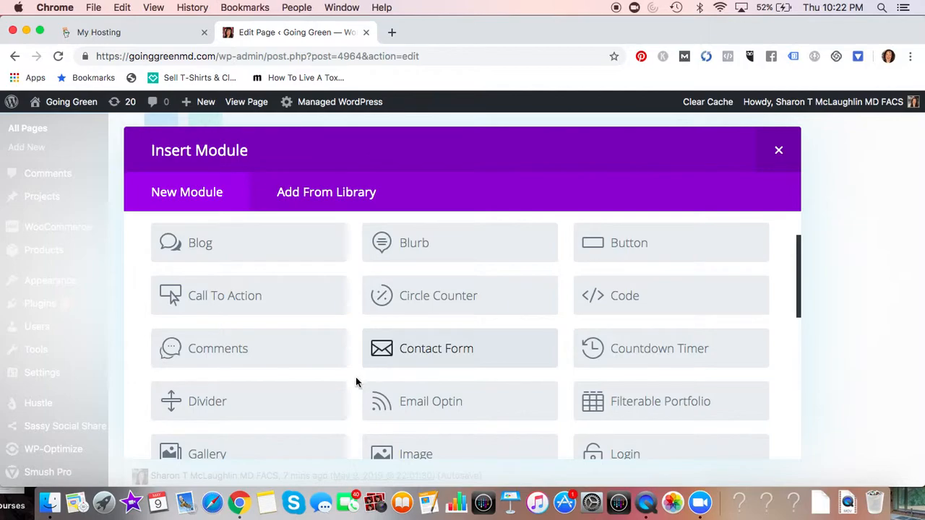
Review the remaining module types in the list, then close the chooser without adding any.
scroll(down, 3)
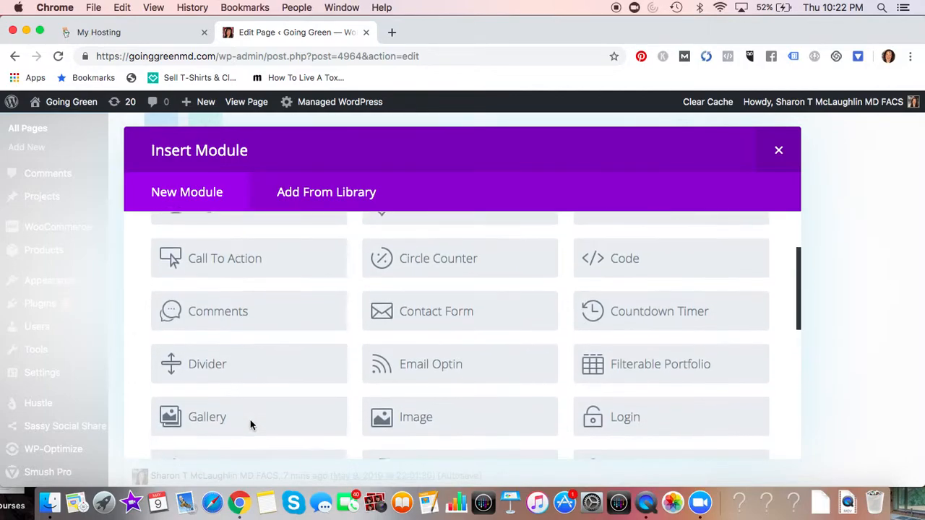
scroll(down, 3)
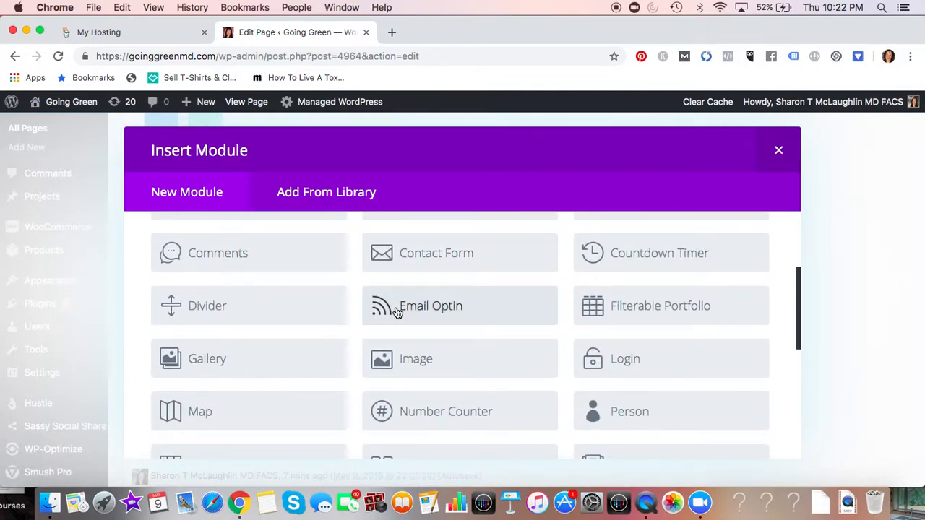
mouse_move(417, 358)
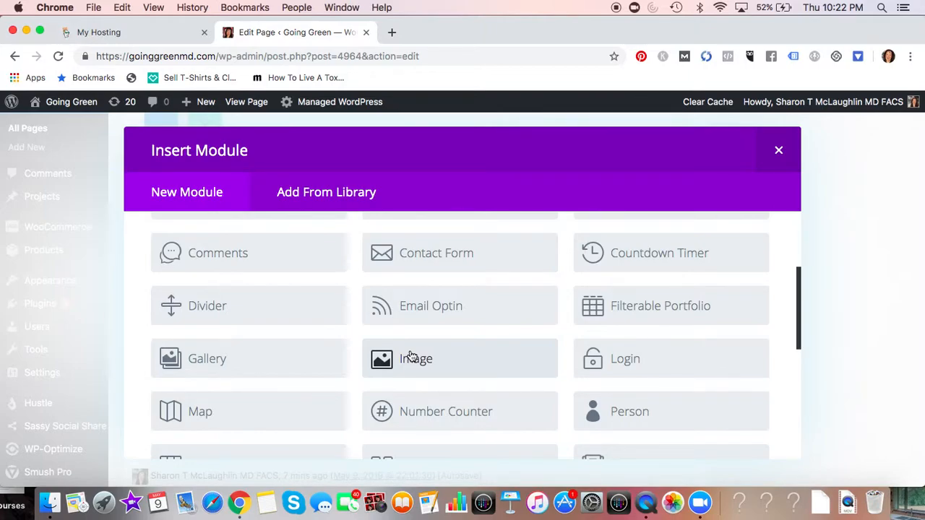
mouse_move(319, 361)
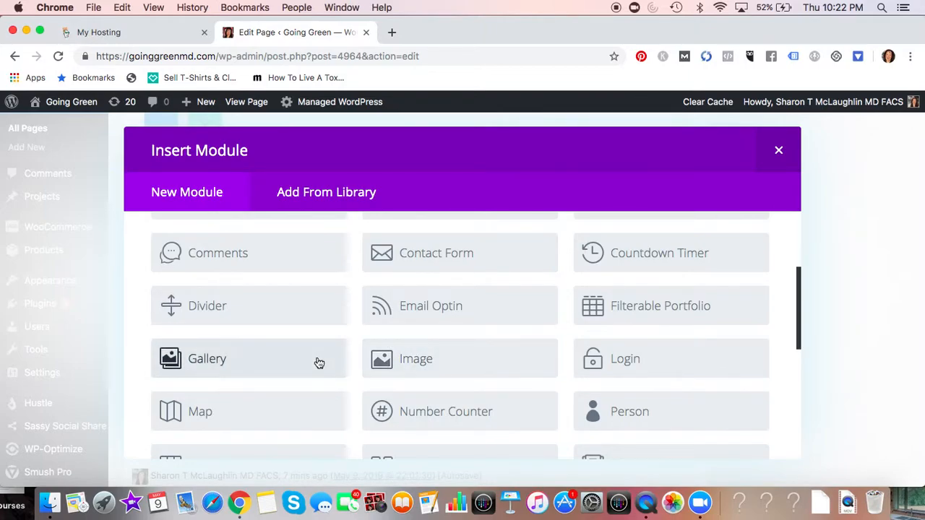
scroll(down, 3)
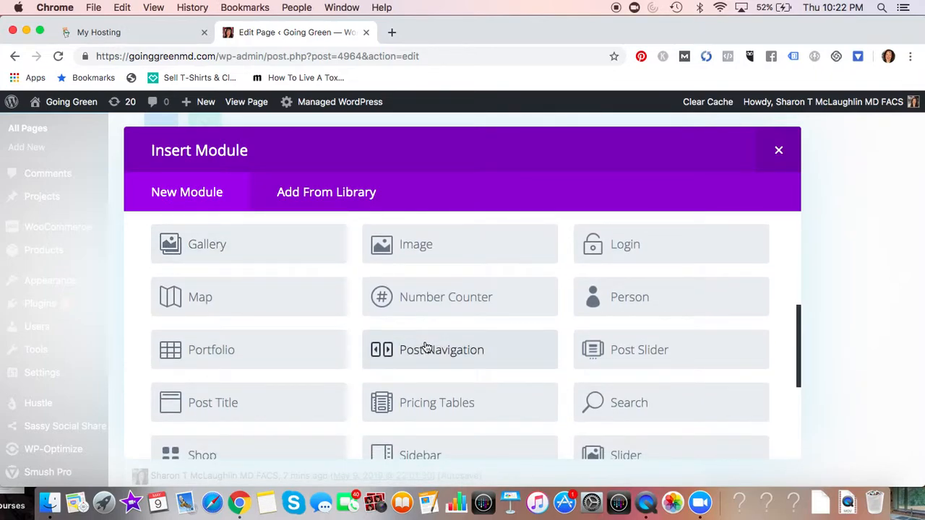
scroll(down, 3)
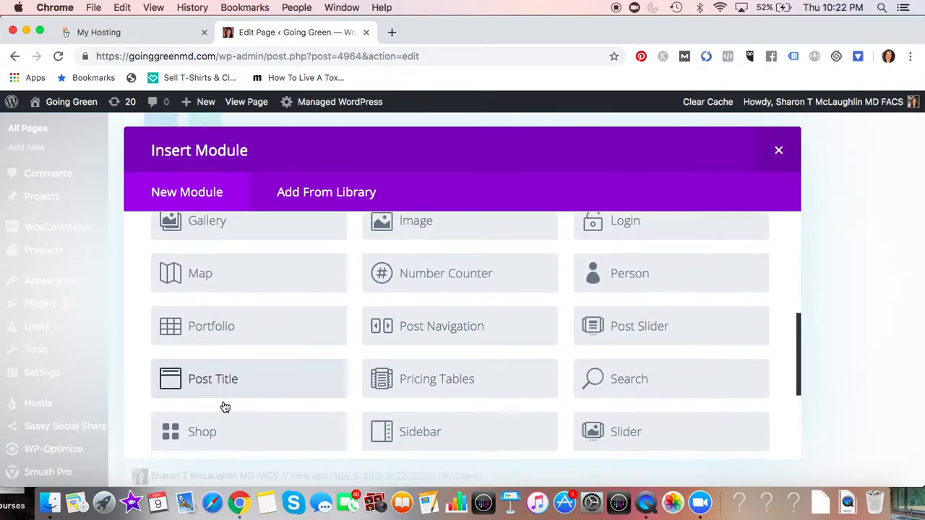
scroll(down, 3)
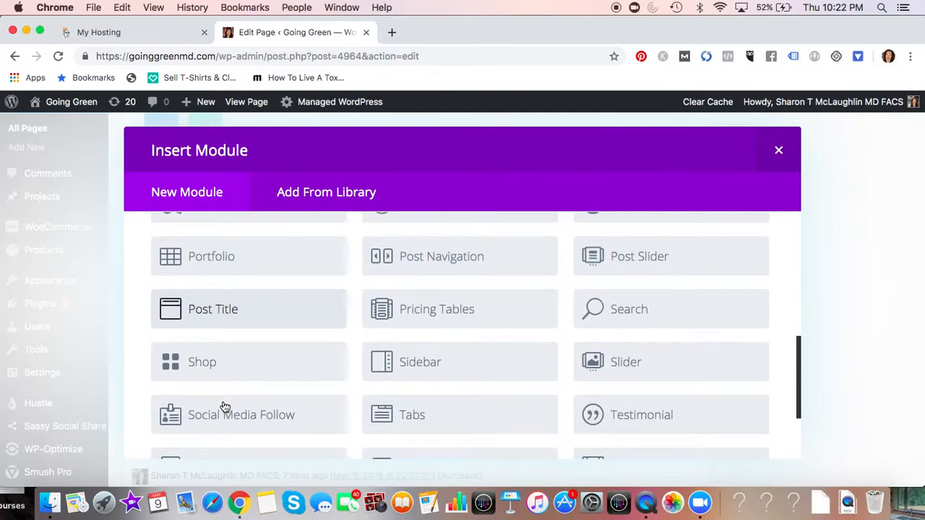
mouse_move(240, 361)
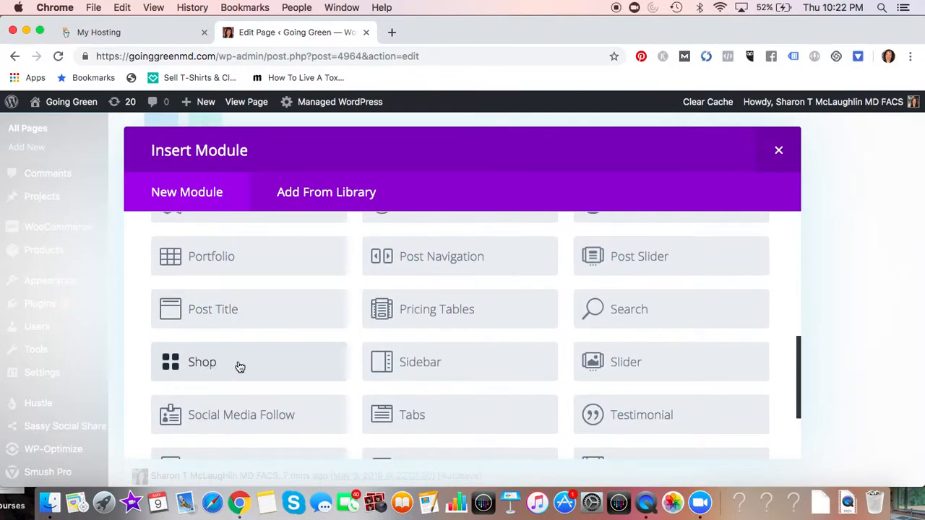
scroll(down, 3)
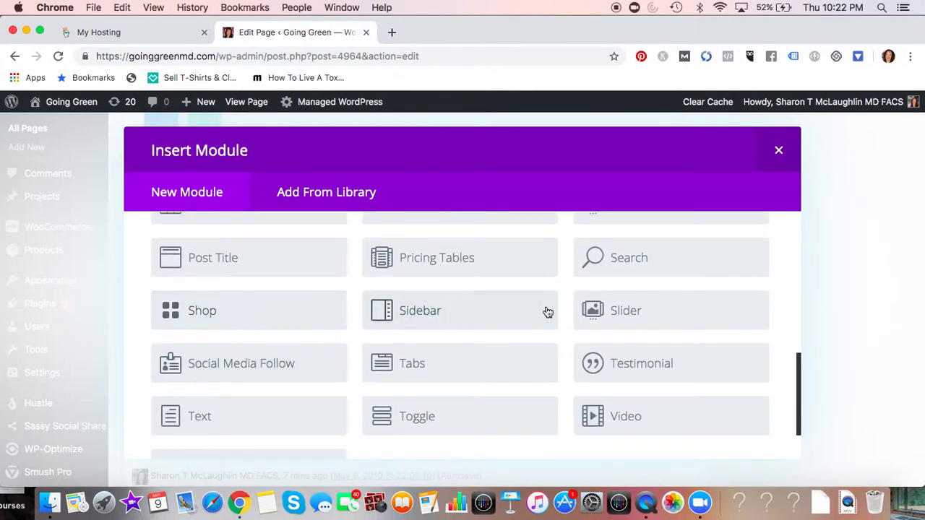
mouse_move(588, 320)
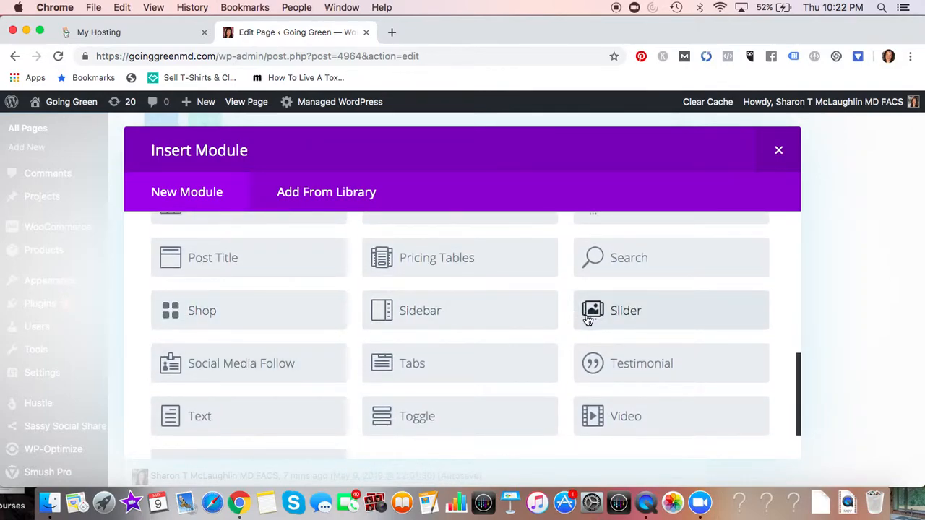
mouse_move(598, 315)
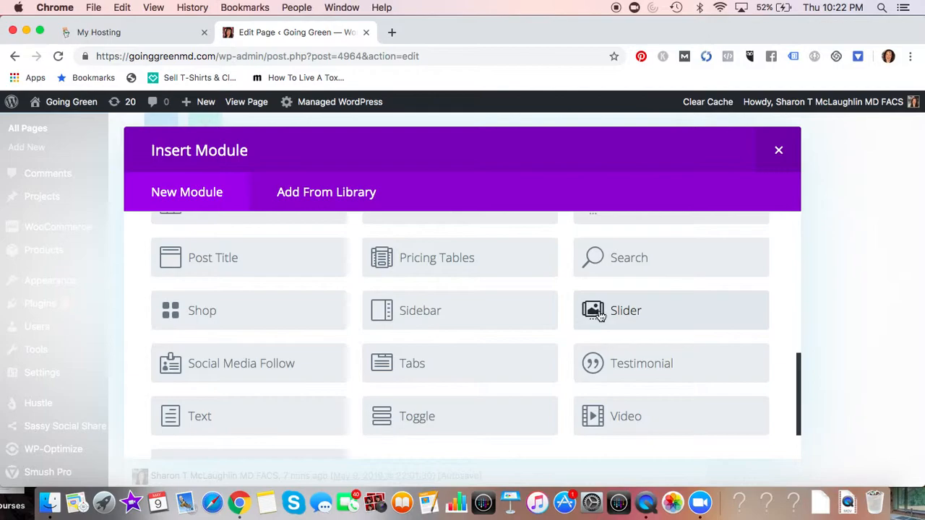
mouse_move(448, 321)
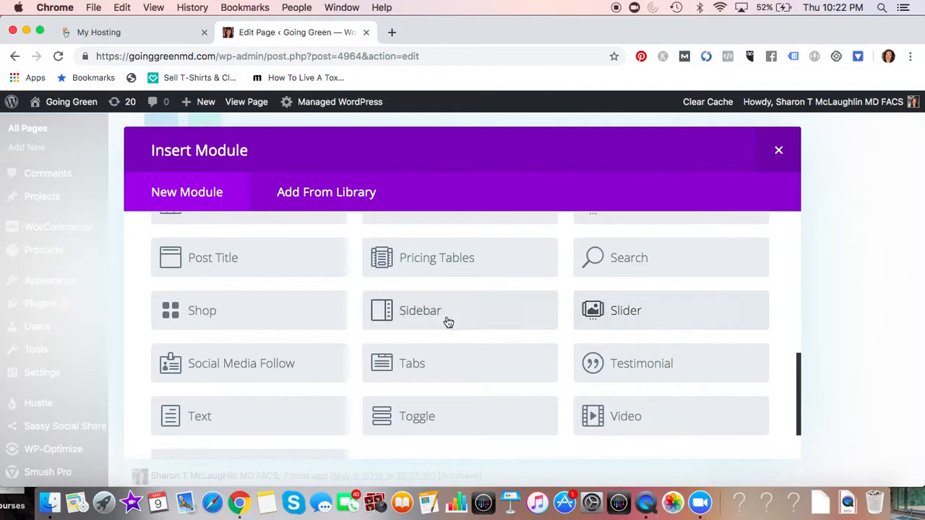
mouse_move(263, 332)
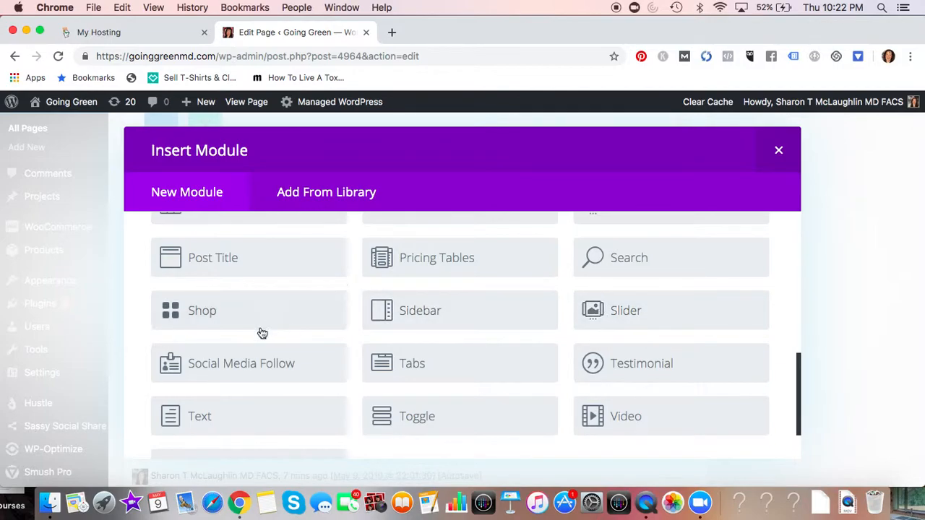
mouse_move(261, 333)
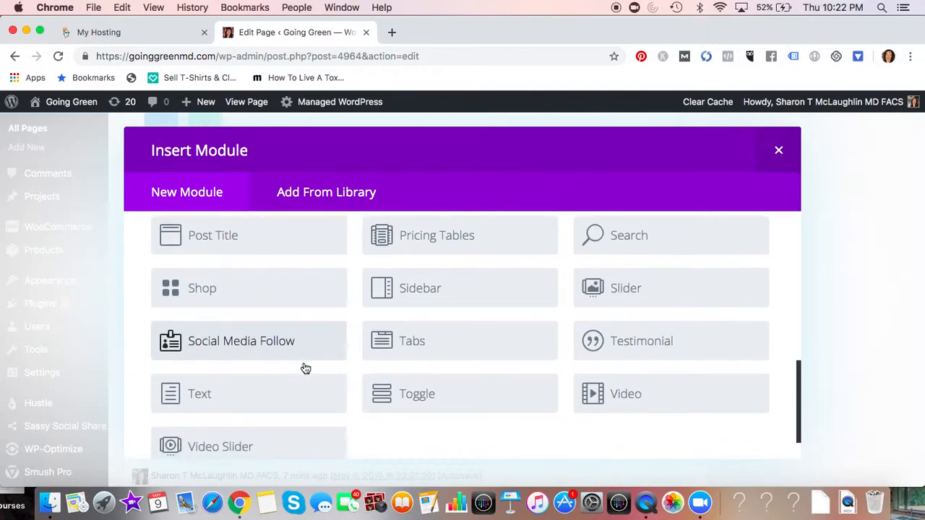
mouse_move(243, 367)
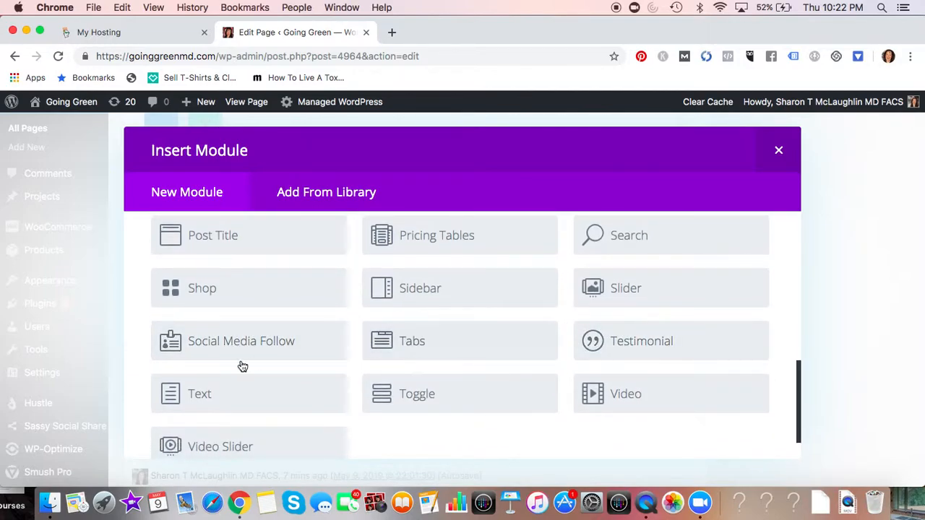
scroll(down, 3)
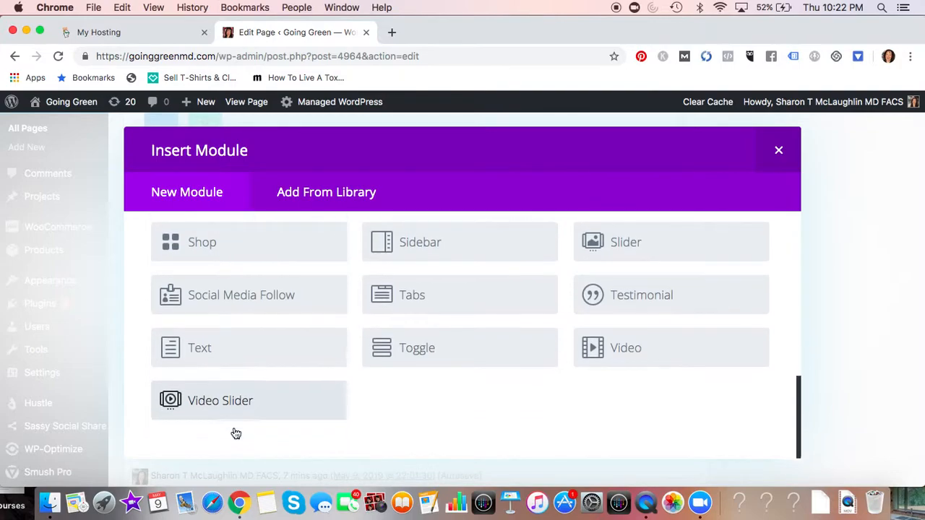
mouse_move(779, 150)
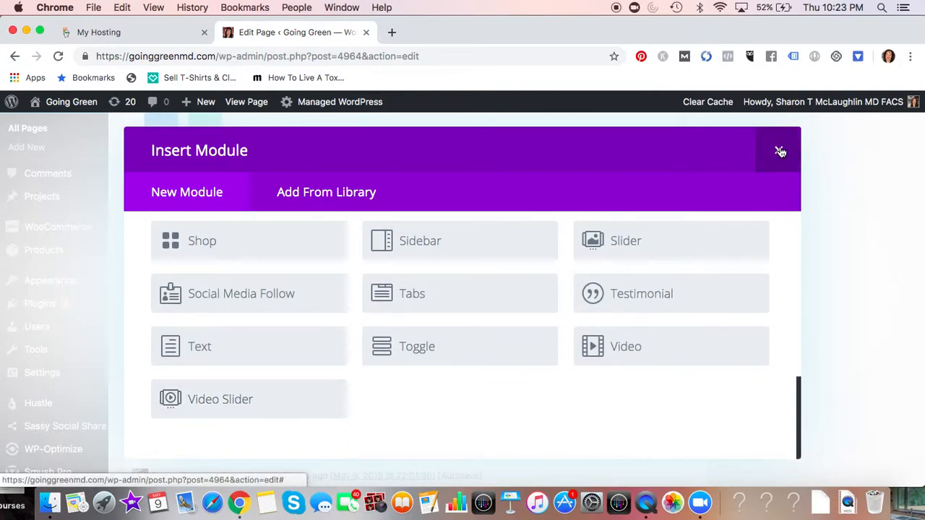
click(780, 152)
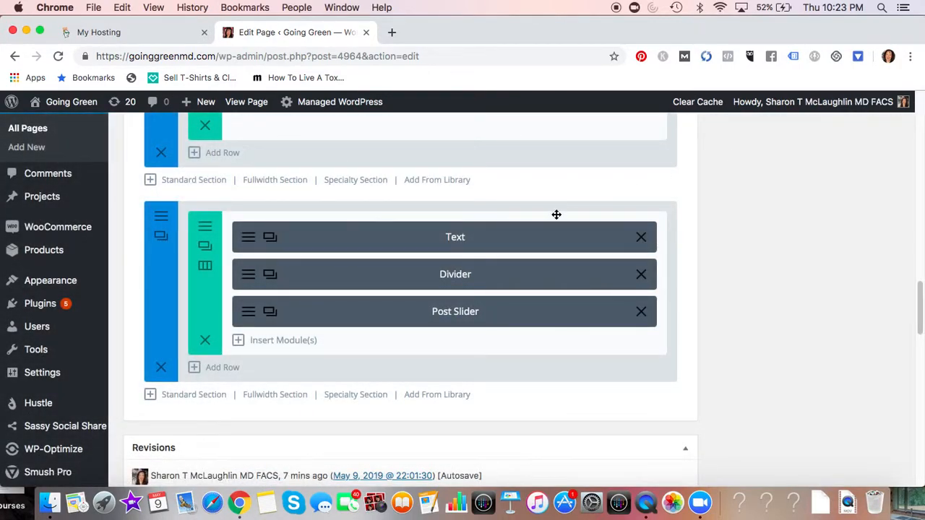
Start adding a new row beneath the existing row in the final section.
scroll(down, 3)
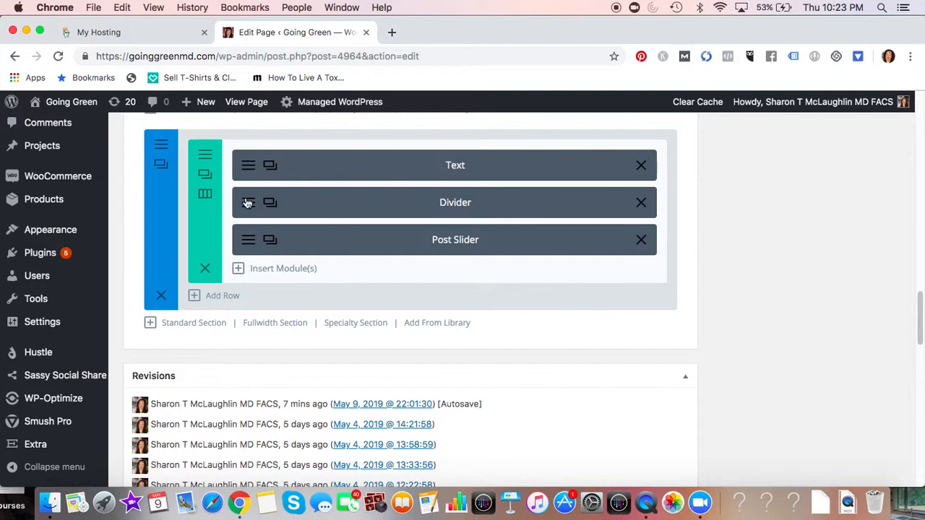
mouse_move(202, 299)
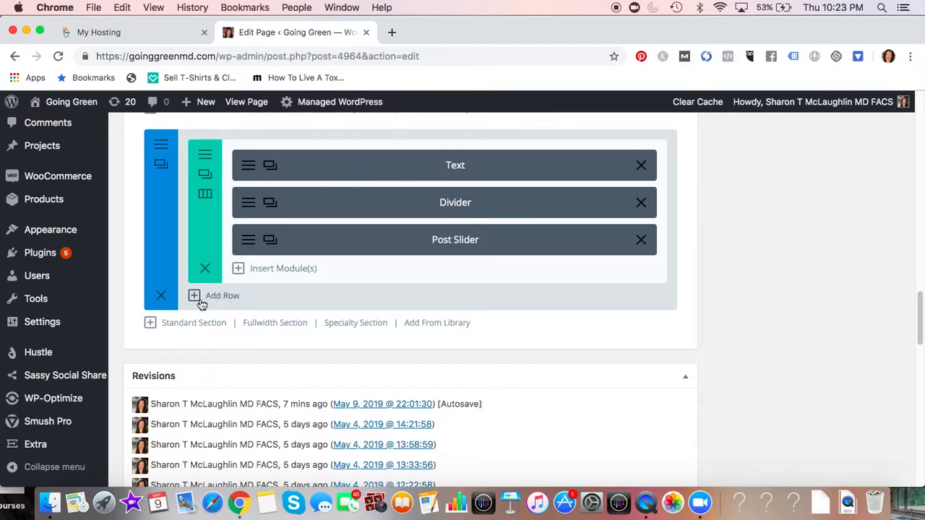
click(222, 295)
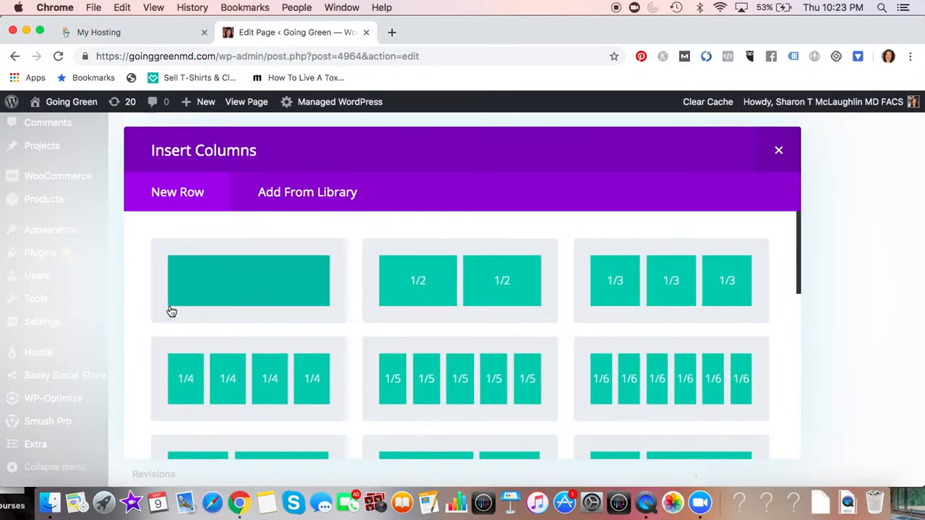
Insert a row with the 1/3 + 1/3 + 1/3 equal-column layout.
scroll(up, 3)
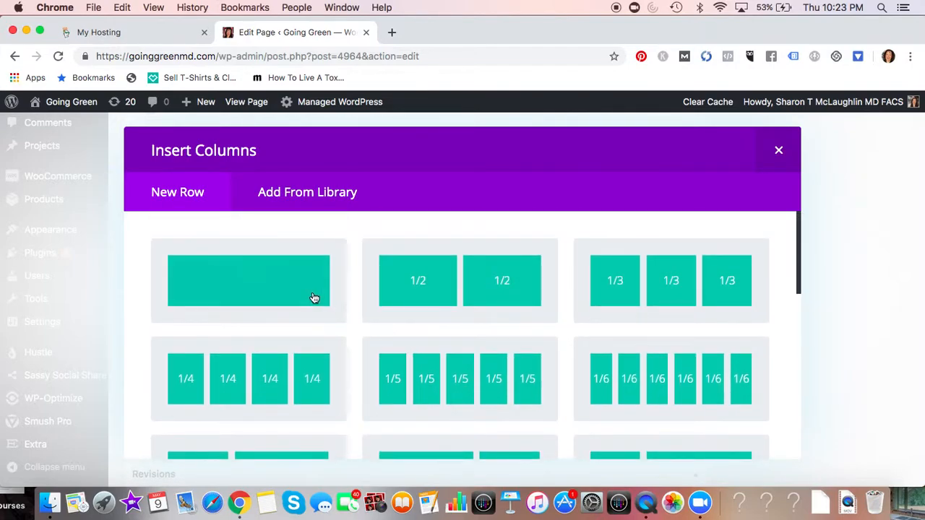
mouse_move(181, 299)
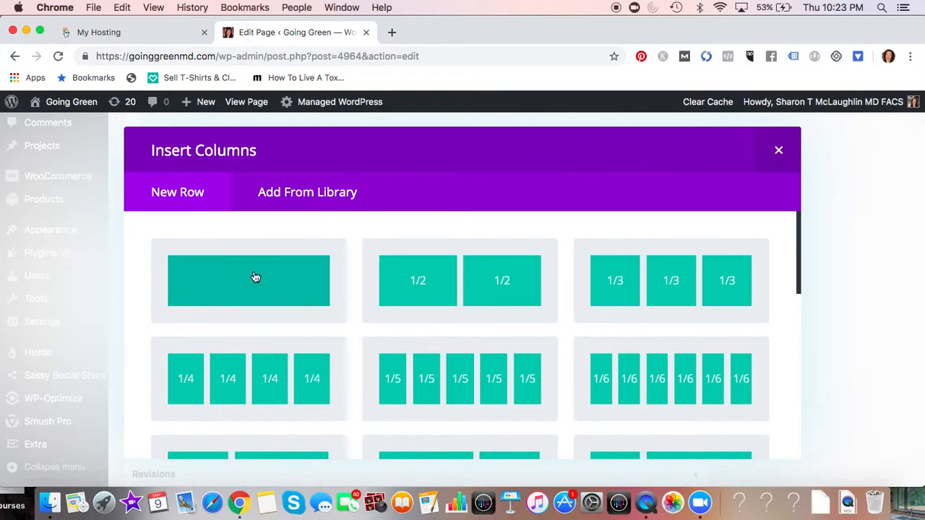
mouse_move(418, 280)
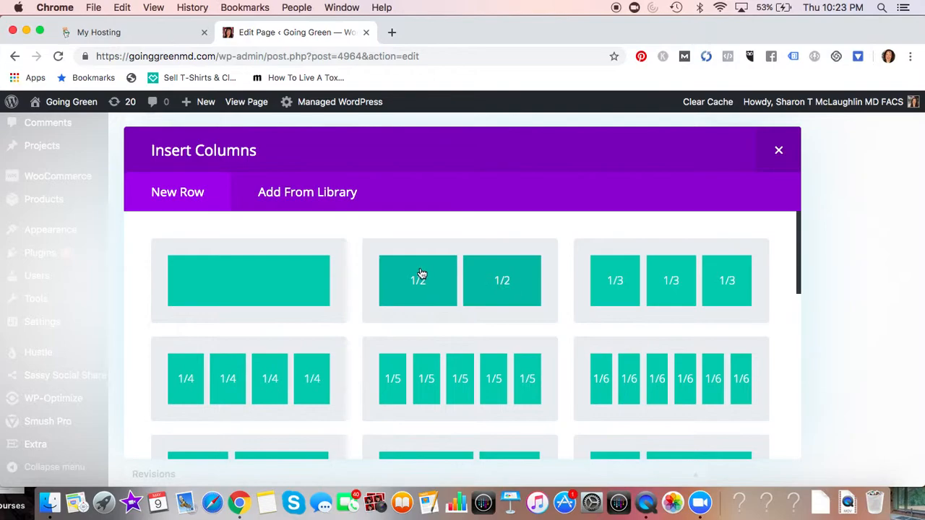
mouse_move(434, 302)
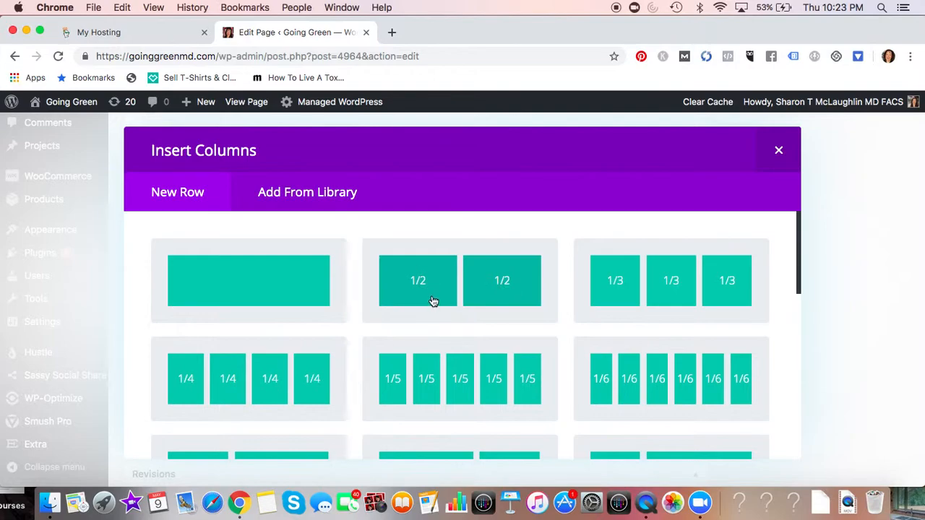
mouse_move(512, 306)
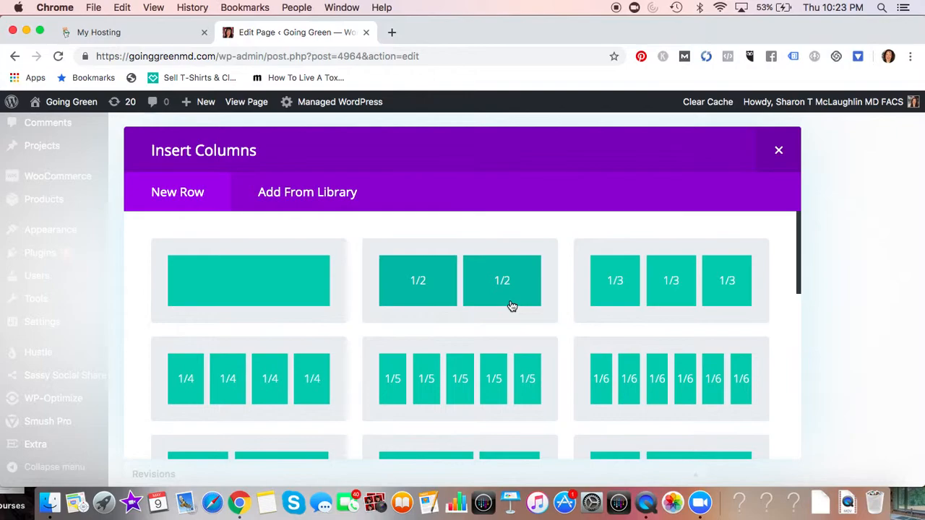
mouse_move(614, 281)
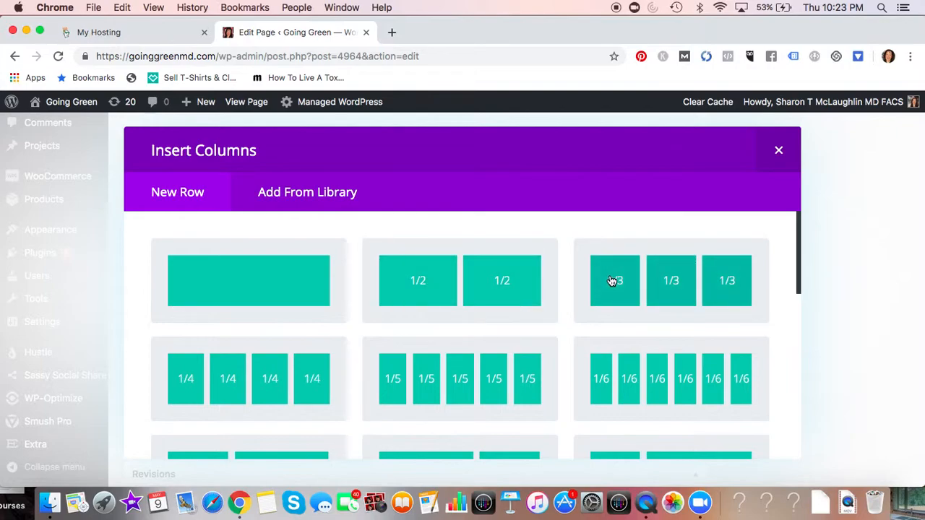
mouse_move(717, 260)
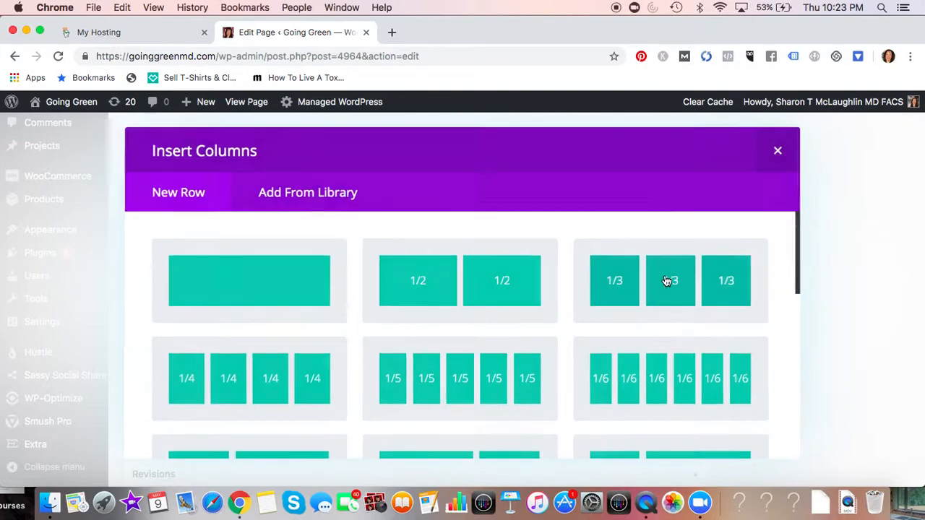
click(671, 280)
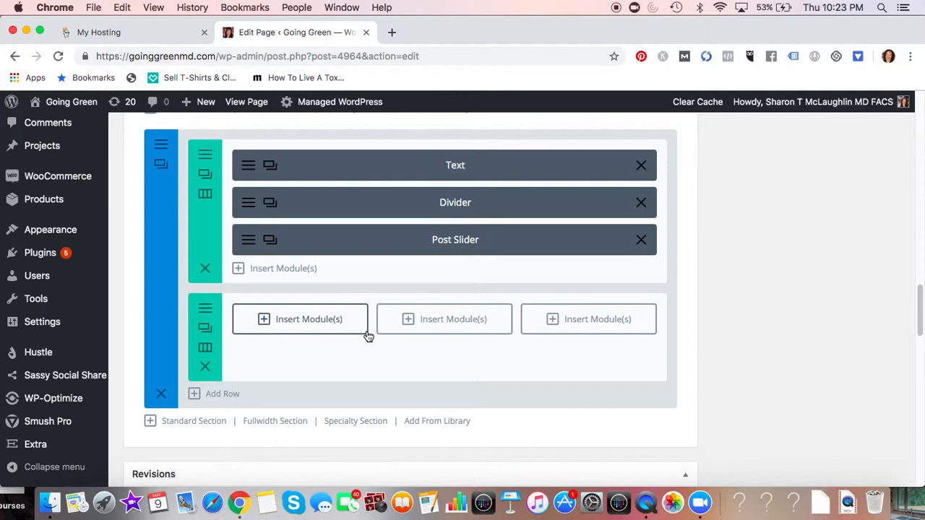
mouse_move(307, 325)
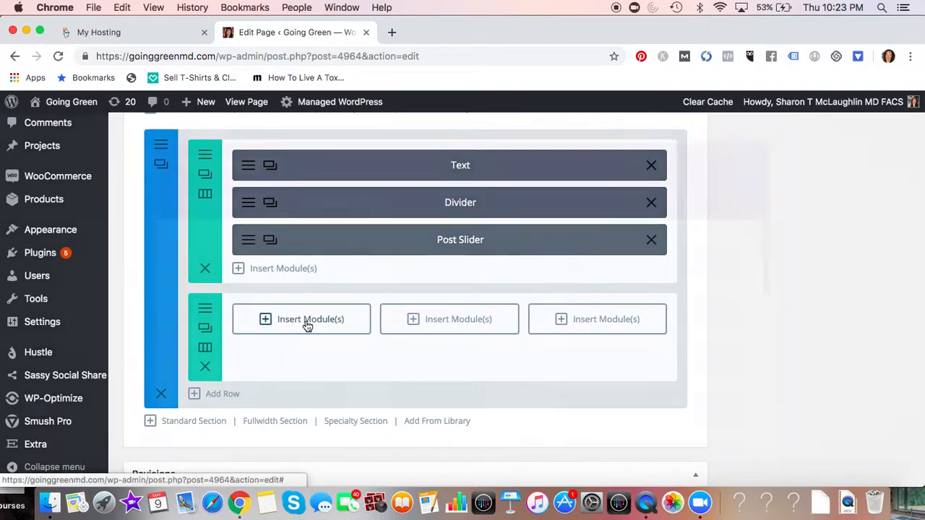
click(300, 319)
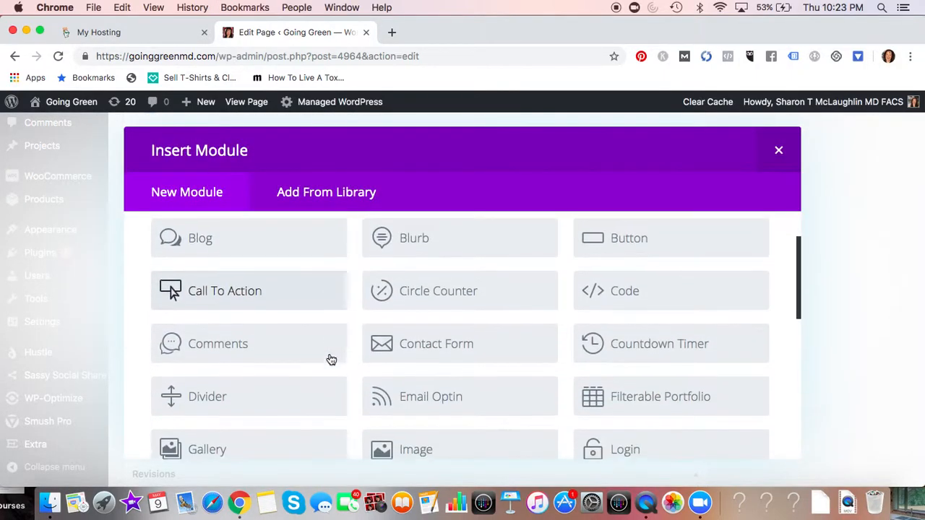
scroll(down, 3)
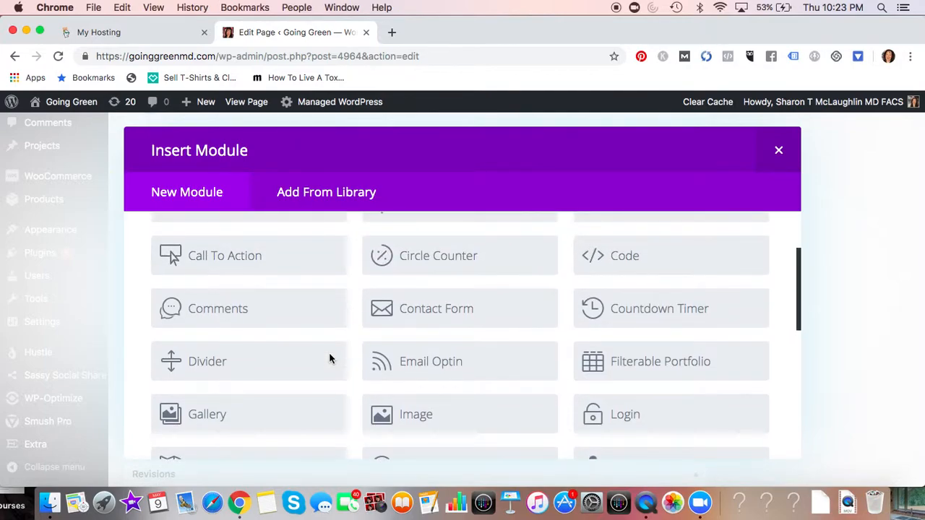
scroll(up, 3)
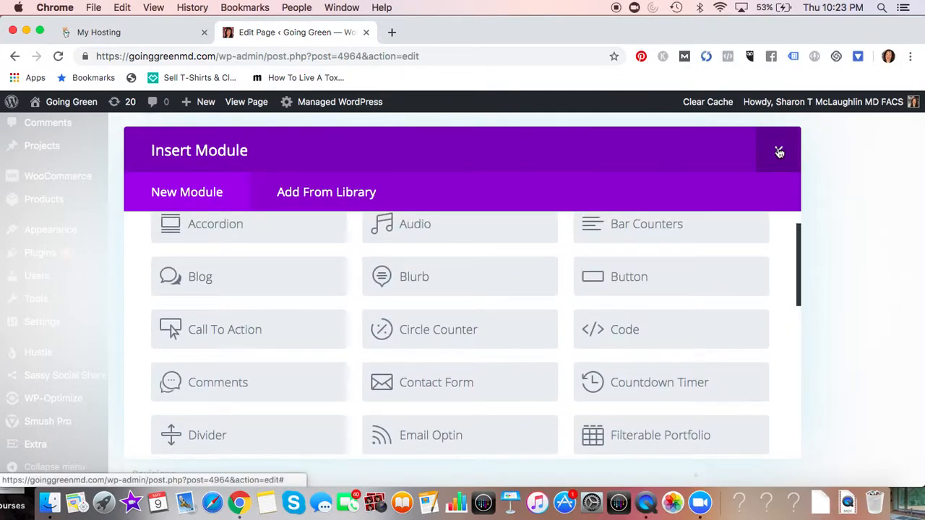
click(779, 152)
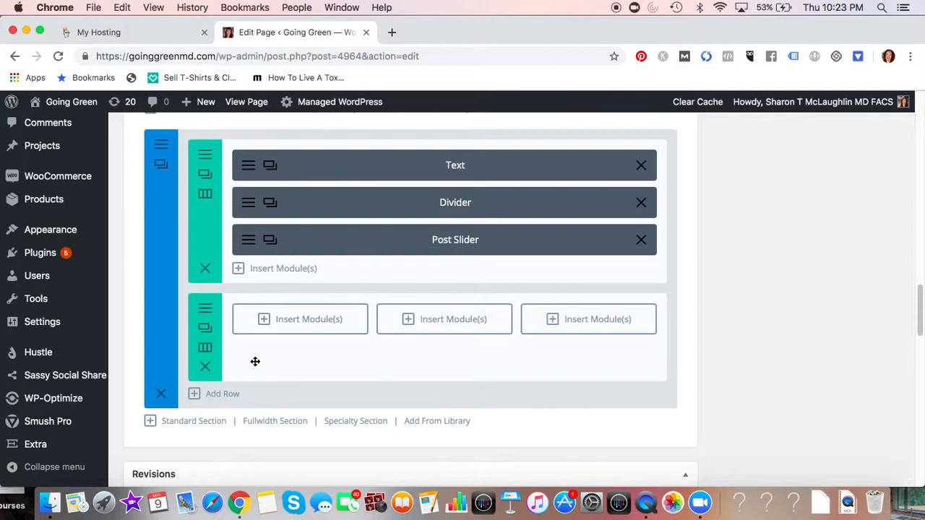
mouse_move(221, 369)
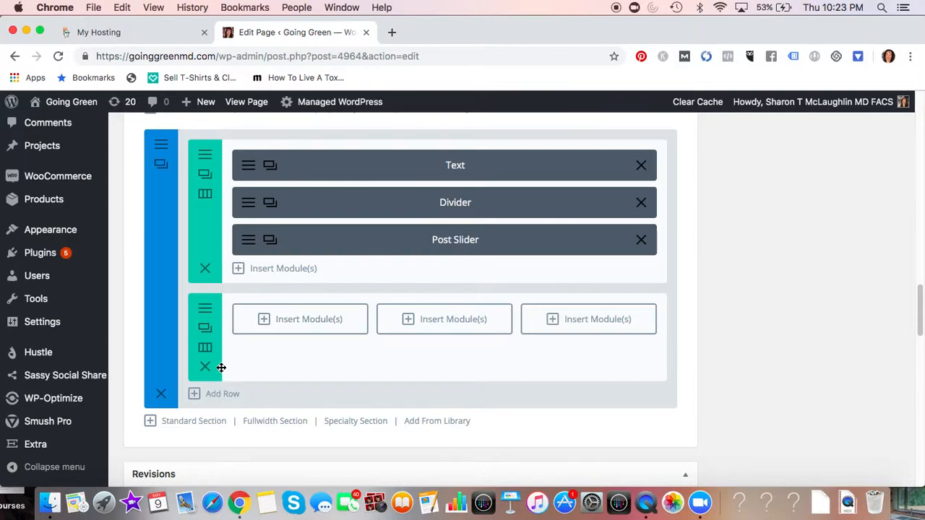
mouse_move(205, 367)
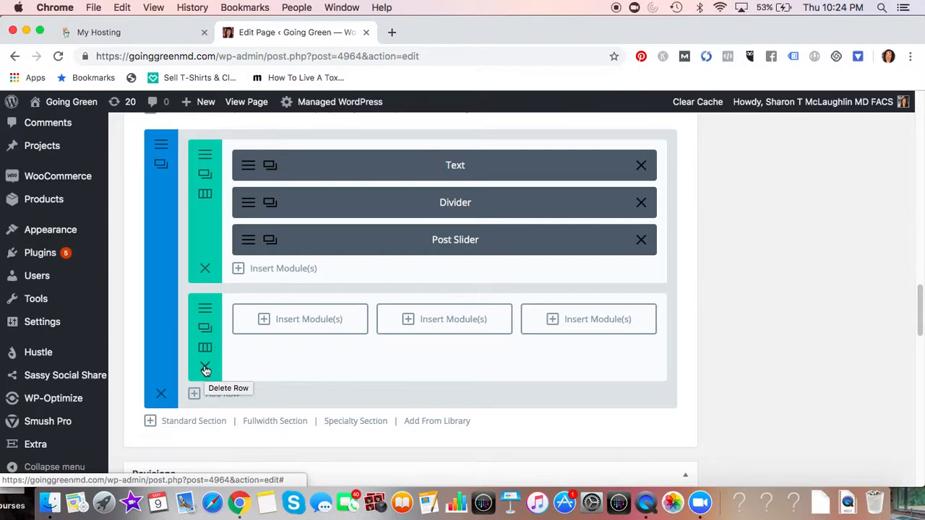
Delete the empty three-column row from the final section.
click(205, 368)
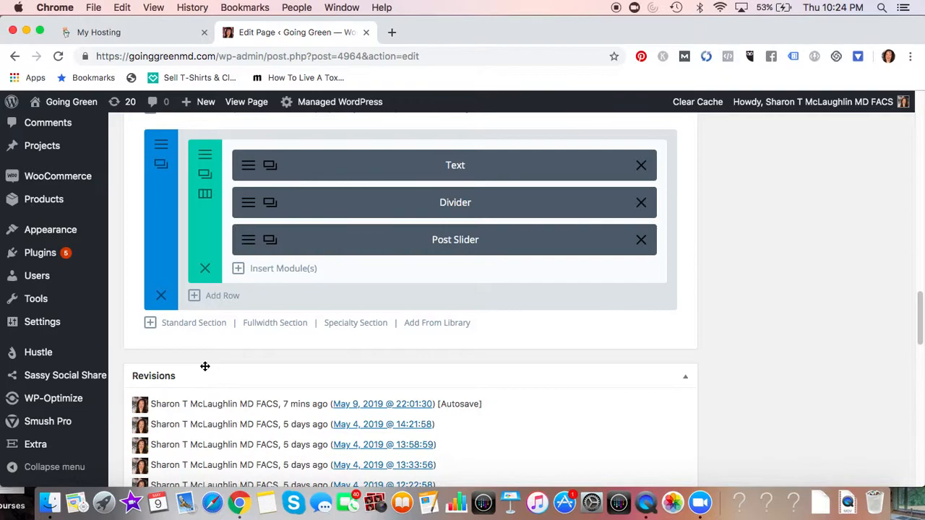
mouse_move(323, 364)
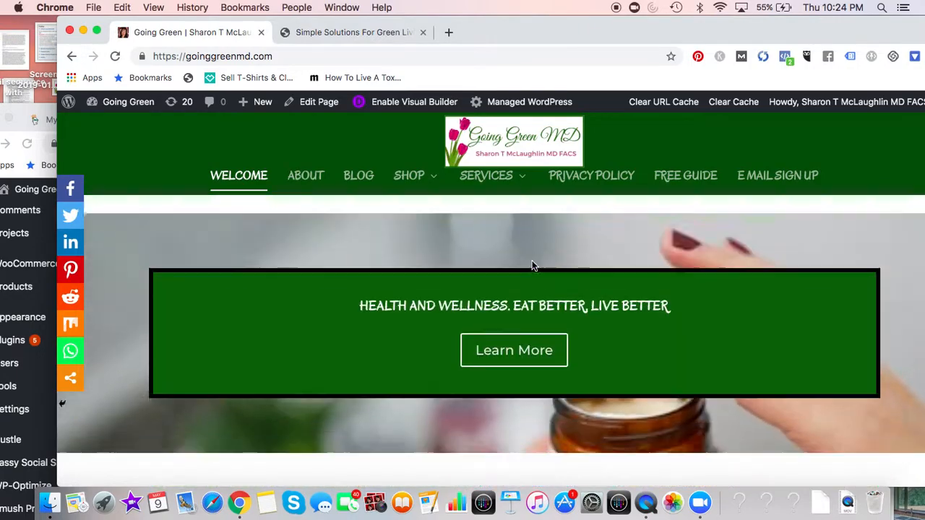
Scroll the live homepage through hero, sign-up box, service boxes and press logos, then back to the banner.
scroll(down, 3)
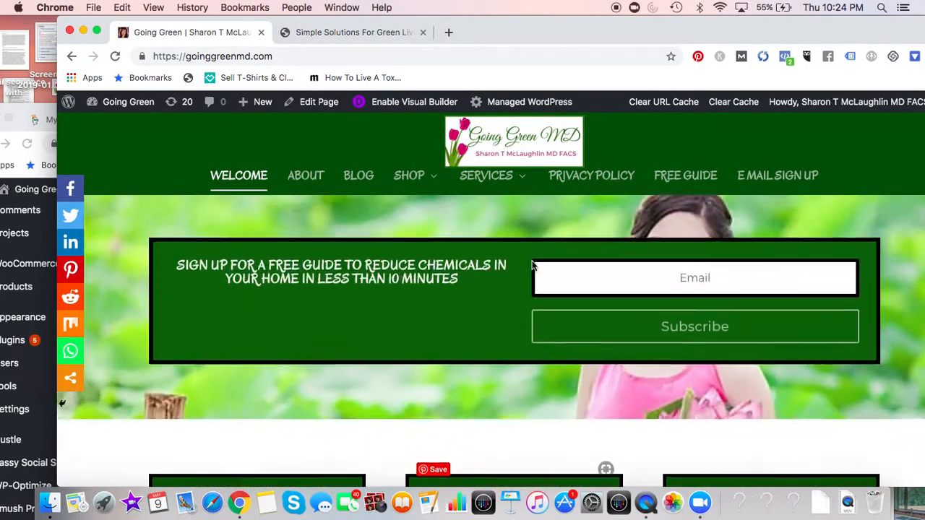
scroll(down, 3)
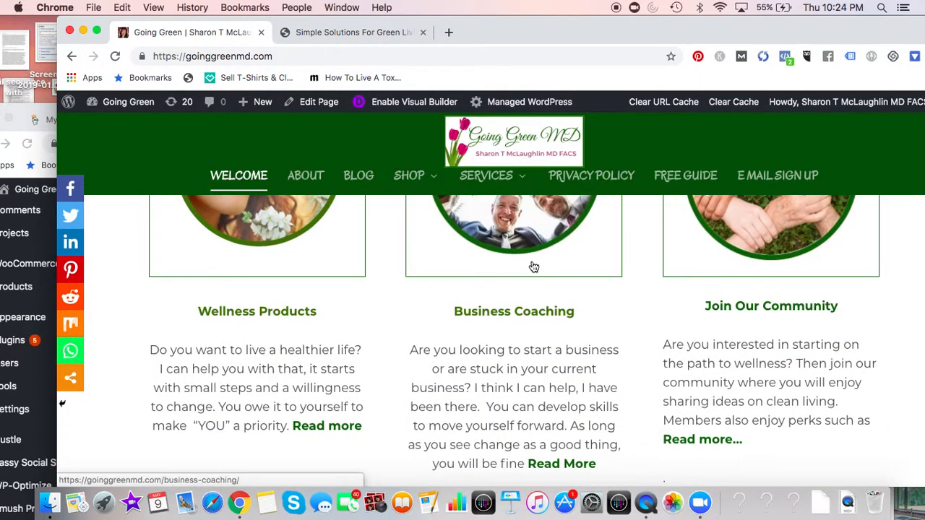
scroll(up, 3)
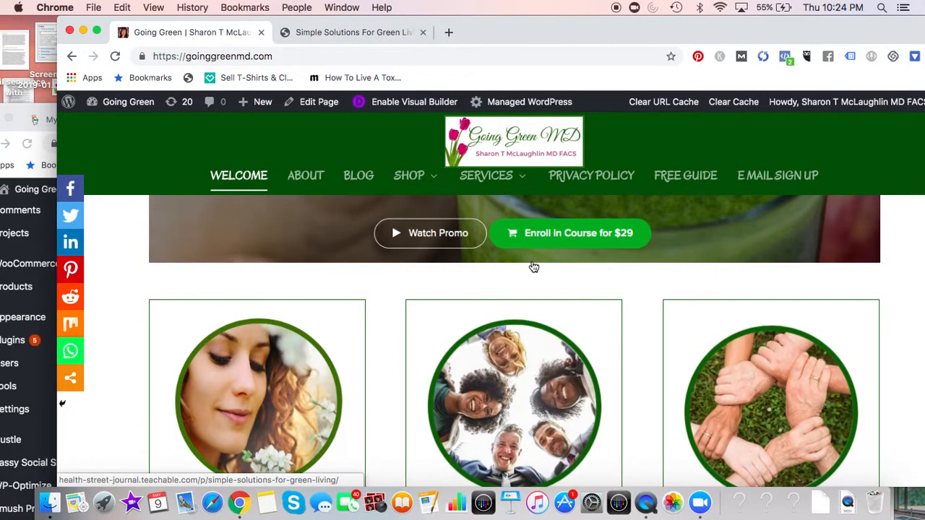
scroll(down, 3)
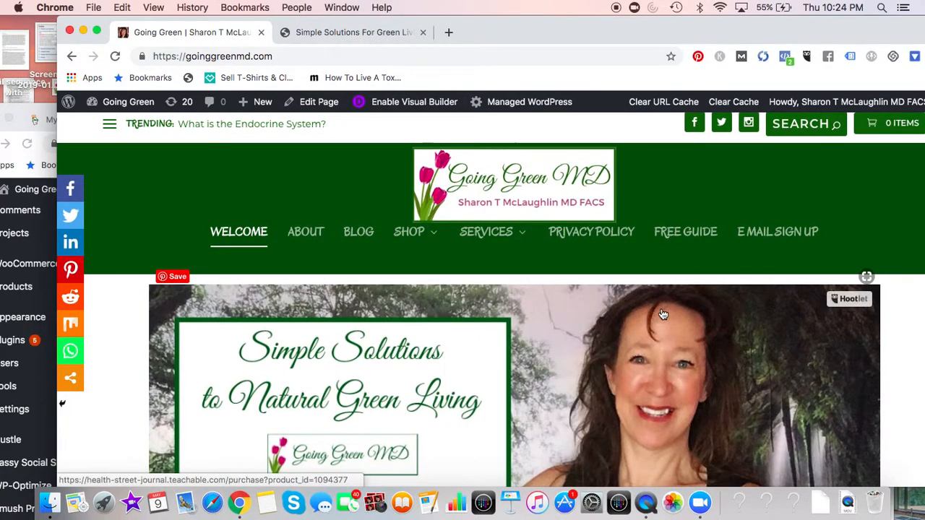
scroll(up, 3)
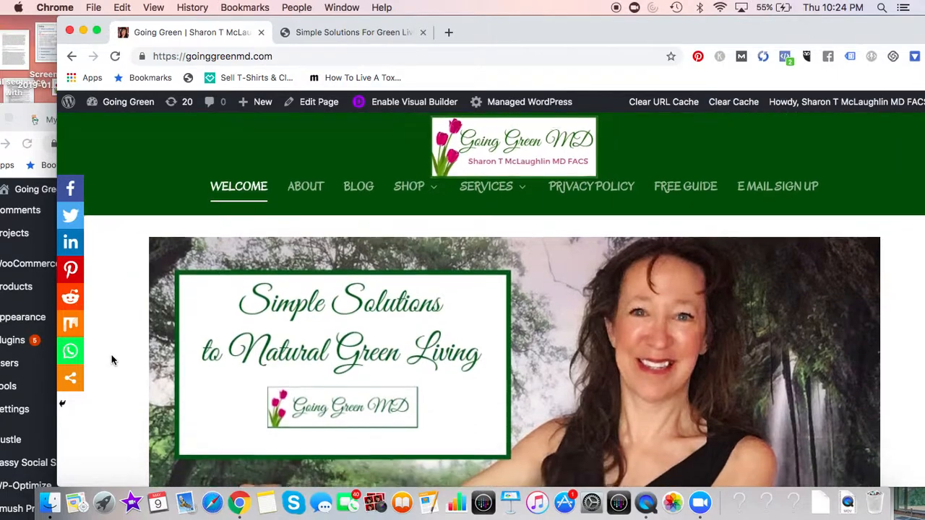
scroll(down, 3)
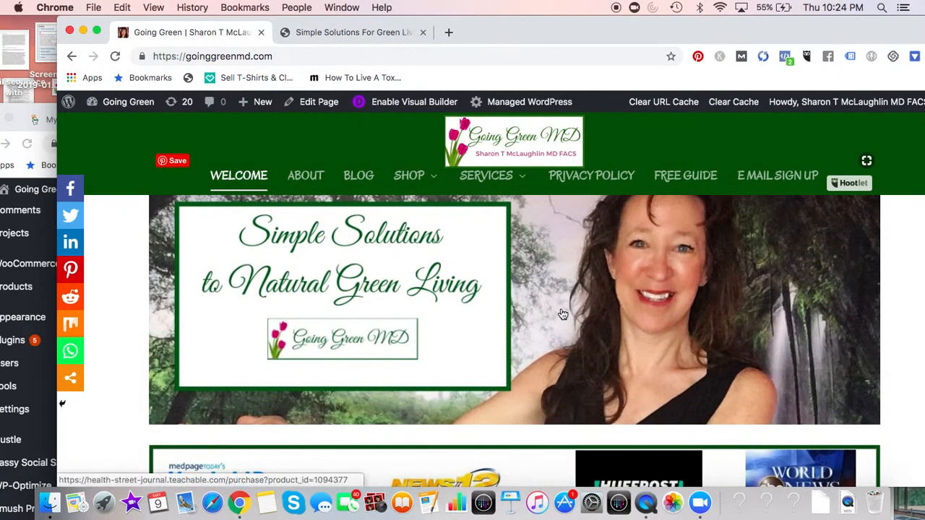
mouse_move(490, 358)
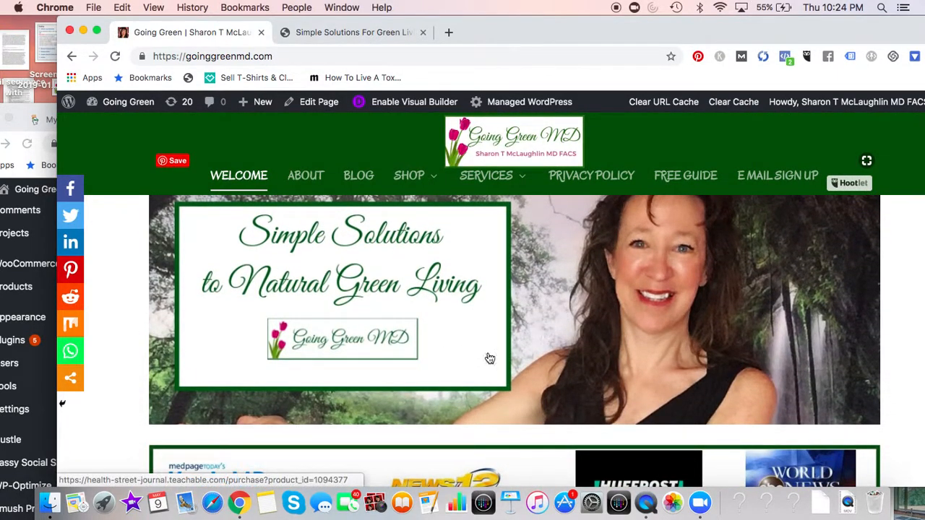
scroll(down, 3)
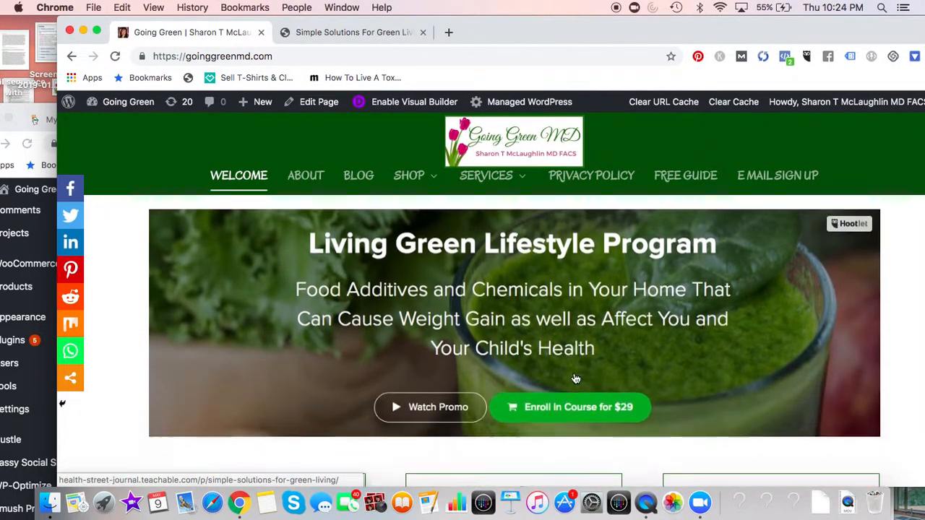
scroll(down, 3)
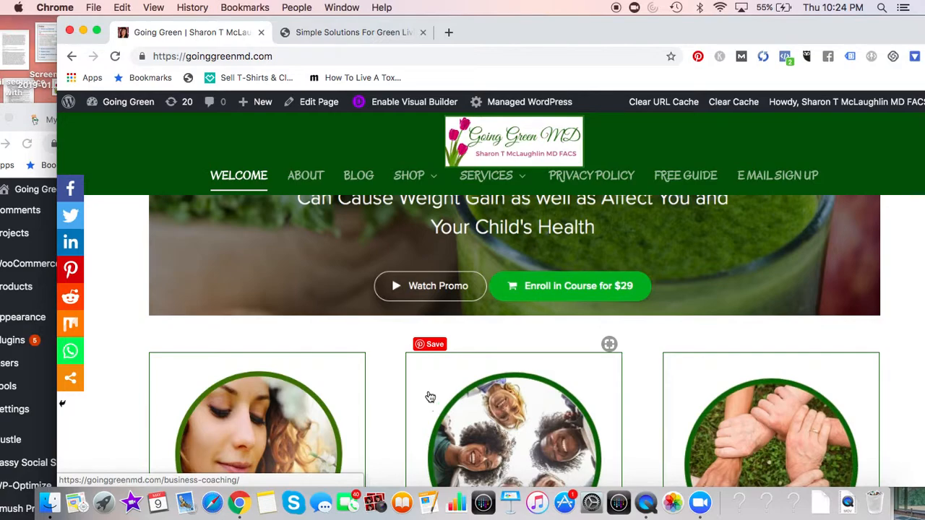
mouse_move(732, 403)
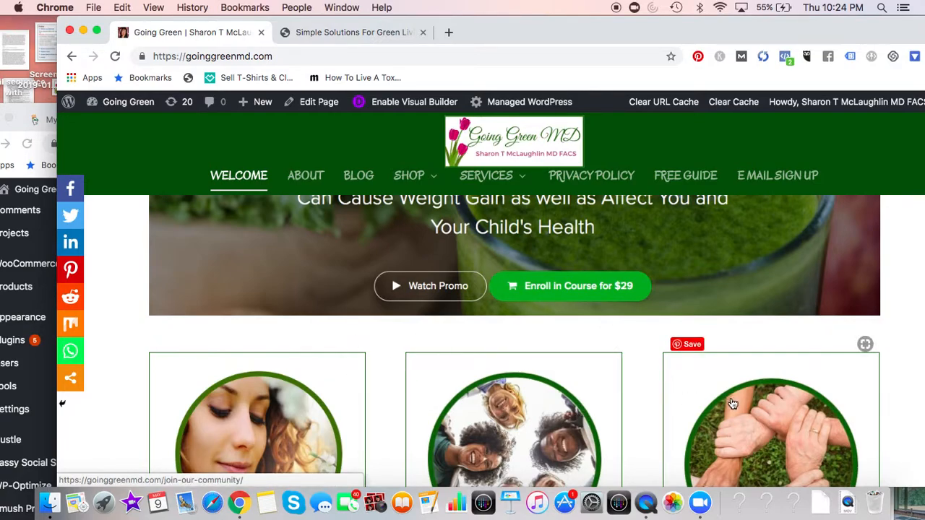
mouse_move(327, 383)
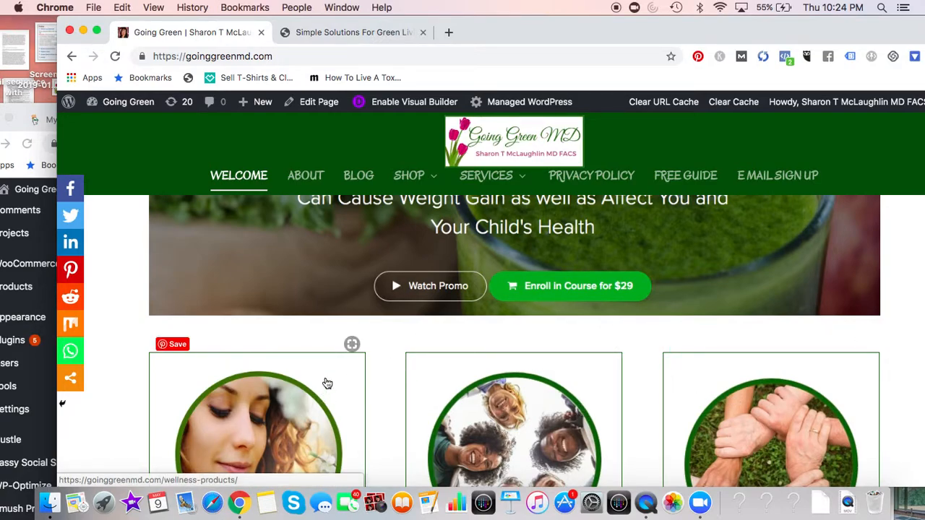
mouse_move(847, 385)
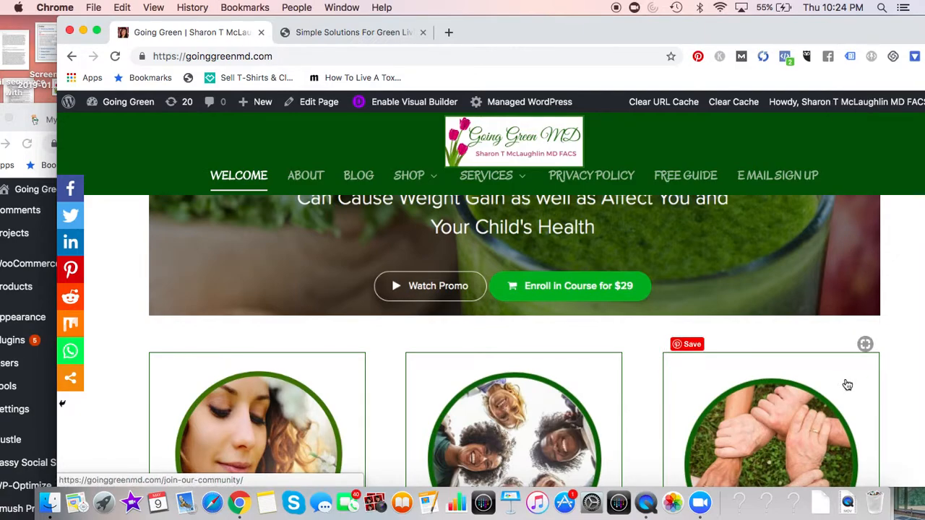
mouse_move(793, 372)
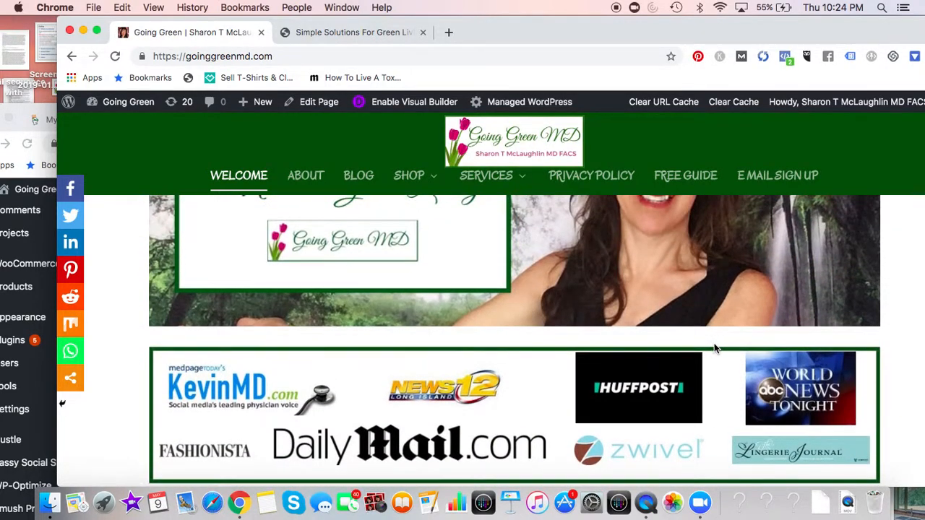
scroll(up, 3)
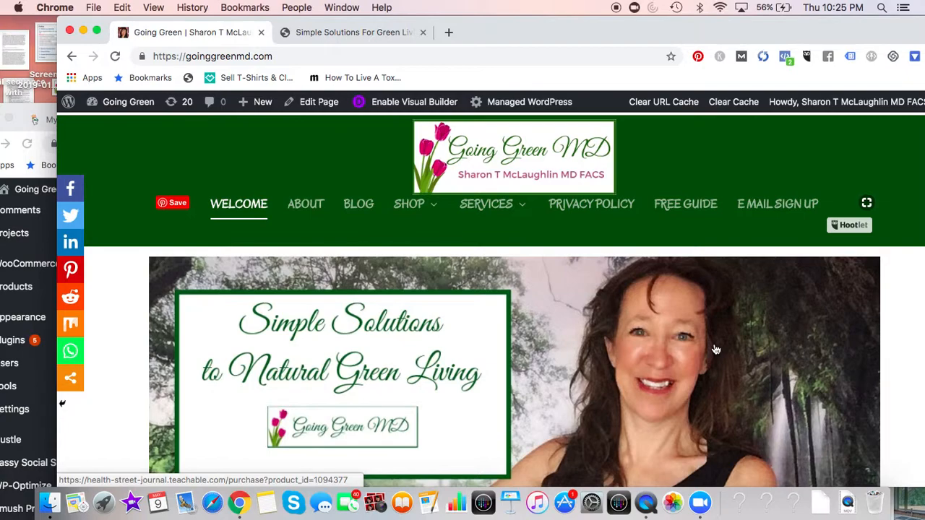
mouse_move(668, 266)
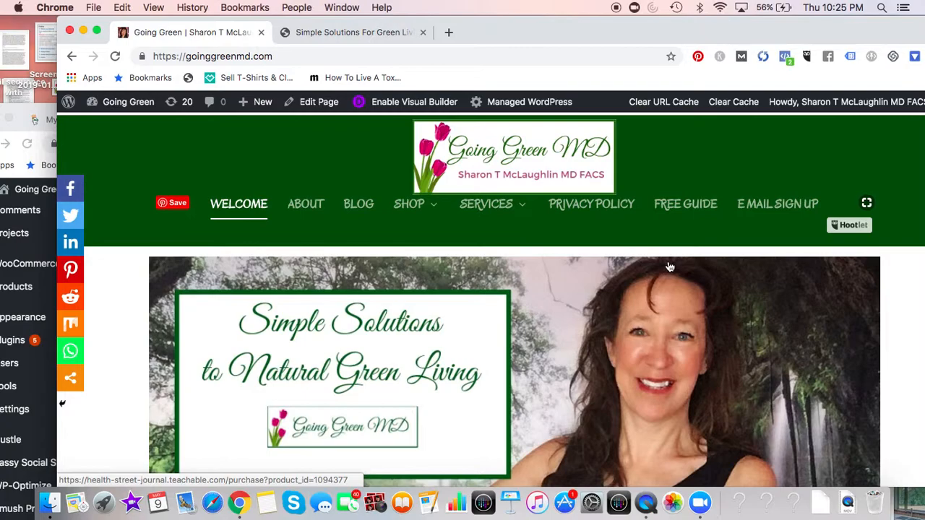
mouse_move(519, 32)
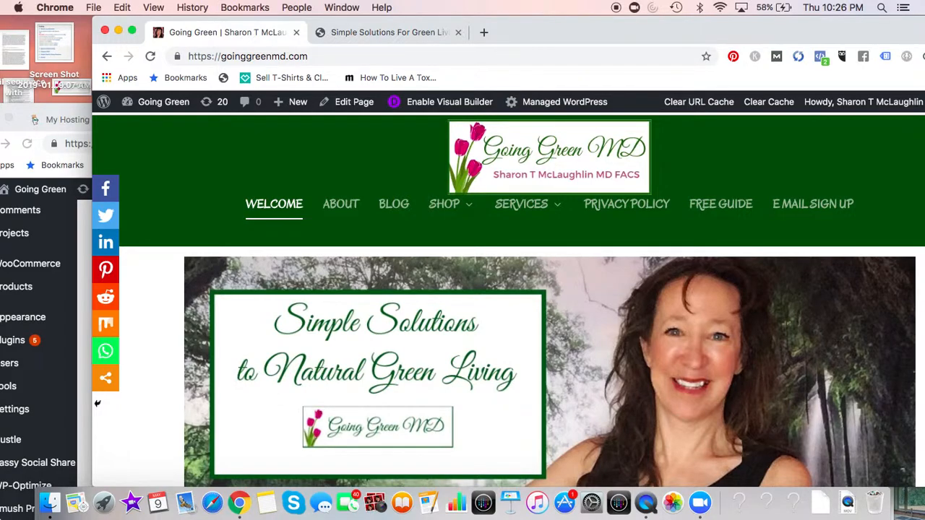
mouse_move(32, 418)
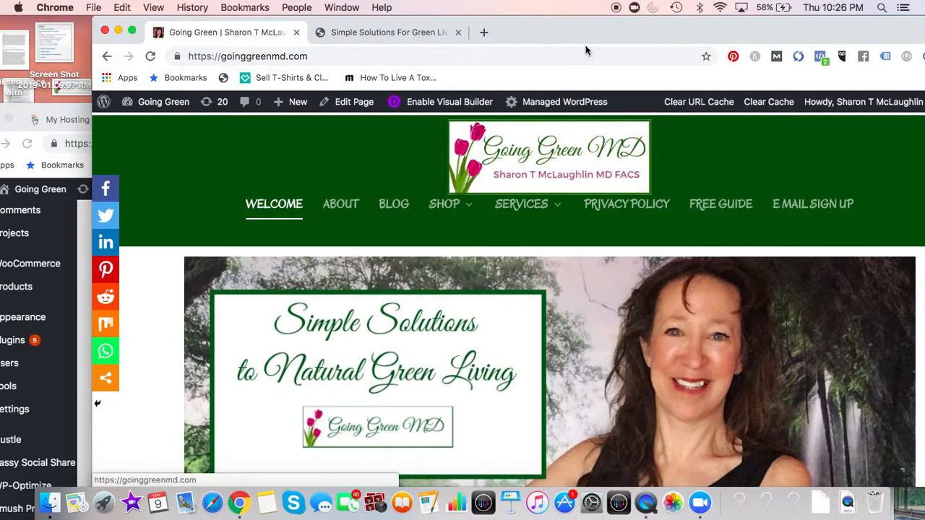
mouse_move(616, 7)
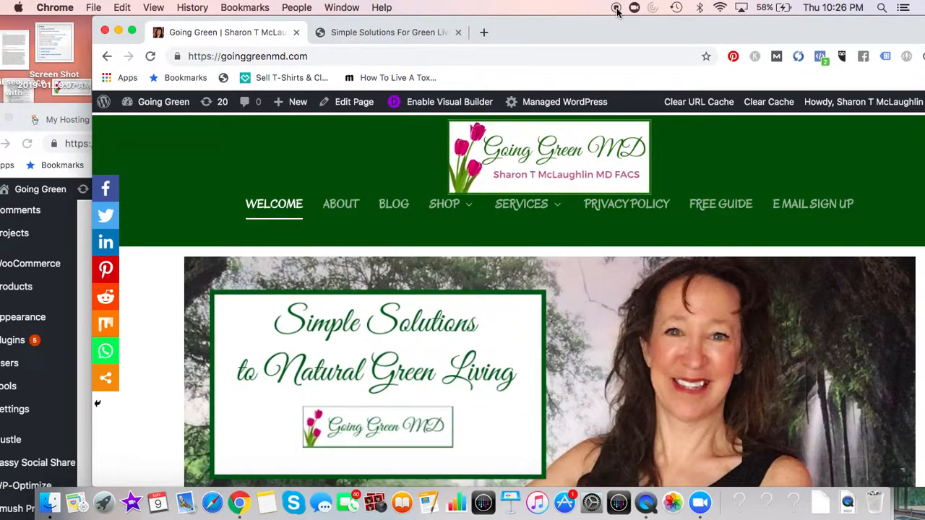